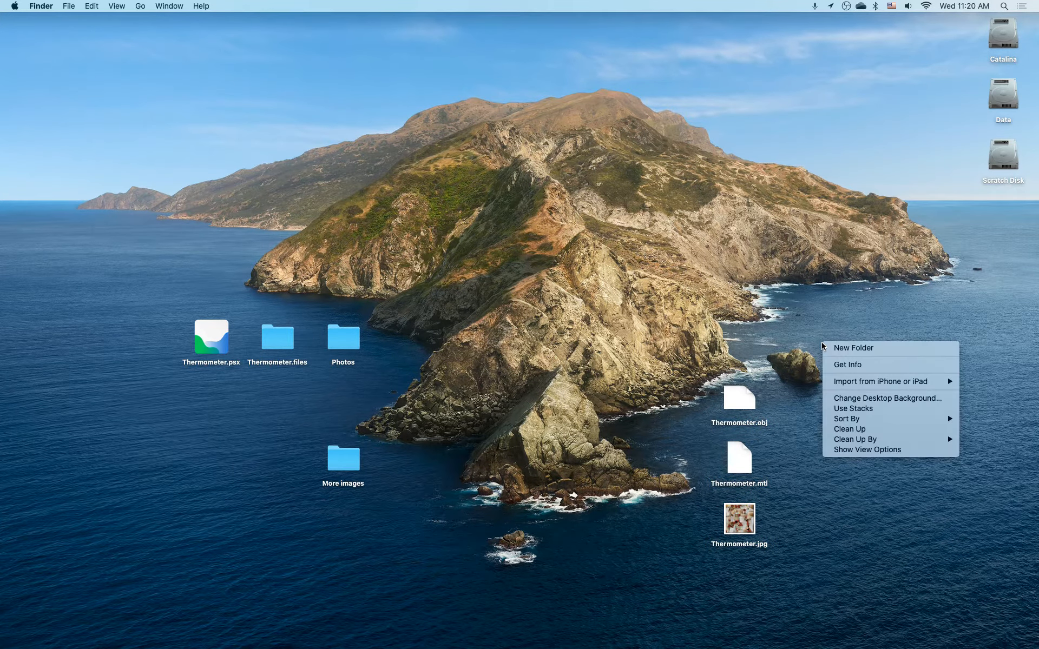
# Create a Thermometer folder with a Scan subfolder holding the OBJ, MTL and JPG scan files
pyautogui.click(853, 347)
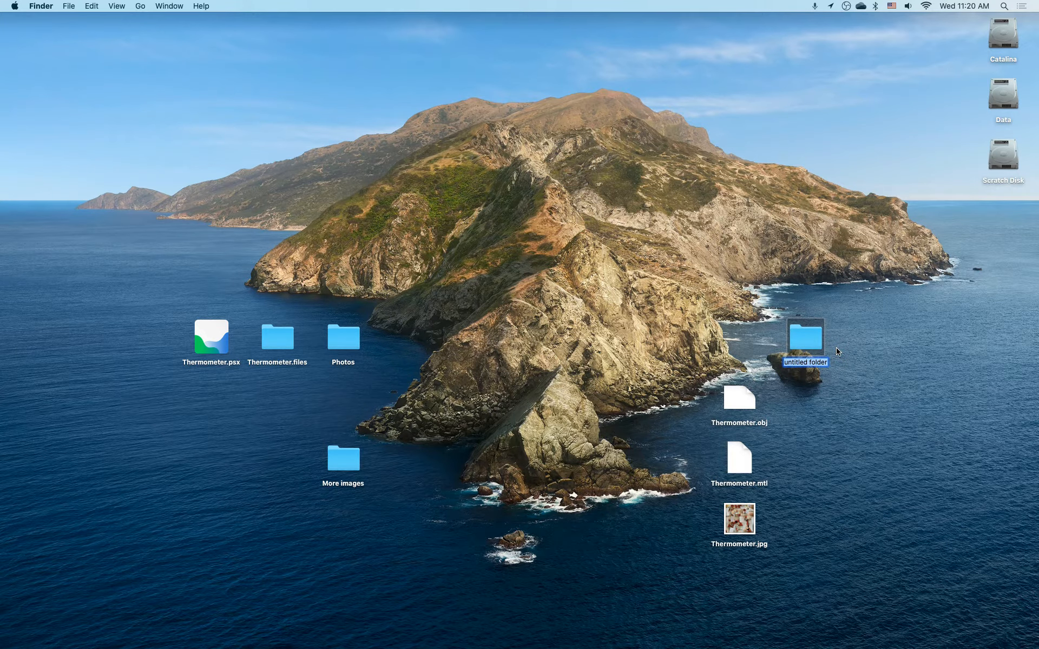
pyautogui.write('Thermometer')
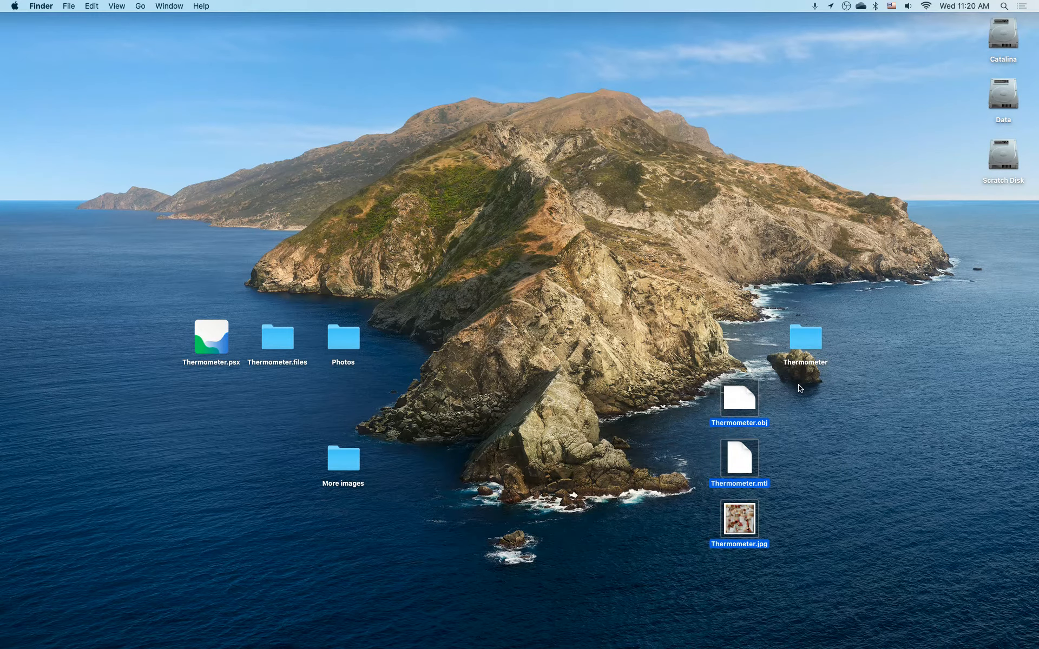
pyautogui.doubleClick(805, 335)
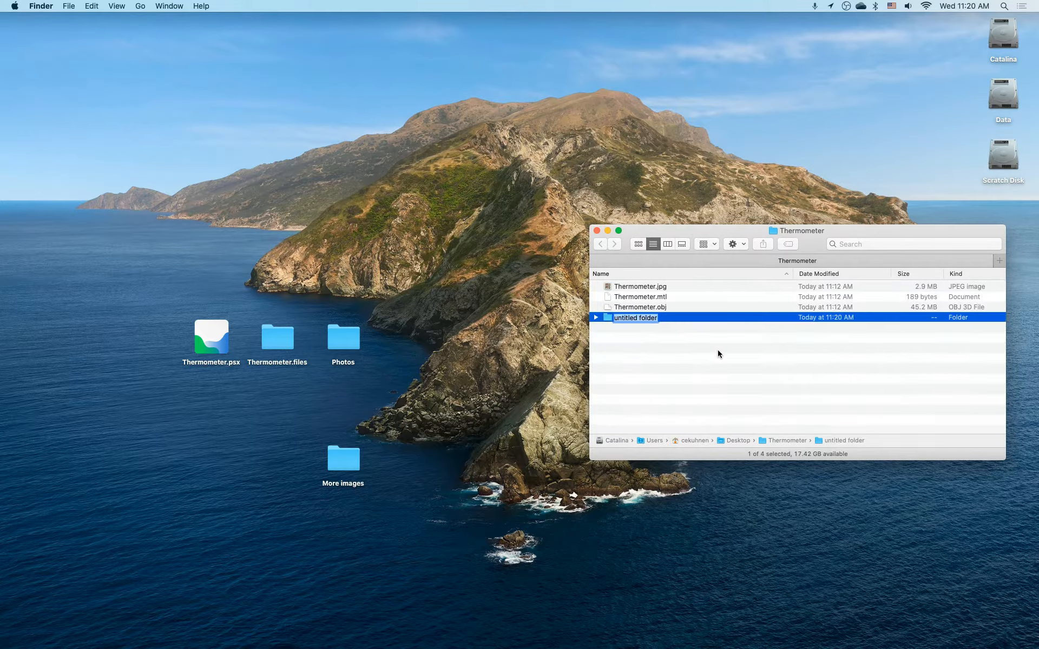
pyautogui.write('Scan')
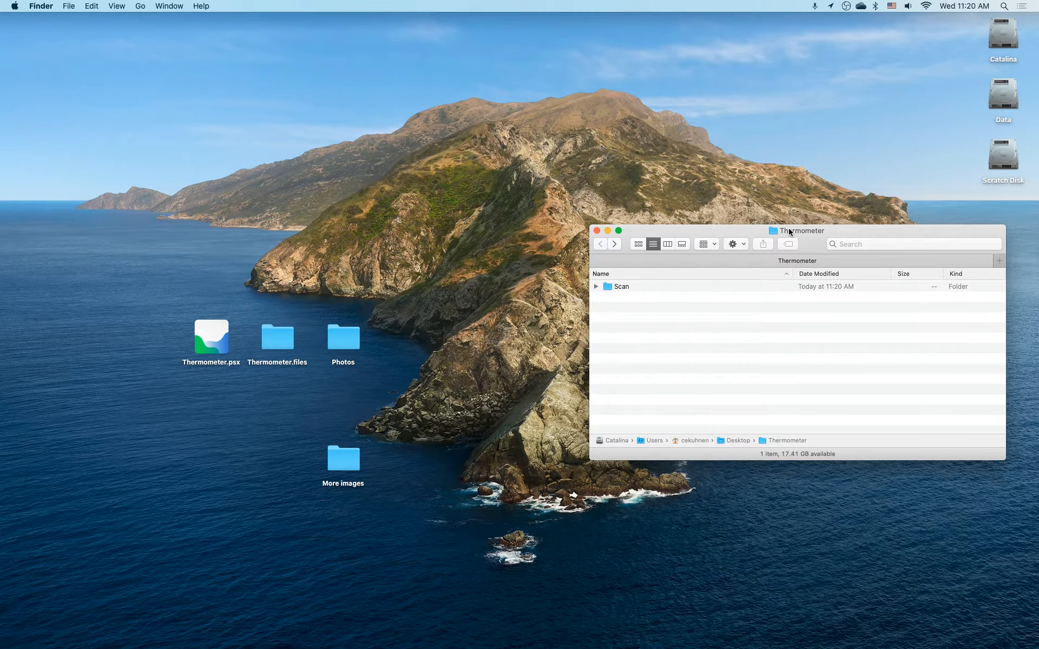
pyautogui.moveTo(671, 347)
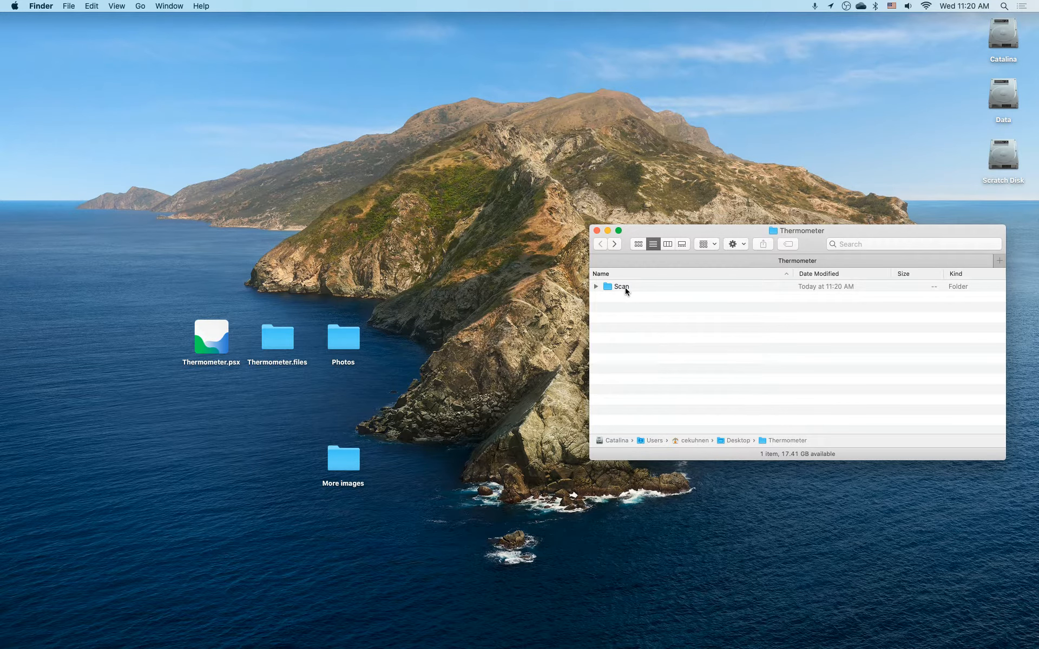
pyautogui.moveTo(598, 289)
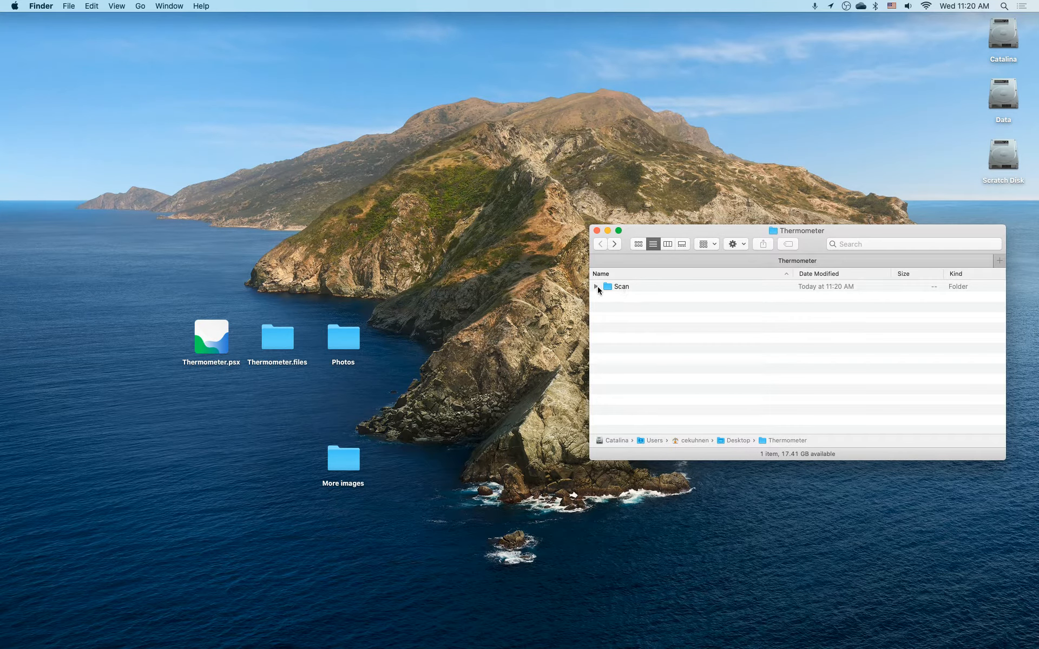
pyautogui.click(595, 285)
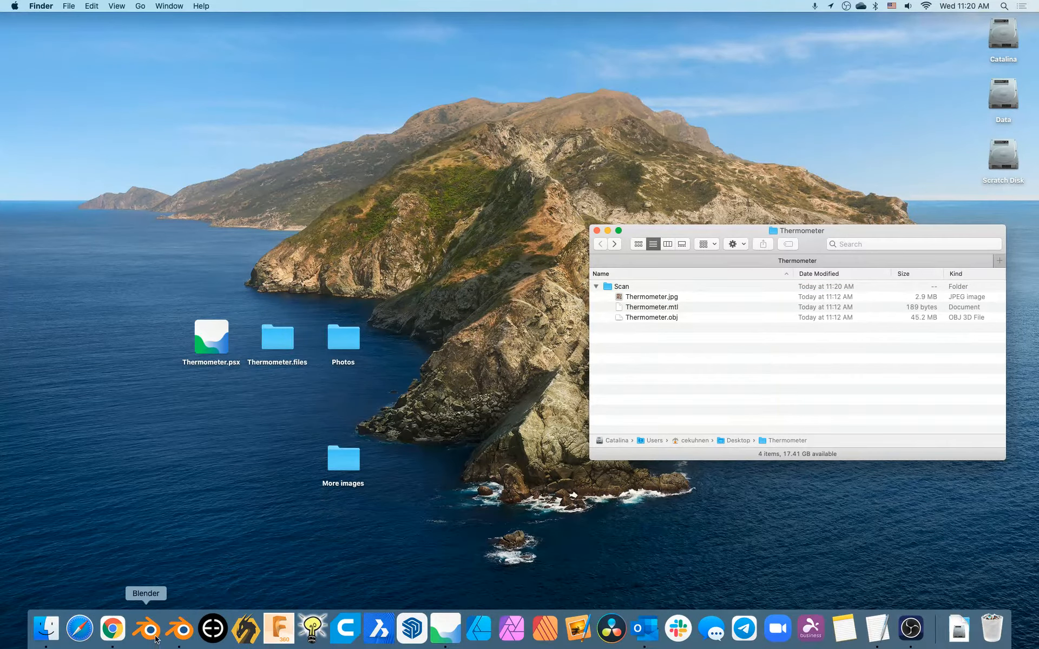
# Launch Blender and set the scene length unit to Millimeters in Scene Properties
pyautogui.click(145, 627)
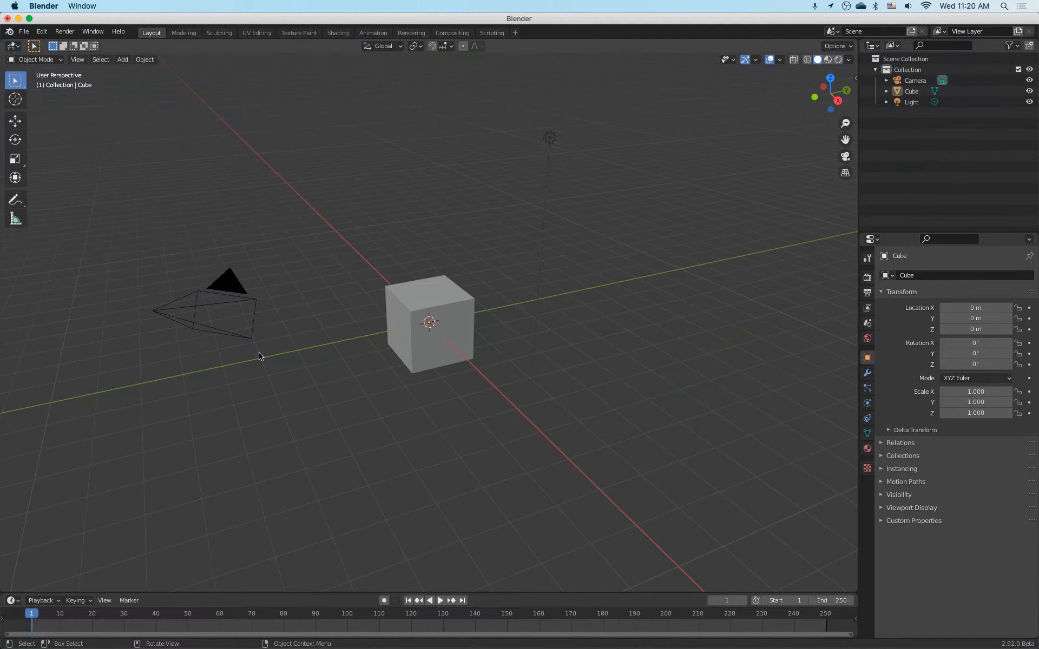
pyautogui.moveTo(227, 156)
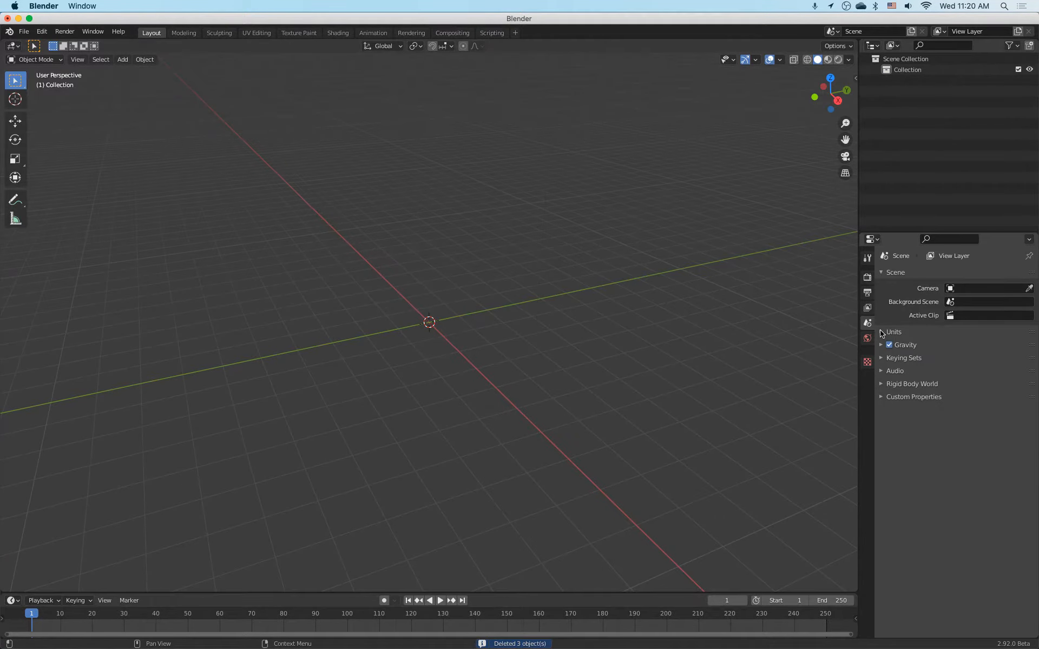
pyautogui.click(882, 331)
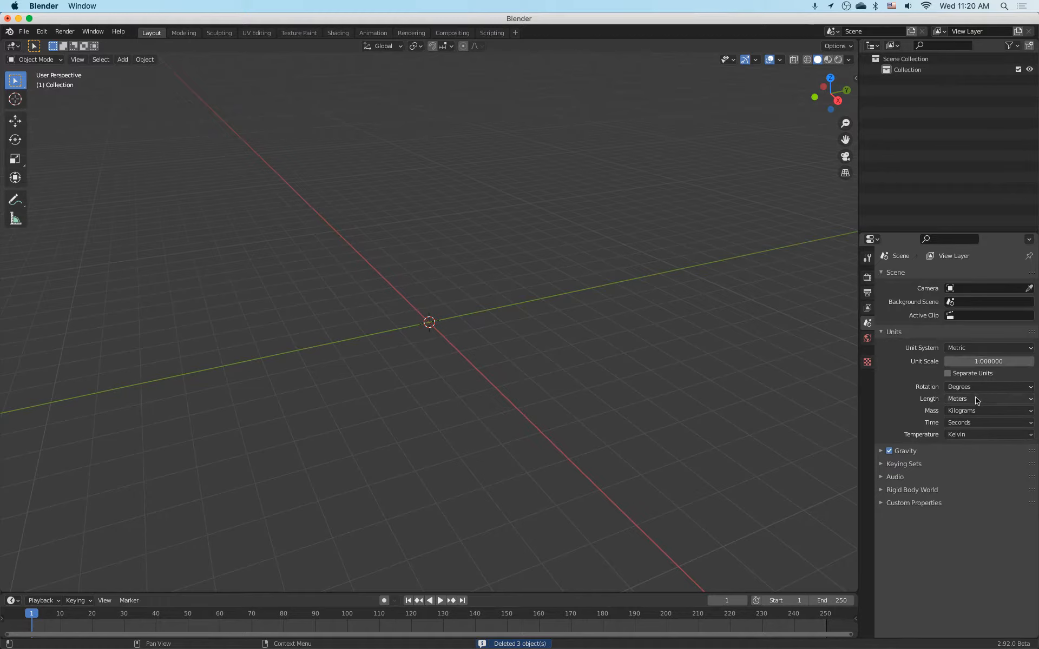
pyautogui.click(987, 398)
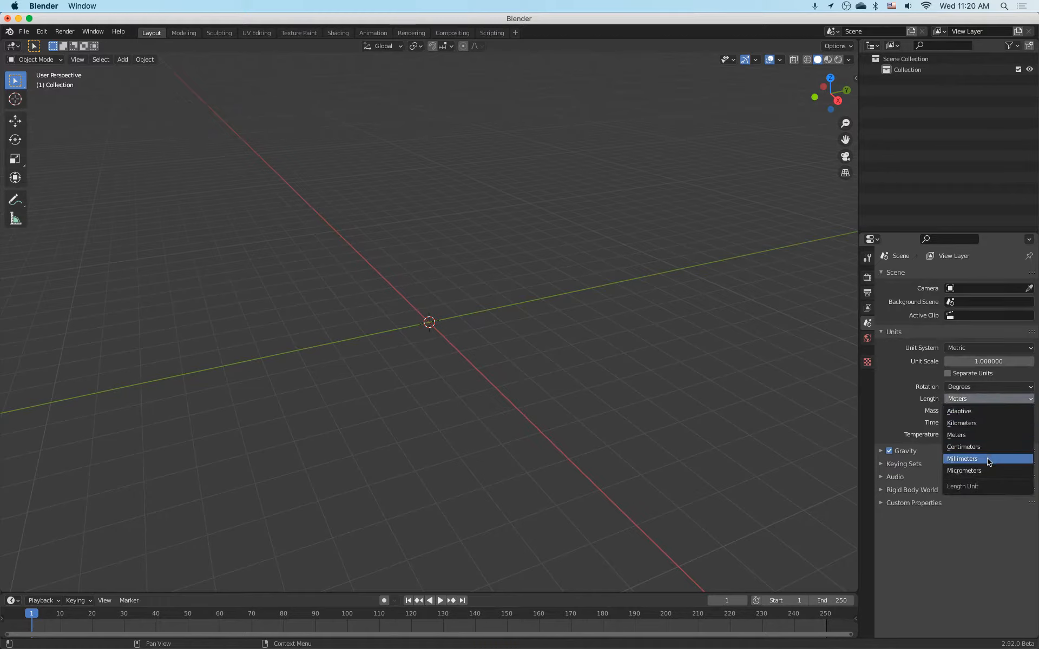
pyautogui.click(961, 458)
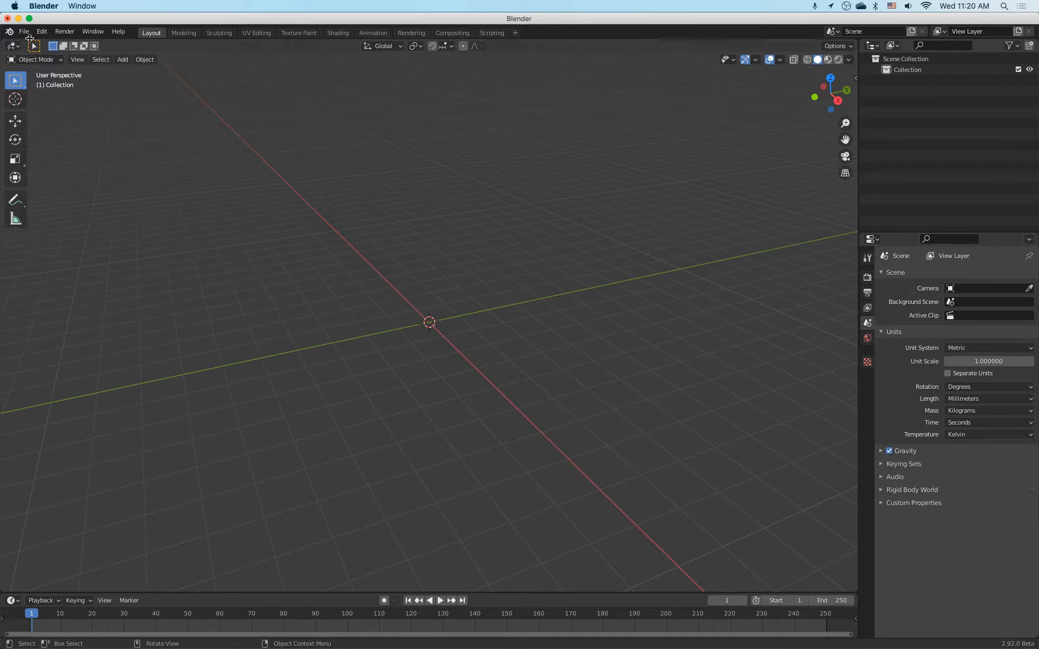
pyautogui.click(24, 31)
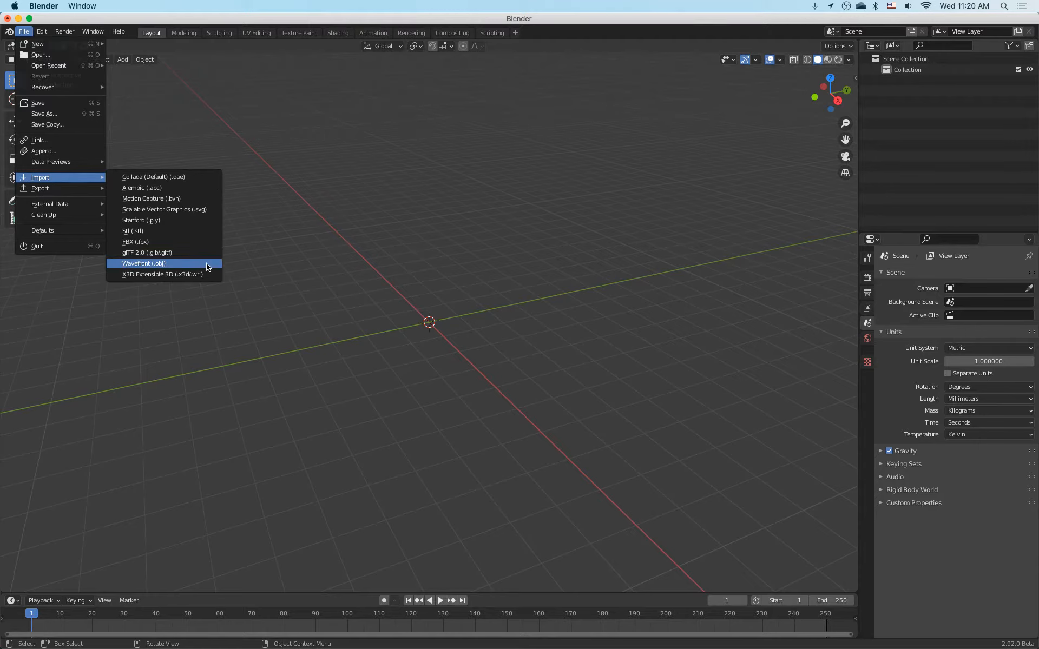
# Import Wavefront OBJ, navigating to Desktop/Thermometer/Scan and choosing Thermometer.obj
pyautogui.click(143, 263)
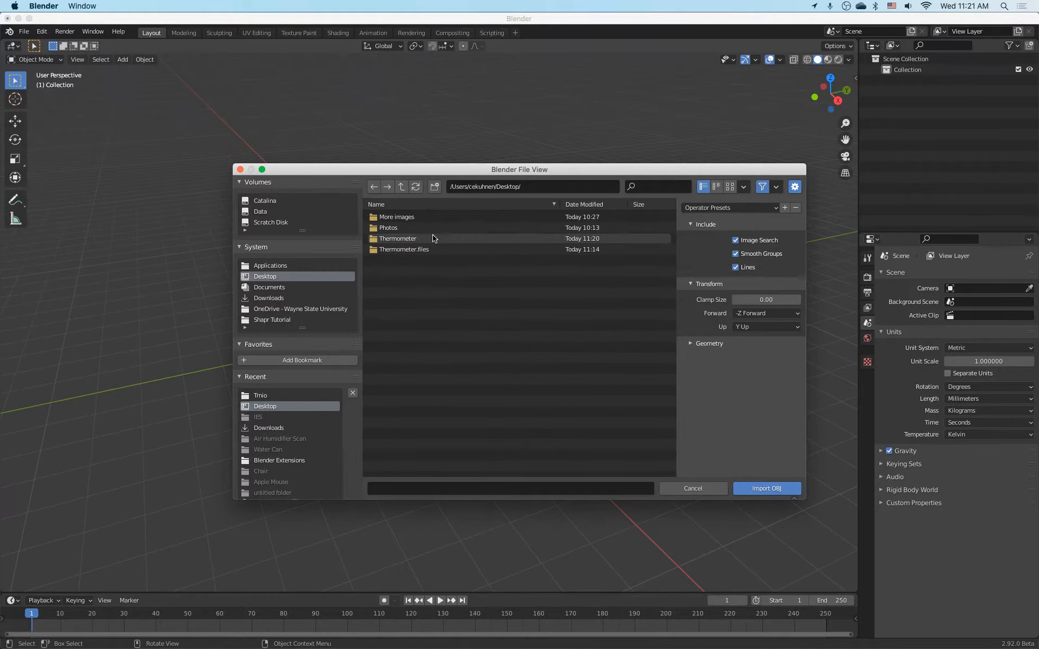
pyautogui.doubleClick(398, 238)
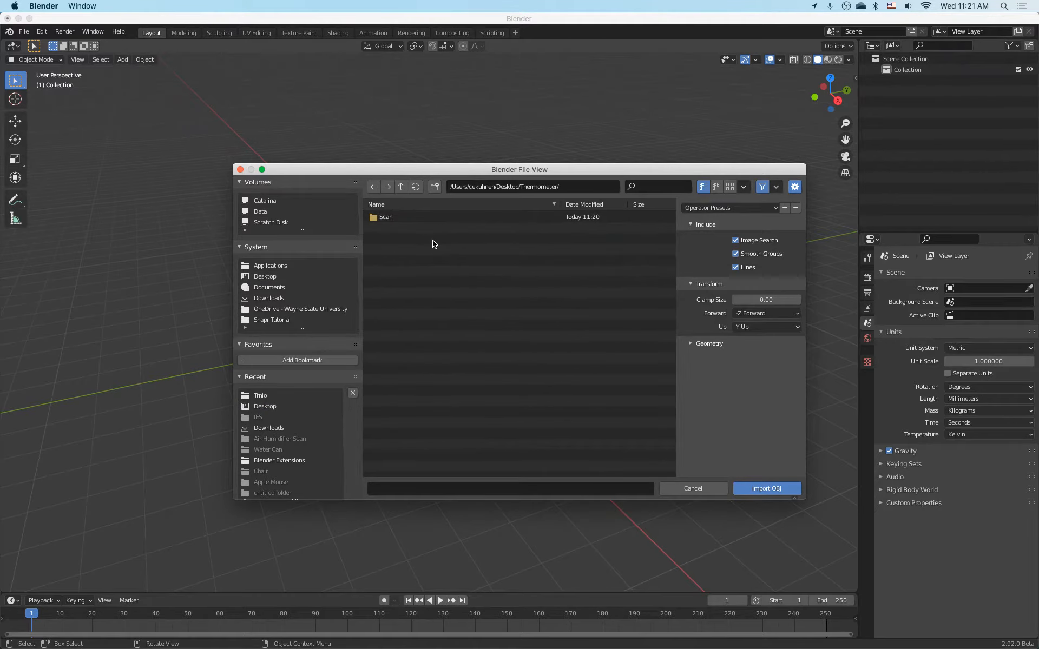
pyautogui.doubleClick(385, 216)
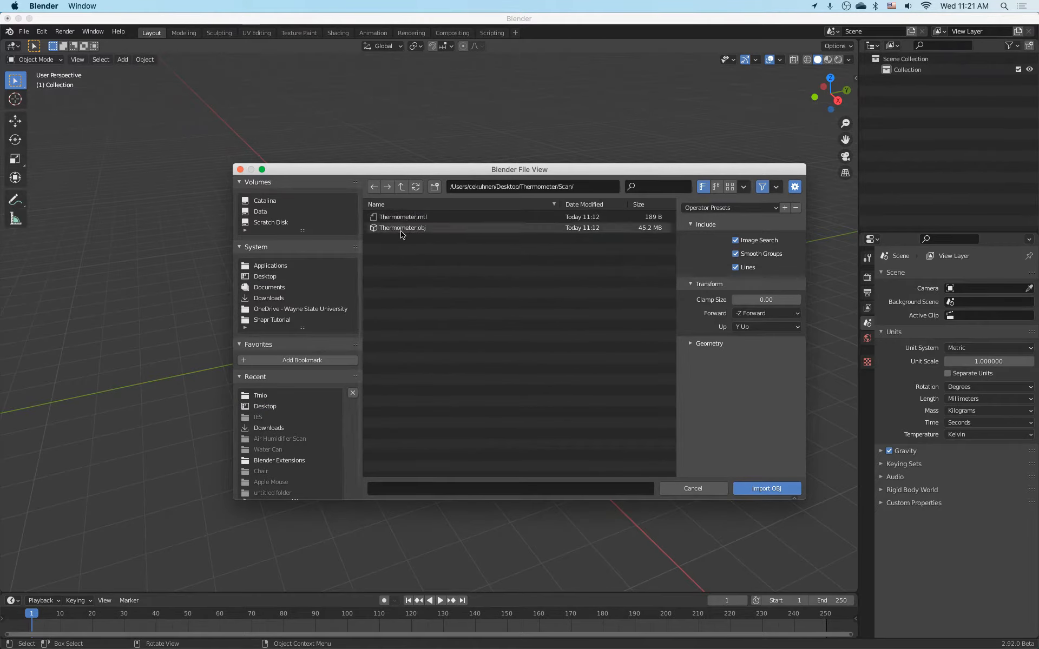
pyautogui.click(402, 229)
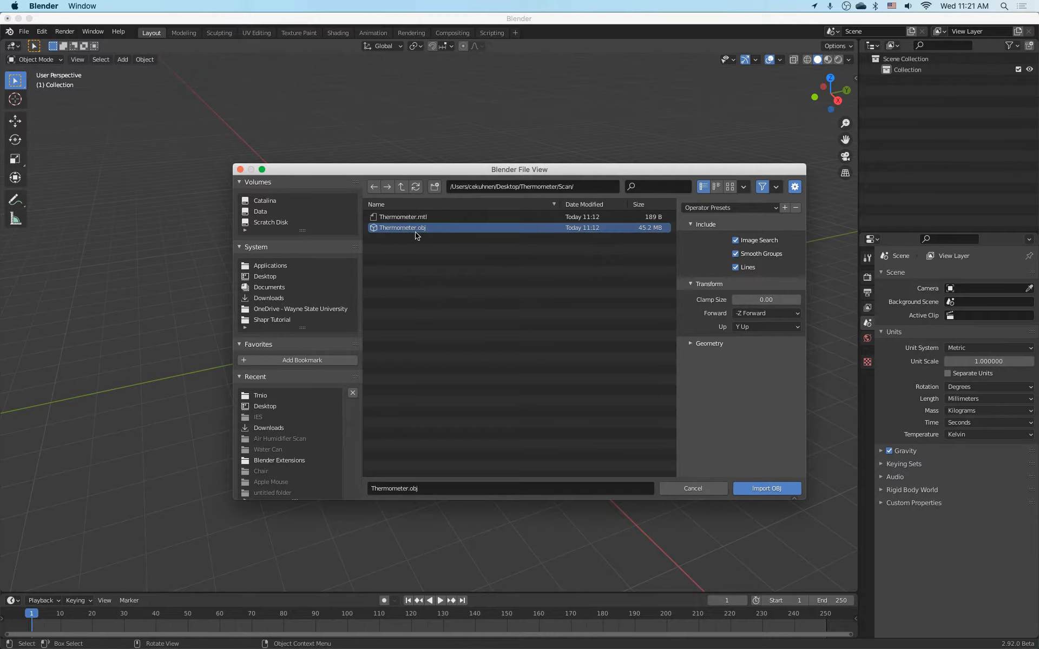
pyautogui.moveTo(791, 397)
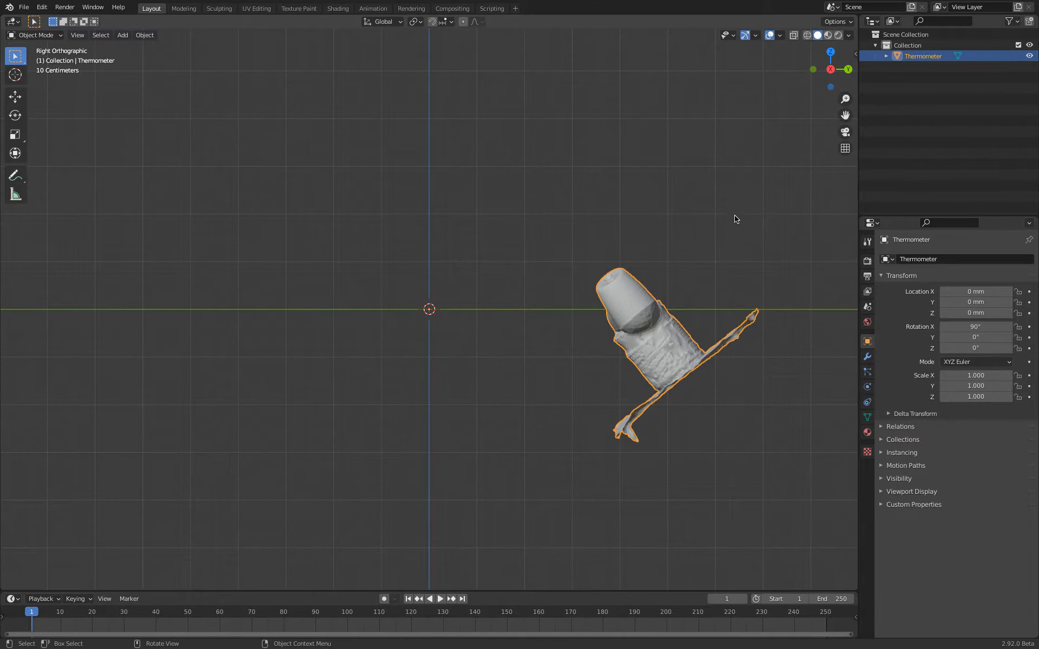
# Rotate the imported scan with R until its flat base lies level near the origin
pyautogui.press('r')
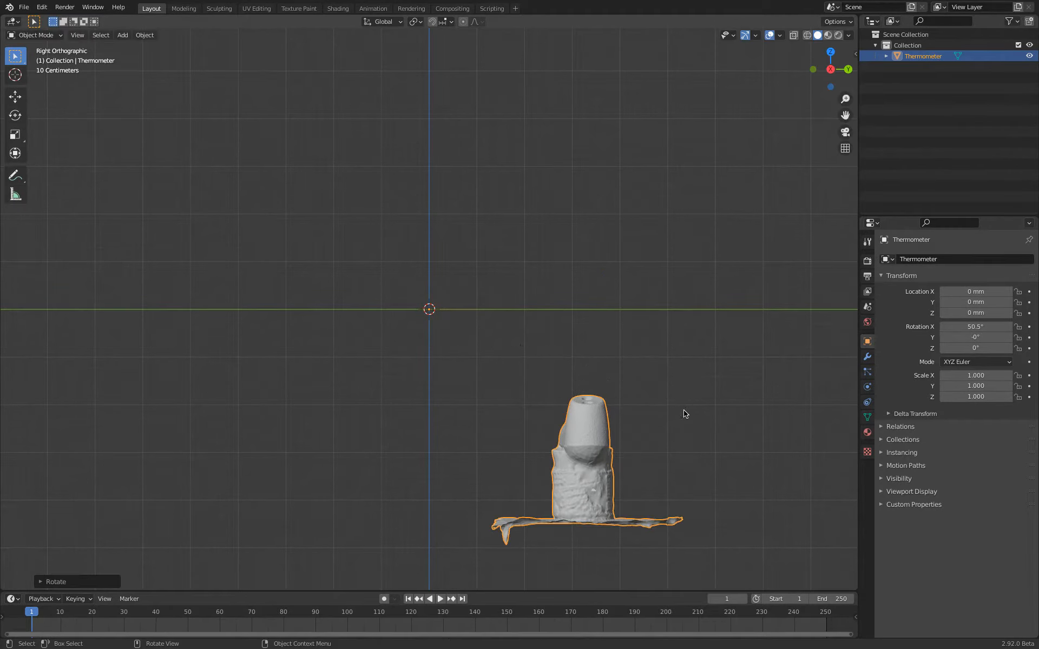
pyautogui.moveTo(619, 508)
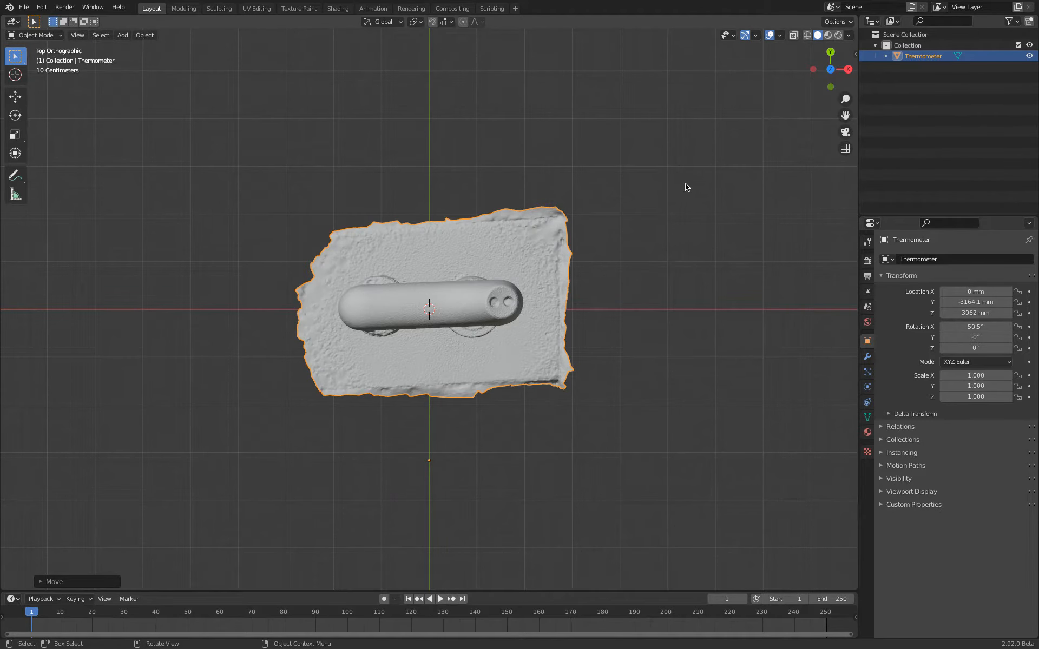
pyautogui.press('r')
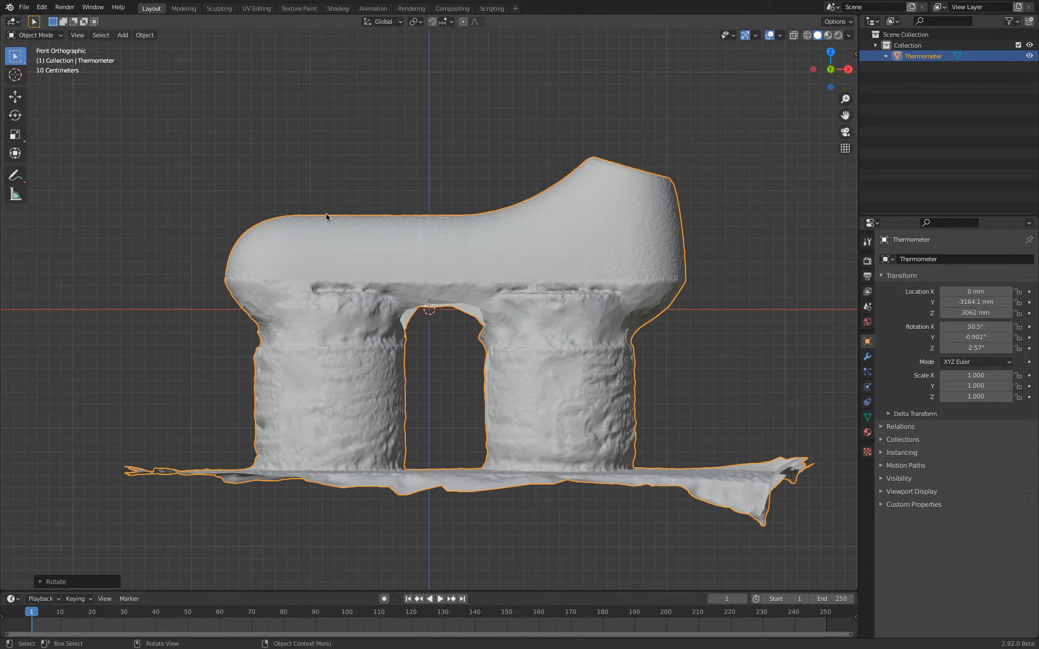
pyautogui.moveTo(464, 216)
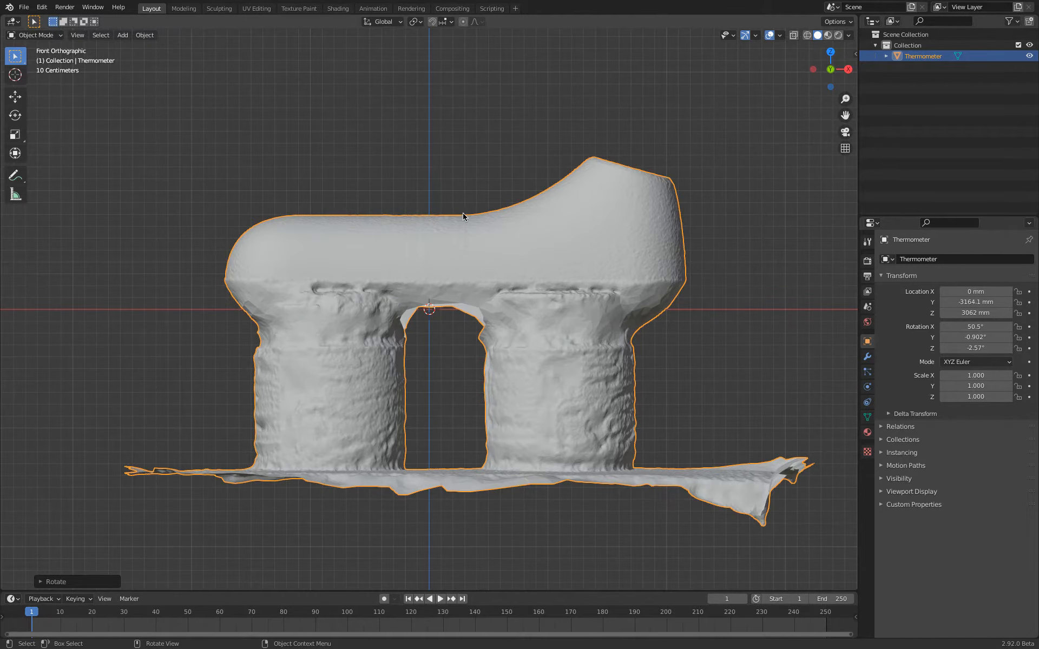
pyautogui.scroll(-3)
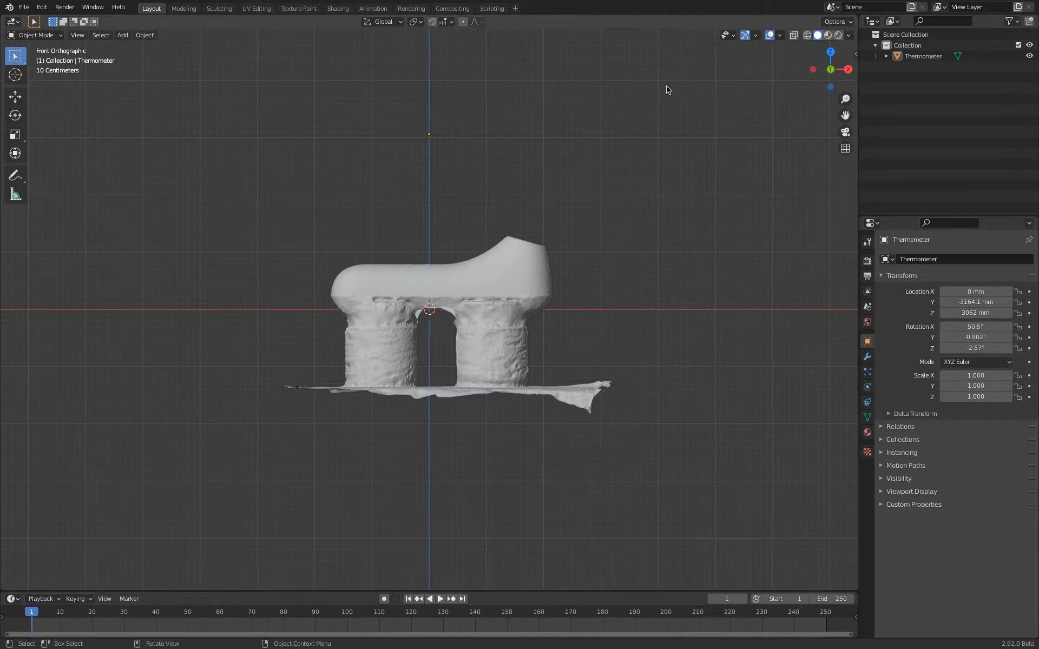
pyautogui.moveTo(828, 34)
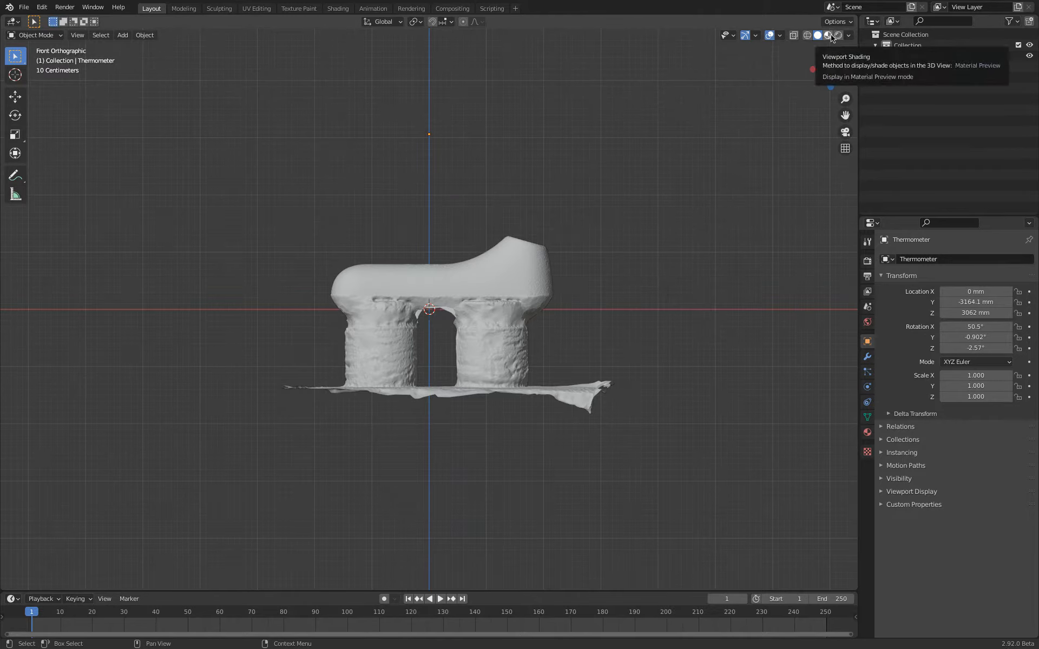
# Show the photo texture and refine the scan's tilt and location from the side
pyautogui.click(828, 34)
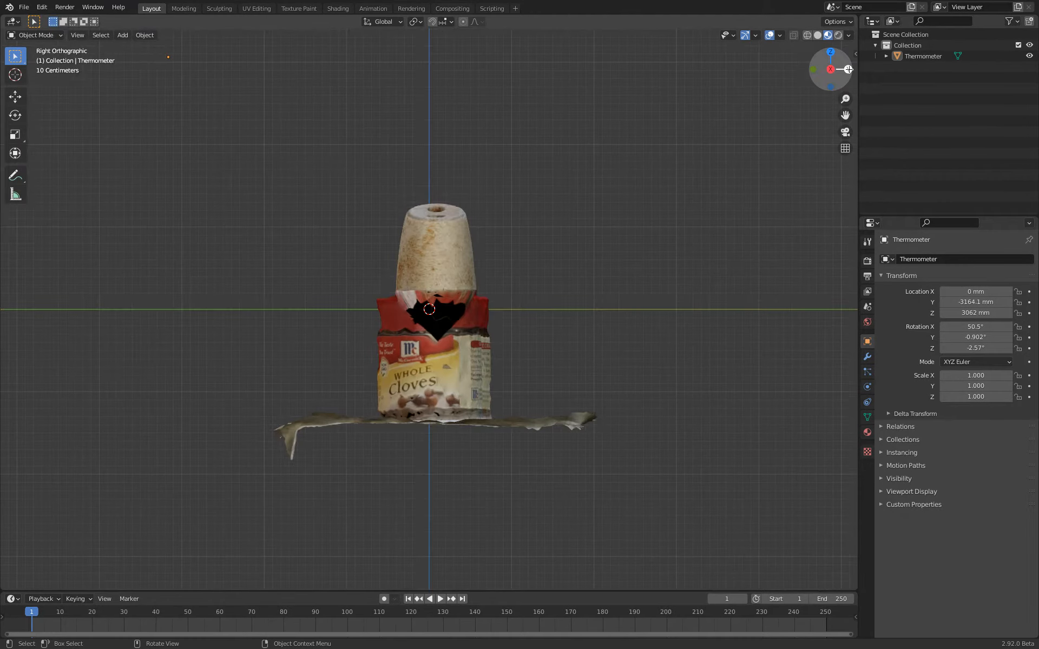
pyautogui.scroll(3)
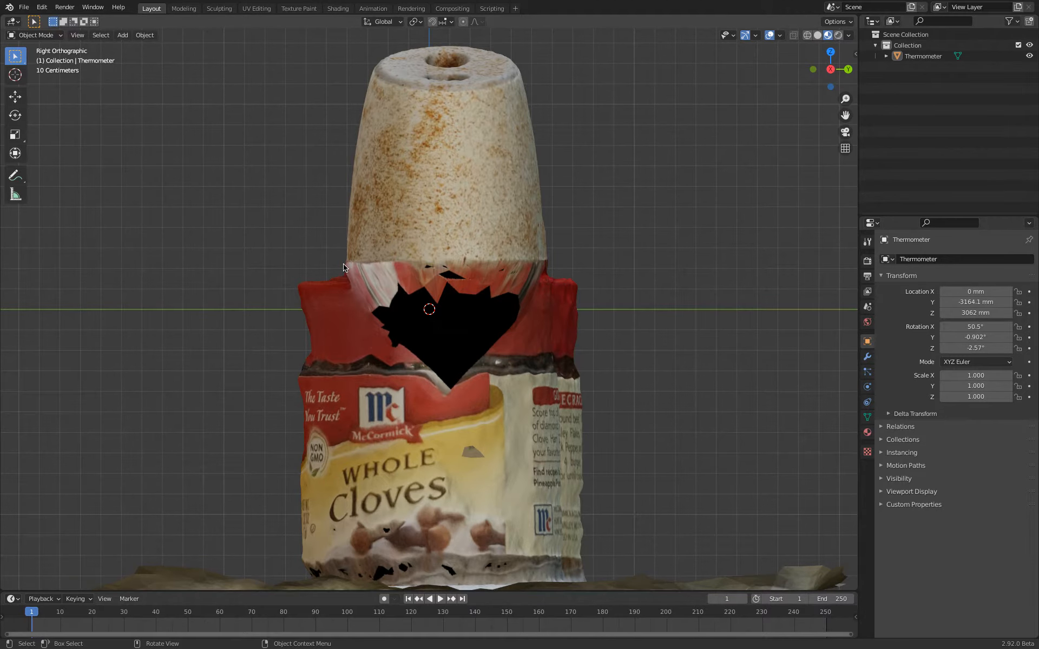
pyautogui.moveTo(407, 259)
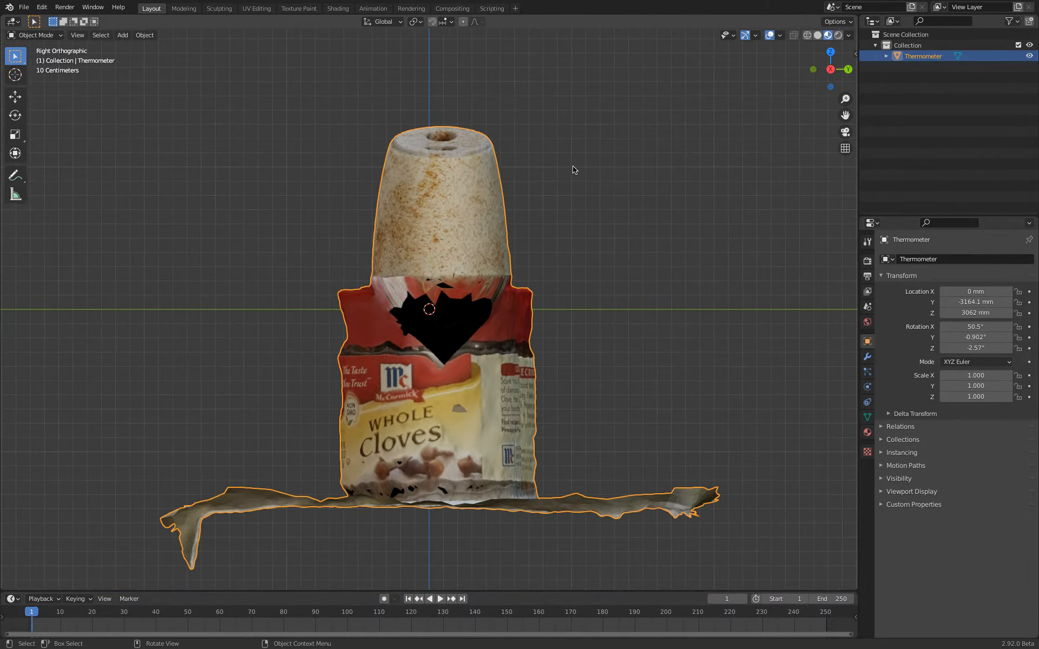
pyautogui.press('r')
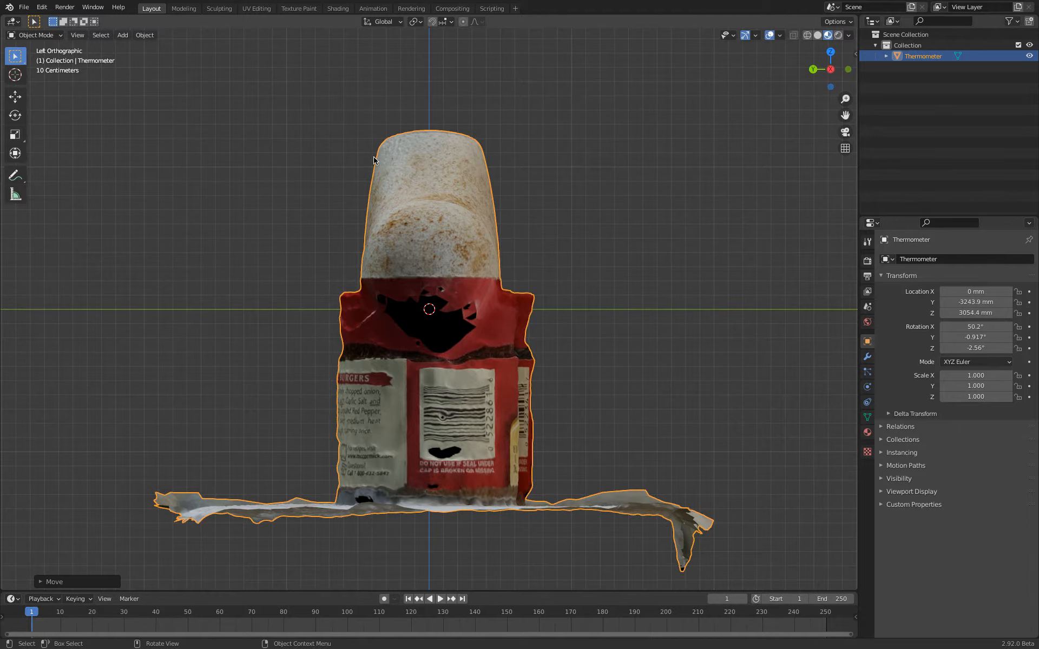
pyautogui.press('g')
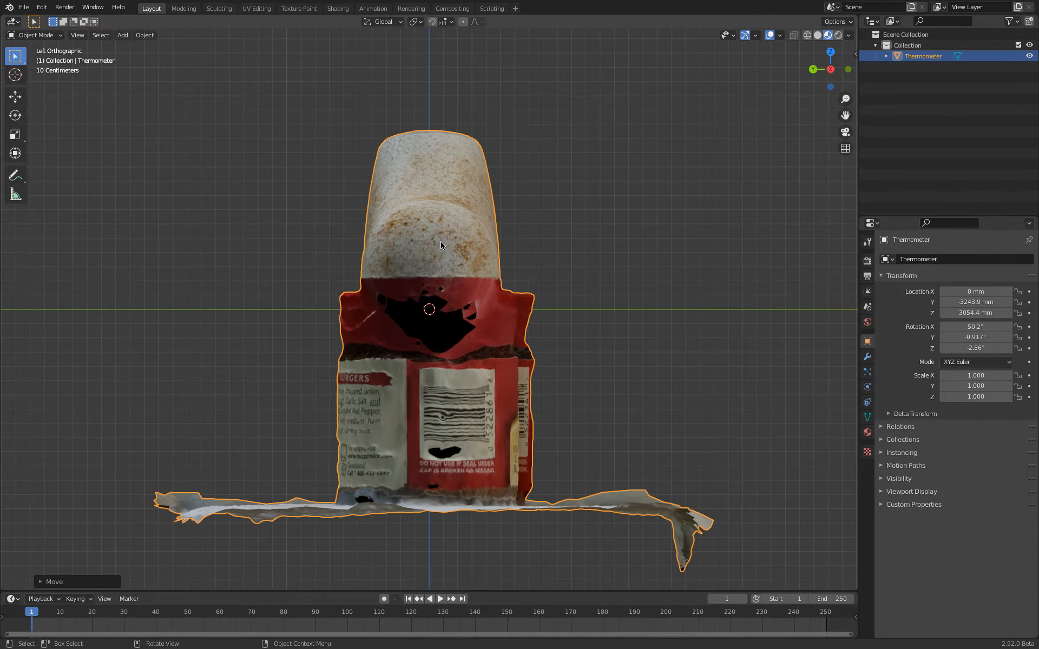
# View the levelled scan from the front, zoomed out, ready to change interaction mode
pyautogui.press('KP_1')
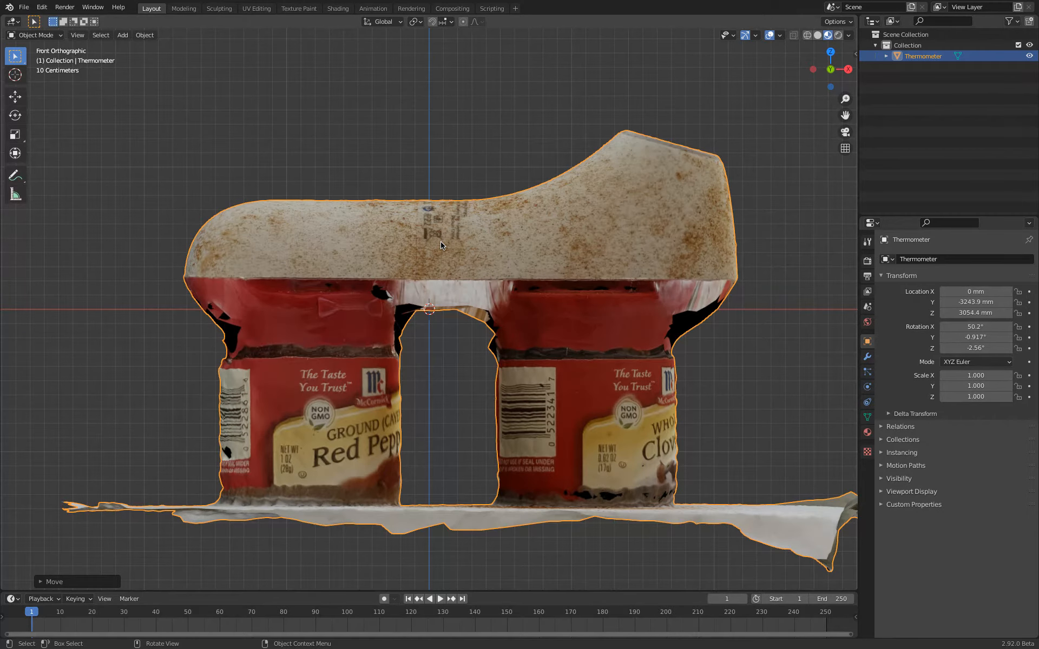
pyautogui.scroll(-3)
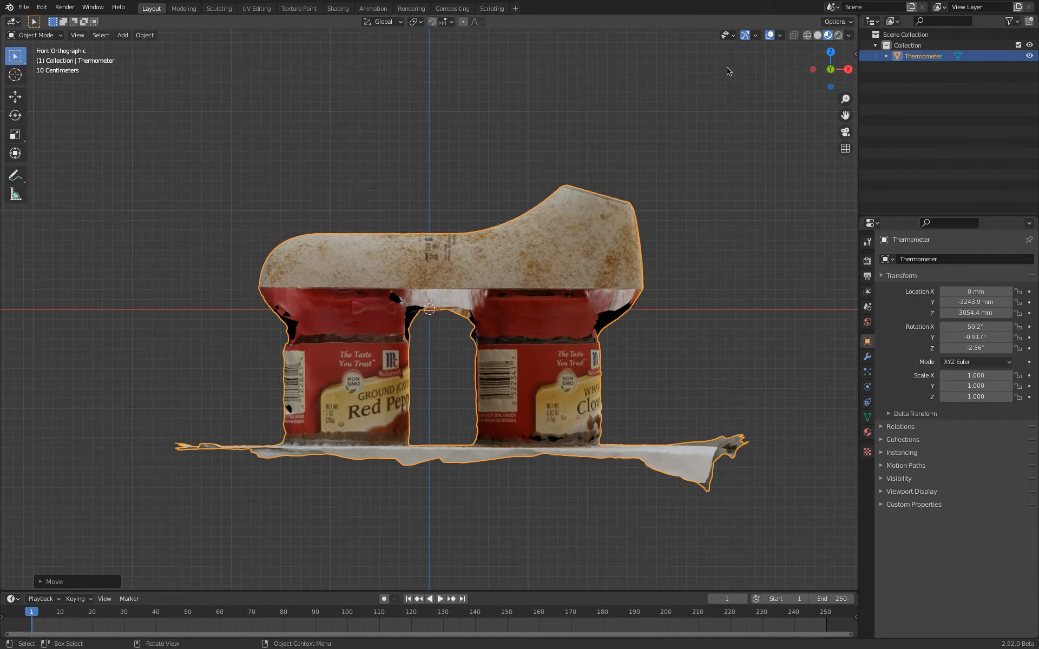
pyautogui.click(35, 35)
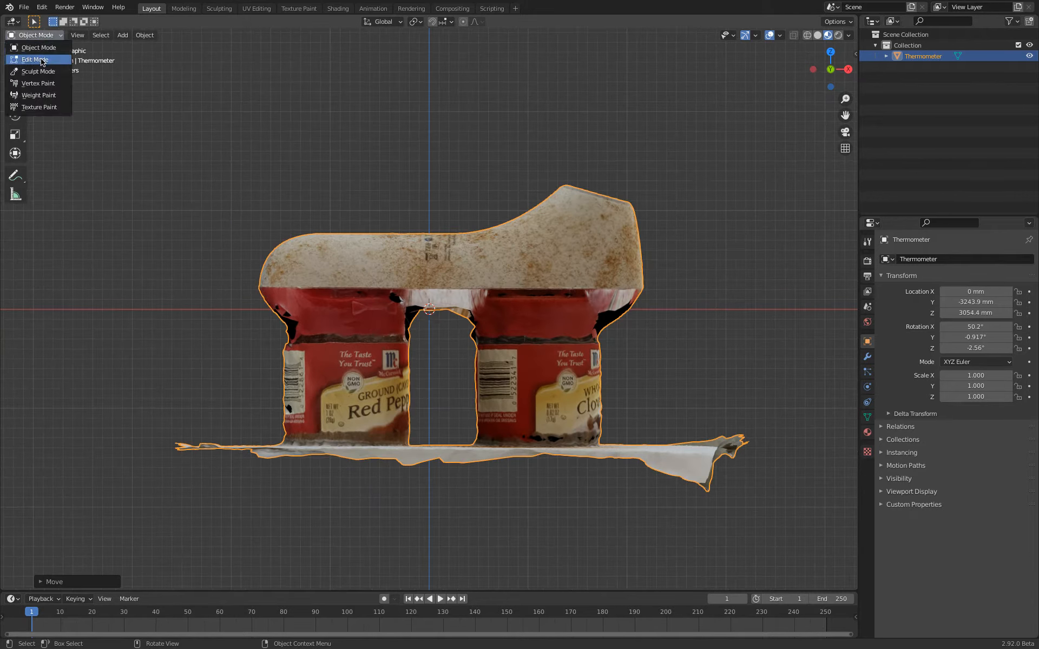
# In Edit Mode, deselect all, select the cans and ground plate vertices and delete them
pyautogui.click(34, 59)
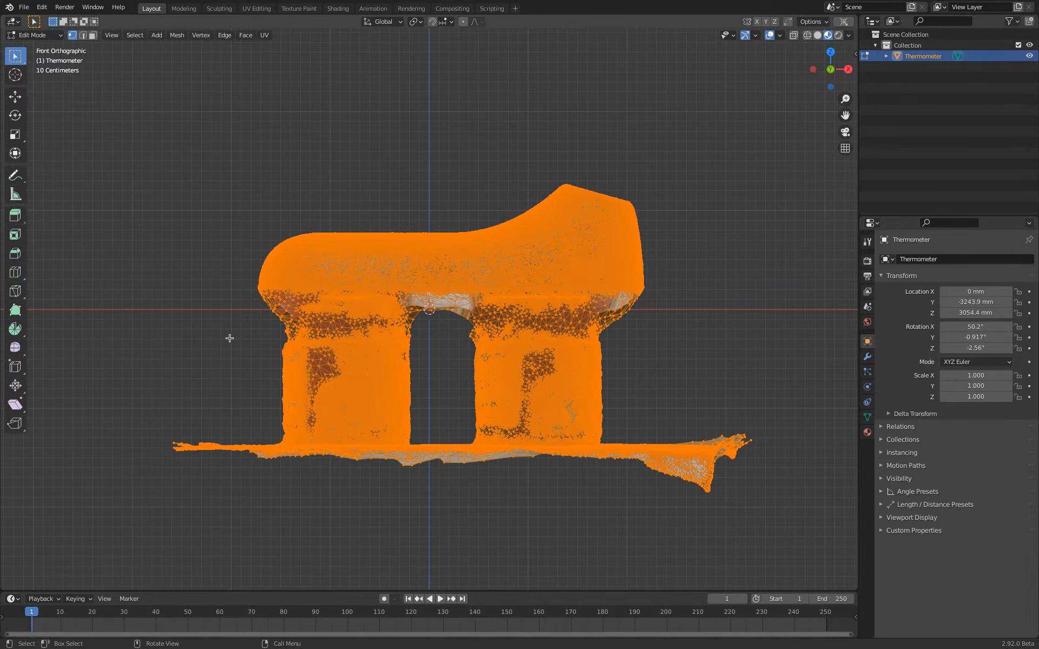
pyautogui.moveTo(232, 202)
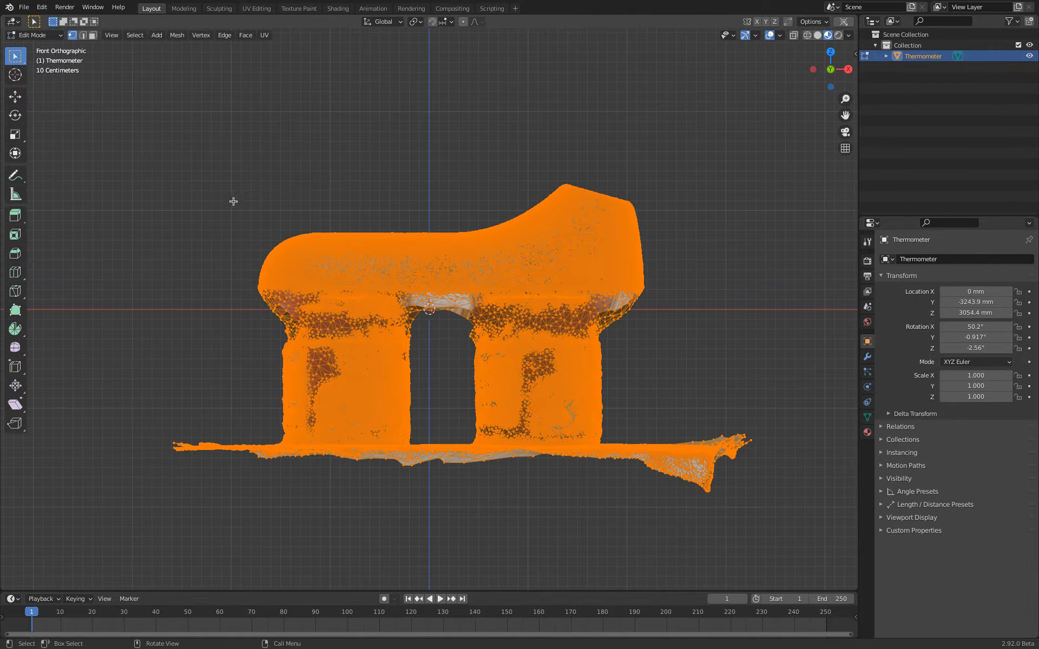
pyautogui.click(135, 35)
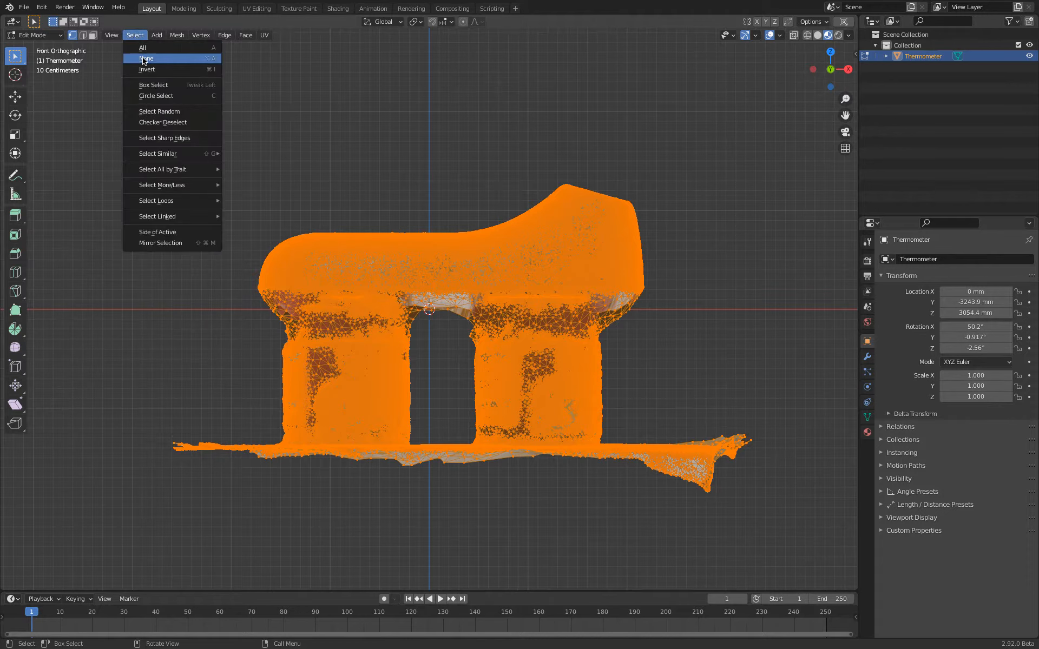
pyautogui.click(146, 58)
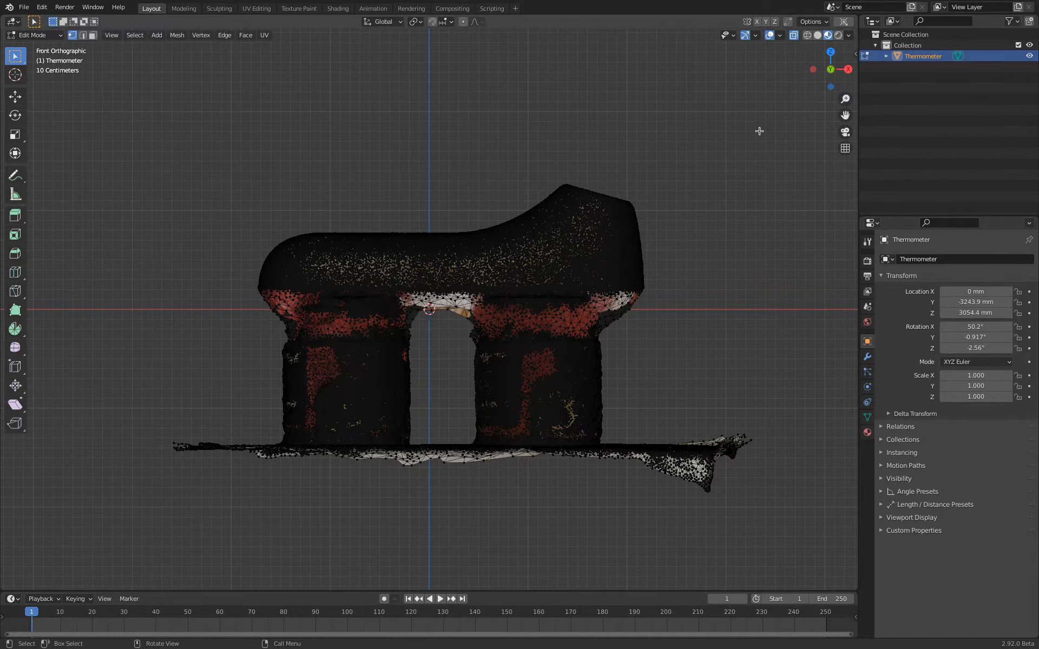
pyautogui.moveTo(794, 36)
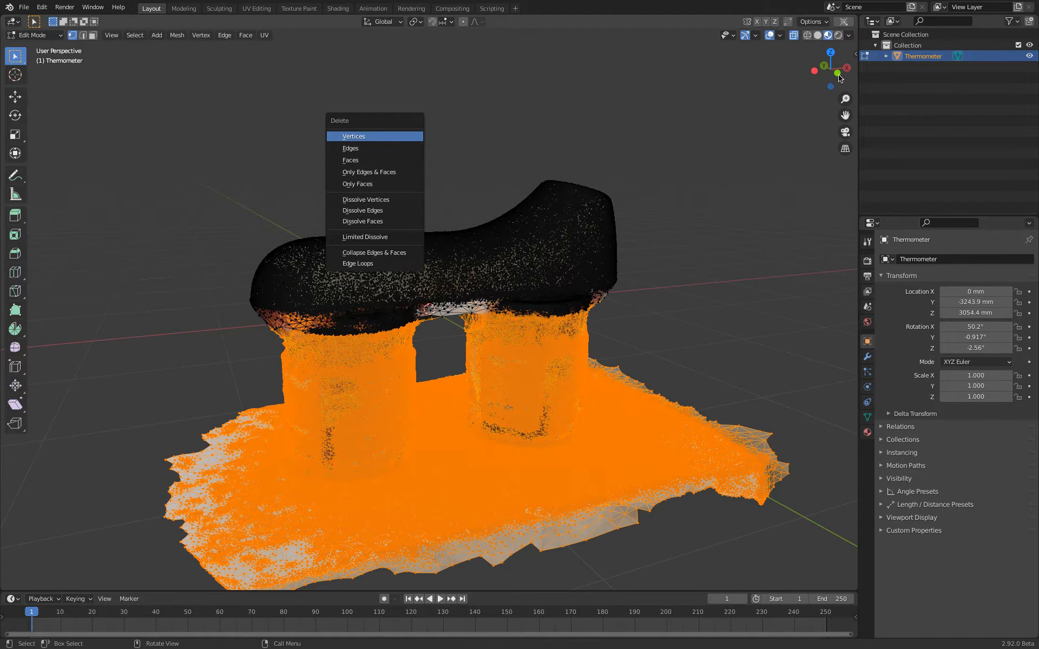
pyautogui.click(353, 136)
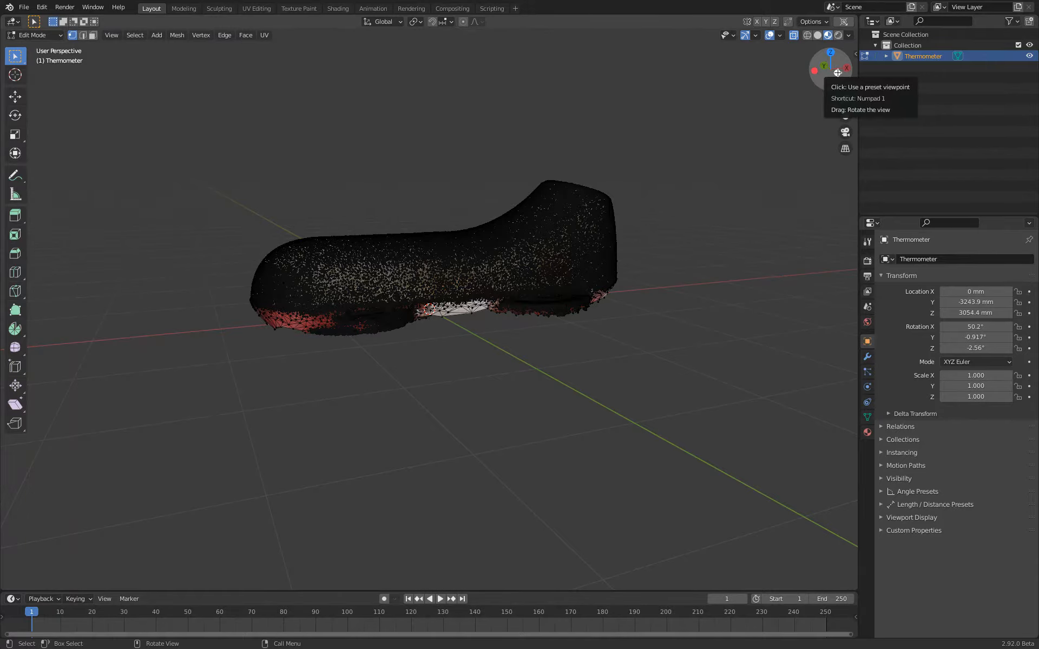
# Box-select the stray underside scraps from axis views and delete those vertices
pyautogui.click(821, 67)
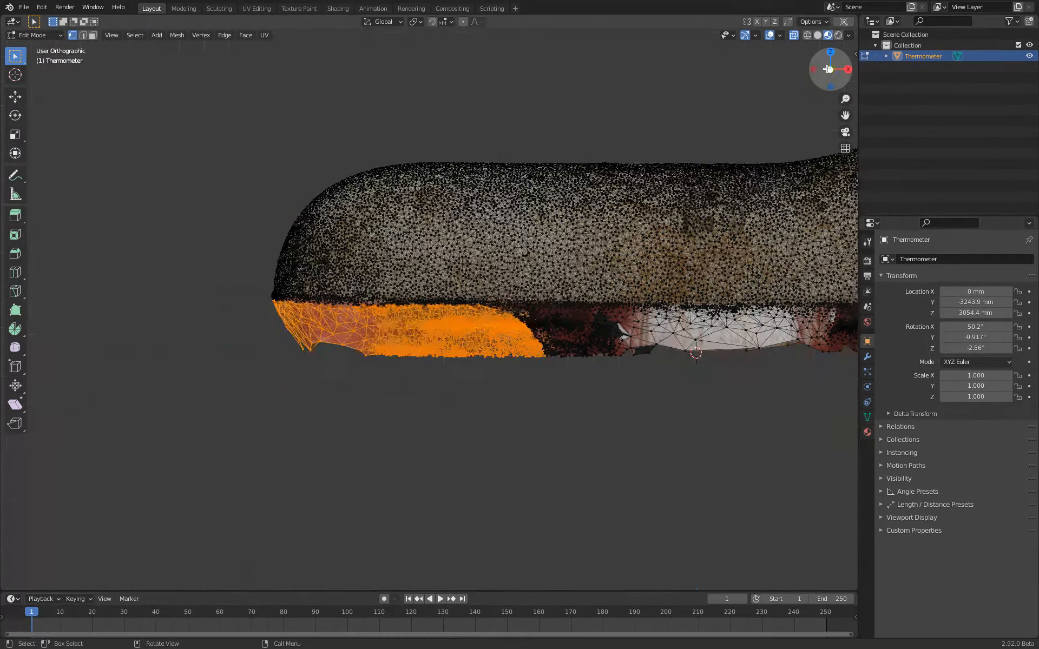
pyautogui.press('KP_1')
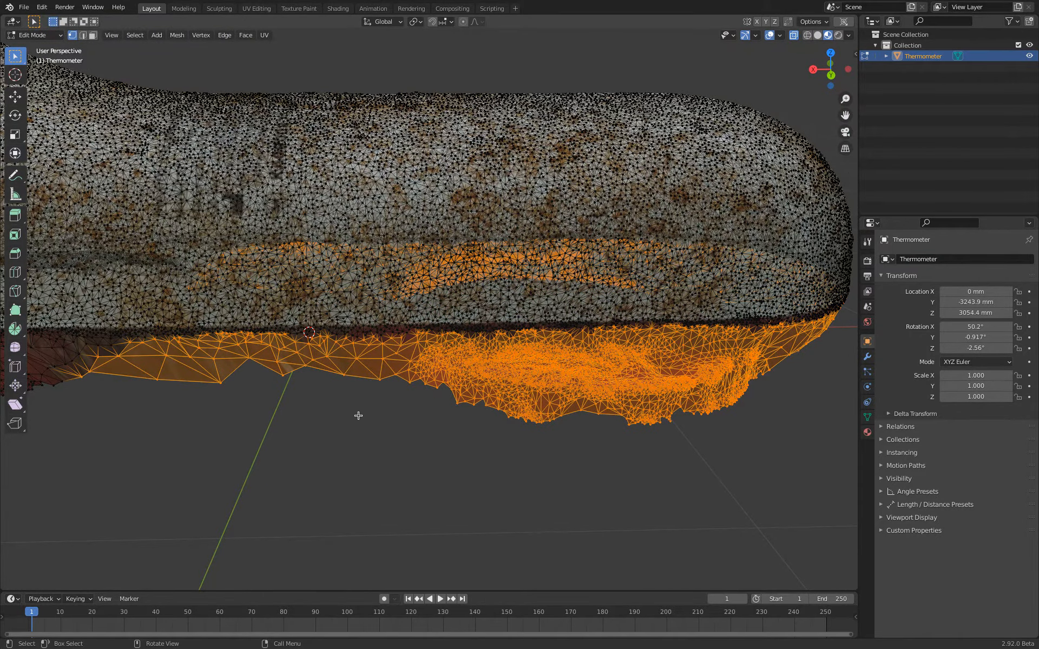
pyautogui.moveTo(347, 353)
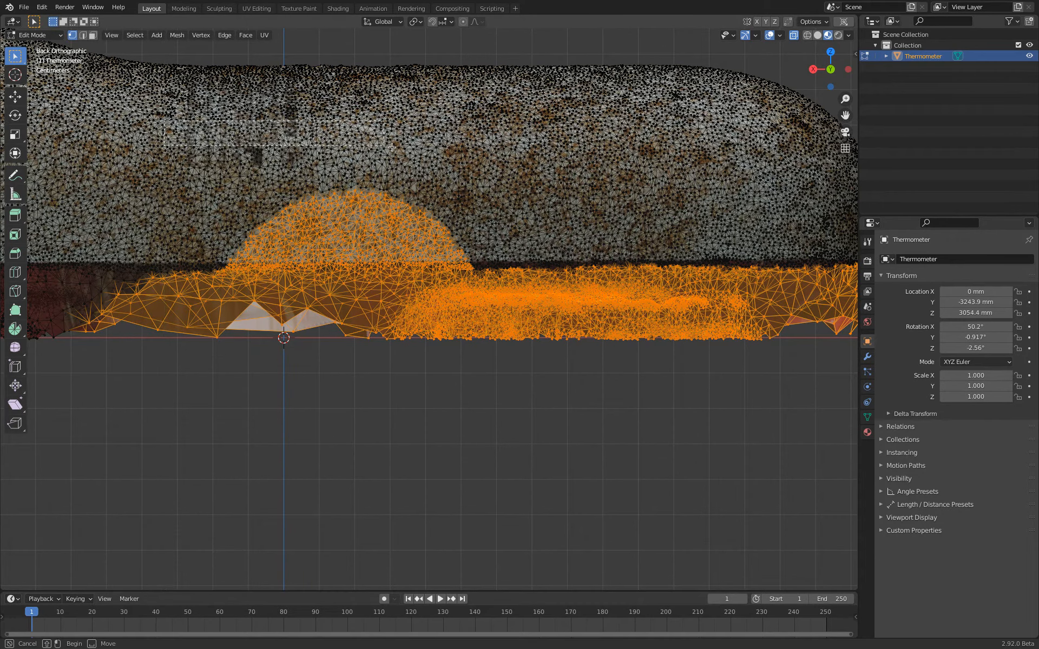
pyautogui.moveTo(389, 147); pyautogui.dragTo(556, 248)
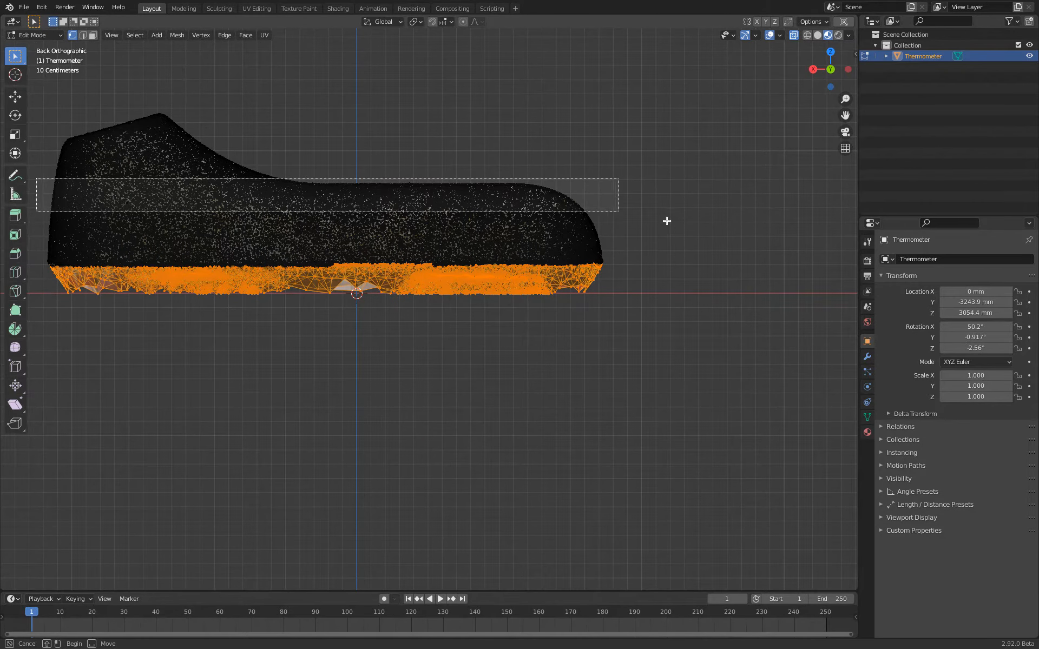
pyautogui.moveTo(666, 220); pyautogui.dragTo(757, 267)
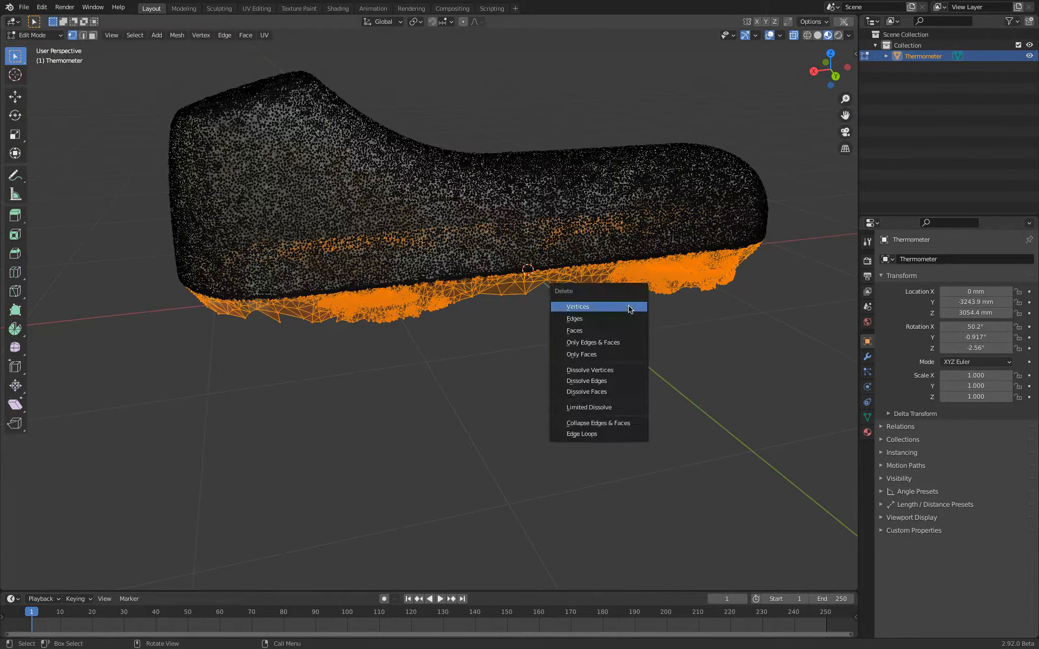
pyautogui.click(576, 307)
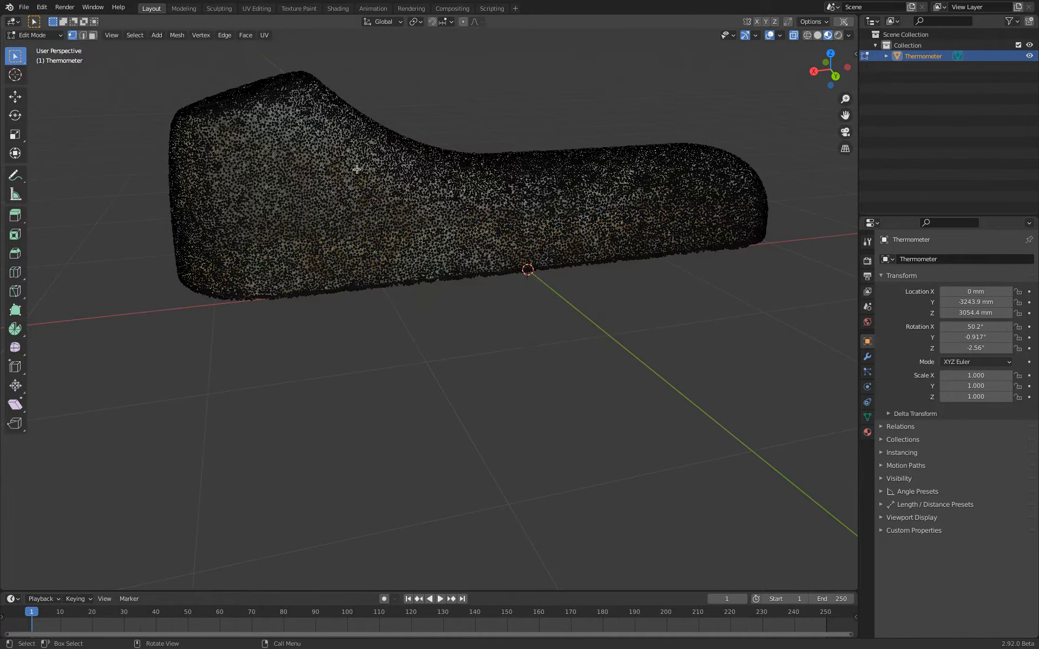
pyautogui.moveTo(139, 110)
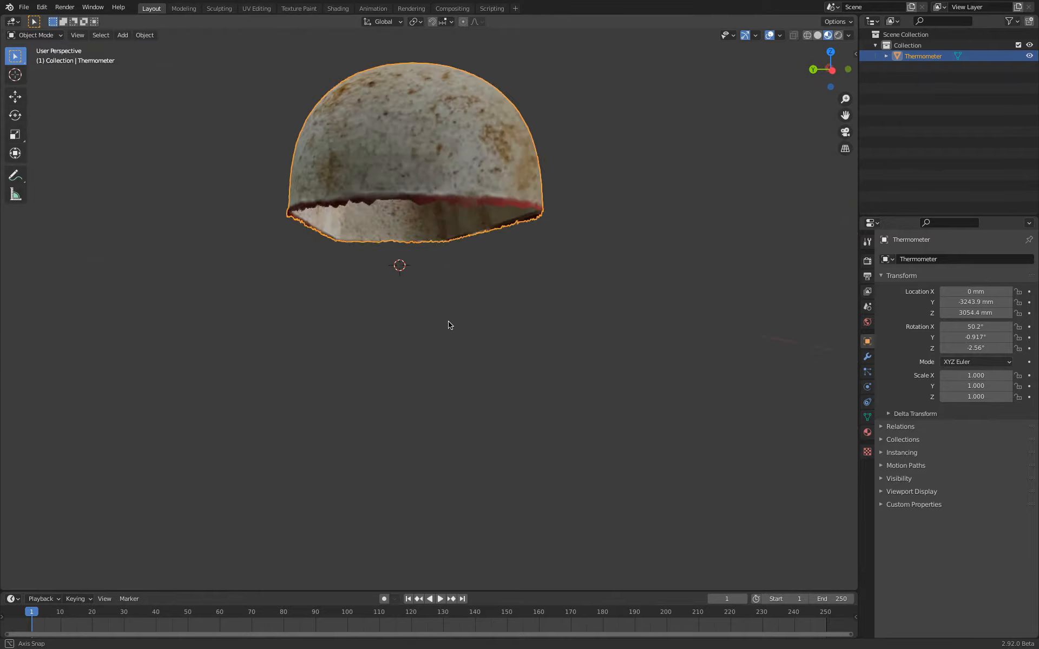
# Orbit to look straight down on the cleaned thermometer in Object Mode
pyautogui.moveTo(448, 324); pyautogui.dragTo(246, 328)
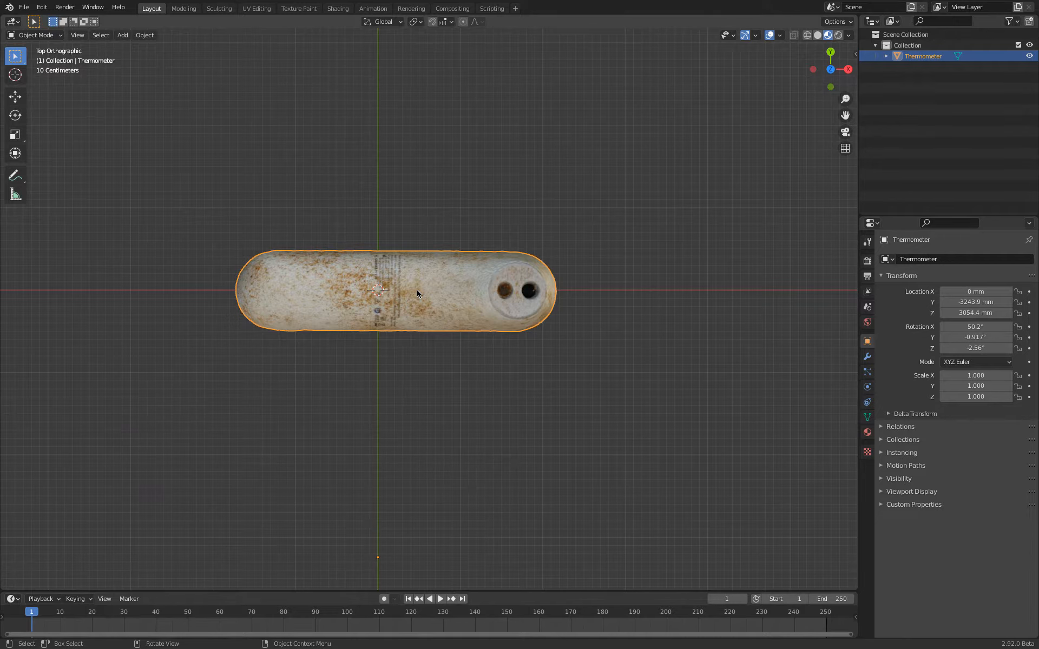
# Snap the cursor to world origin and set the thermometer's origin to the 3D cursor
pyautogui.press('shift+s')
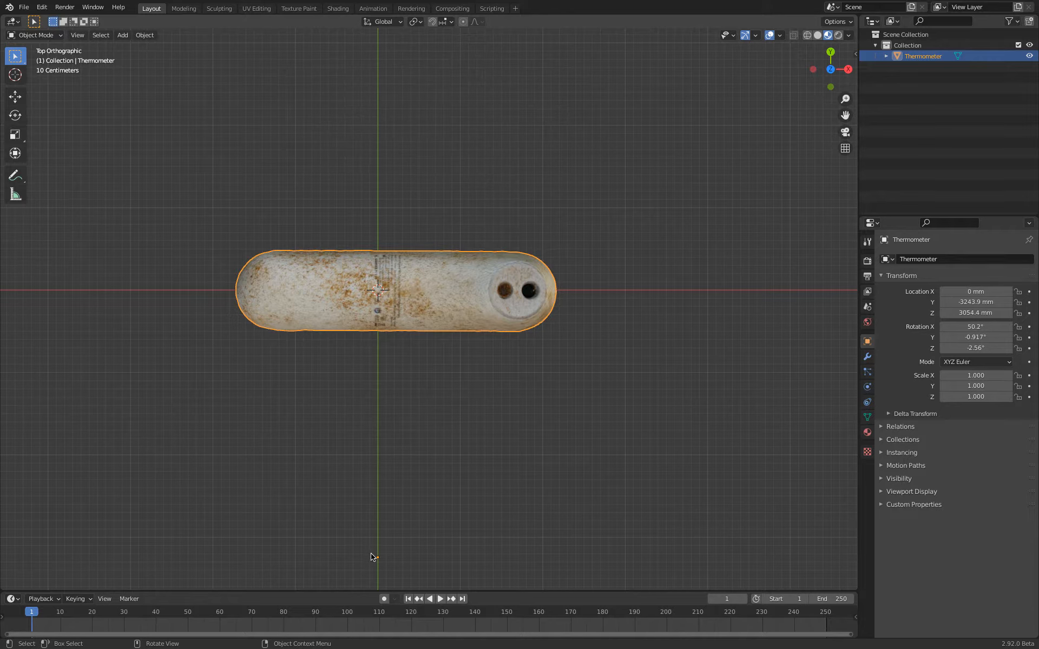
pyautogui.moveTo(394, 280)
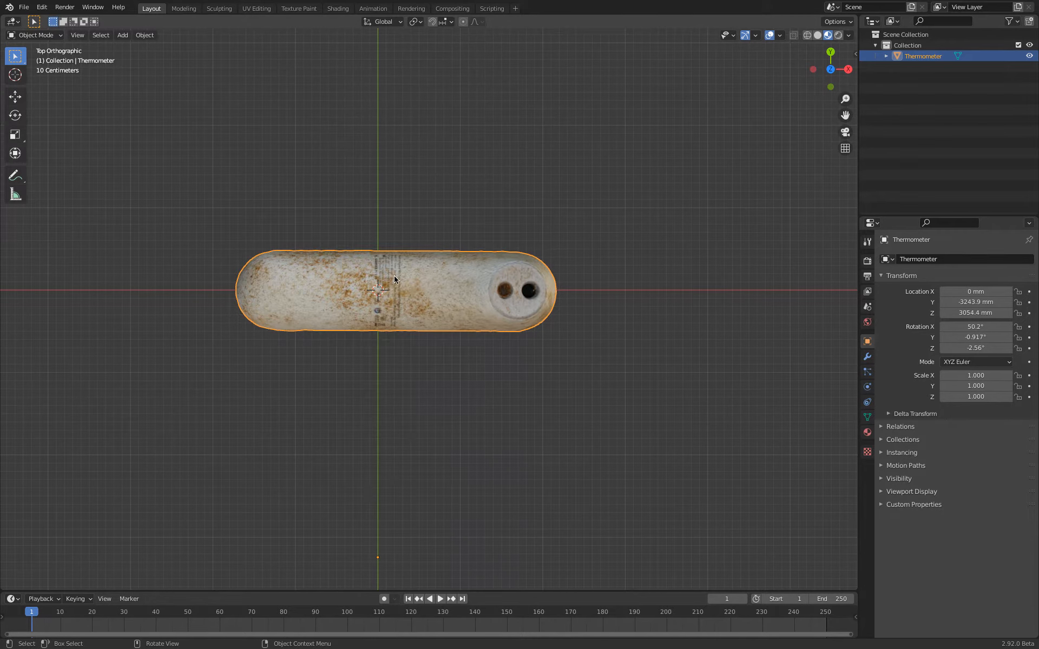
pyautogui.rightClick(394, 278)
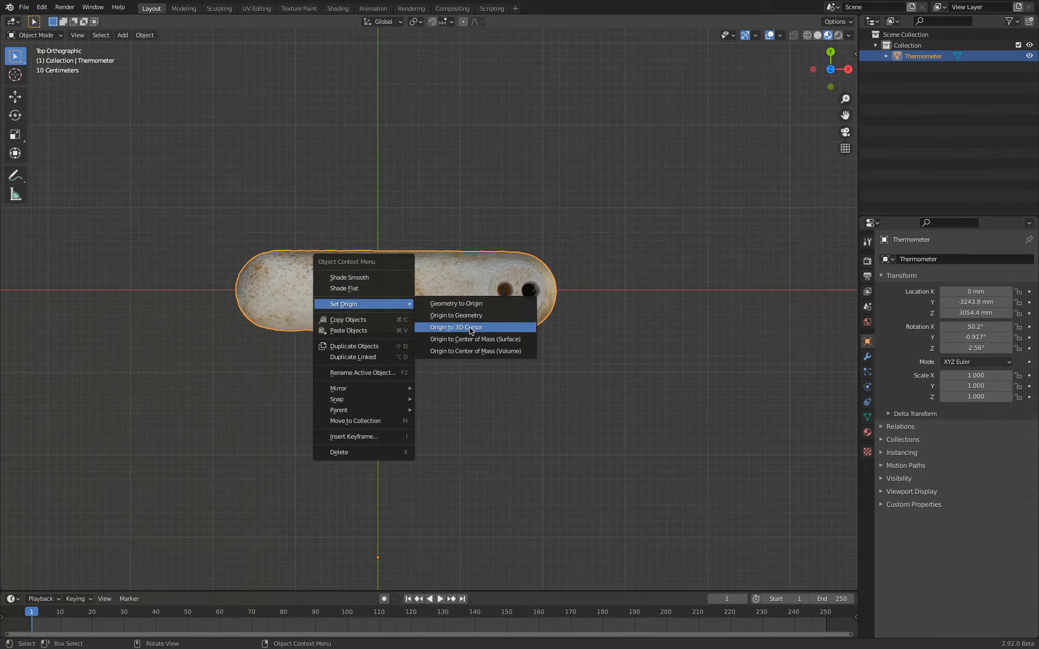
pyautogui.click(455, 326)
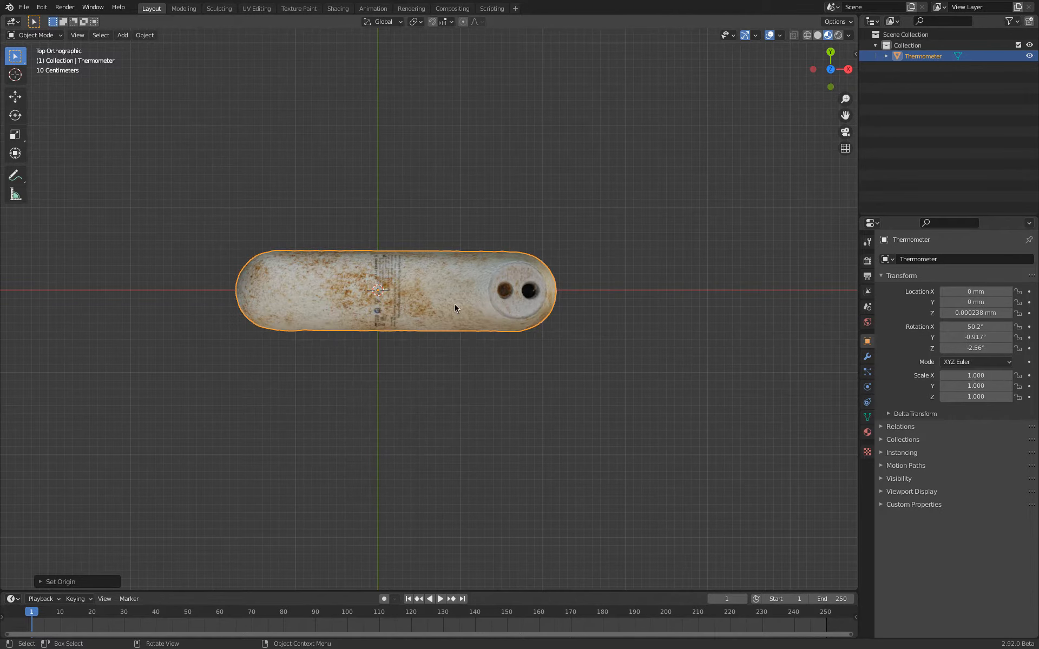
pyautogui.press('KP_1')
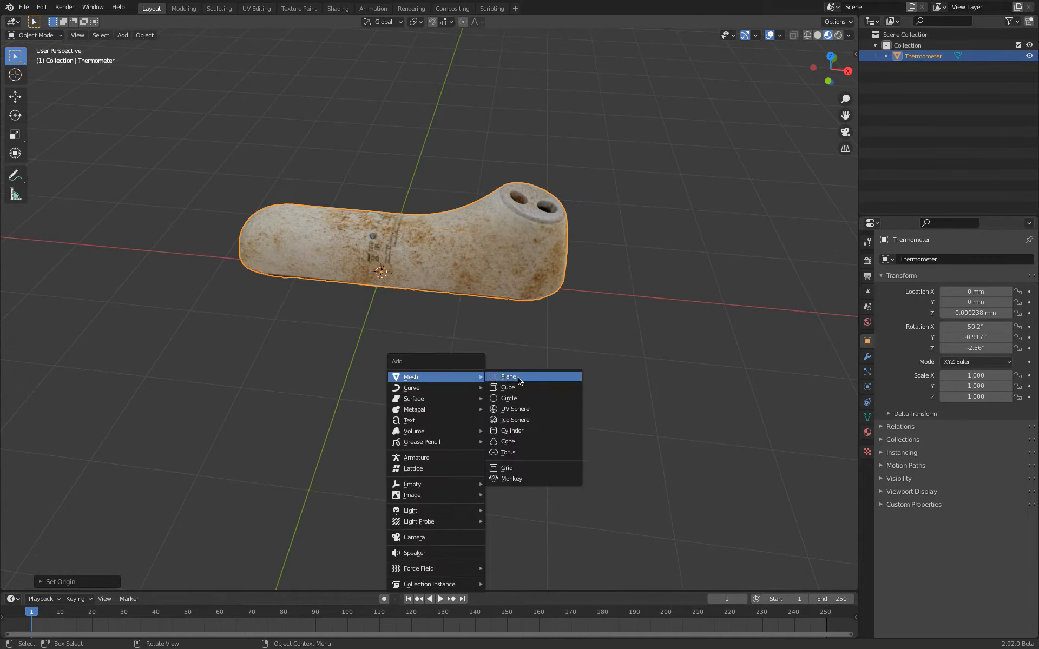
# Add a plane and set its dimensions to X 137 mm by Y 34 mm, viewed from the front
pyautogui.click(509, 376)
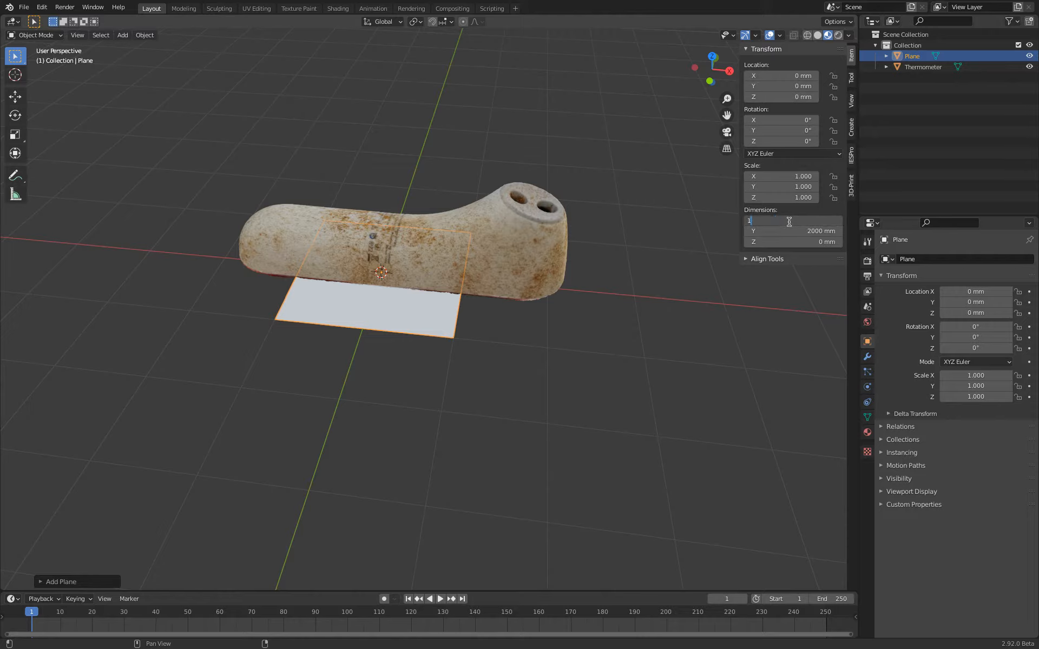
pyautogui.write('137mm')
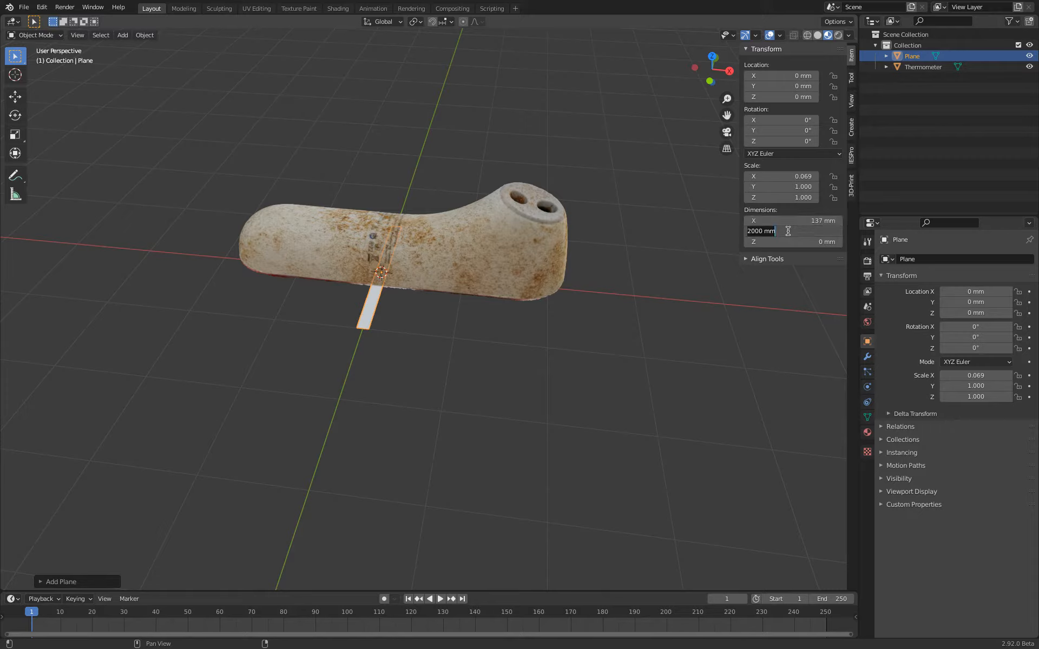
pyautogui.write('34 mm')
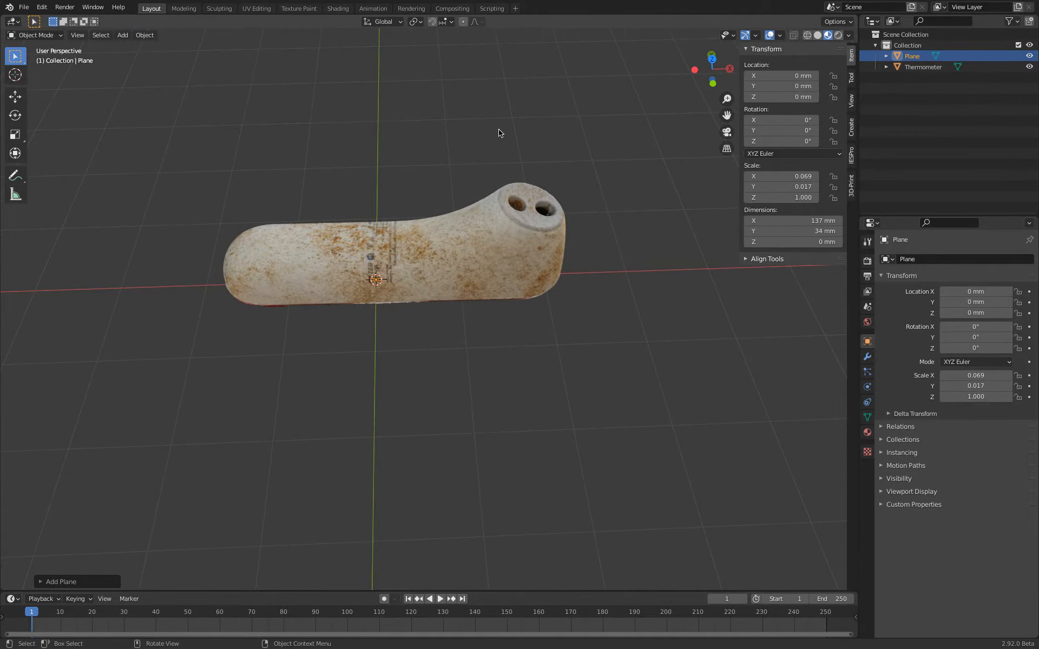
pyautogui.press('KP_1')
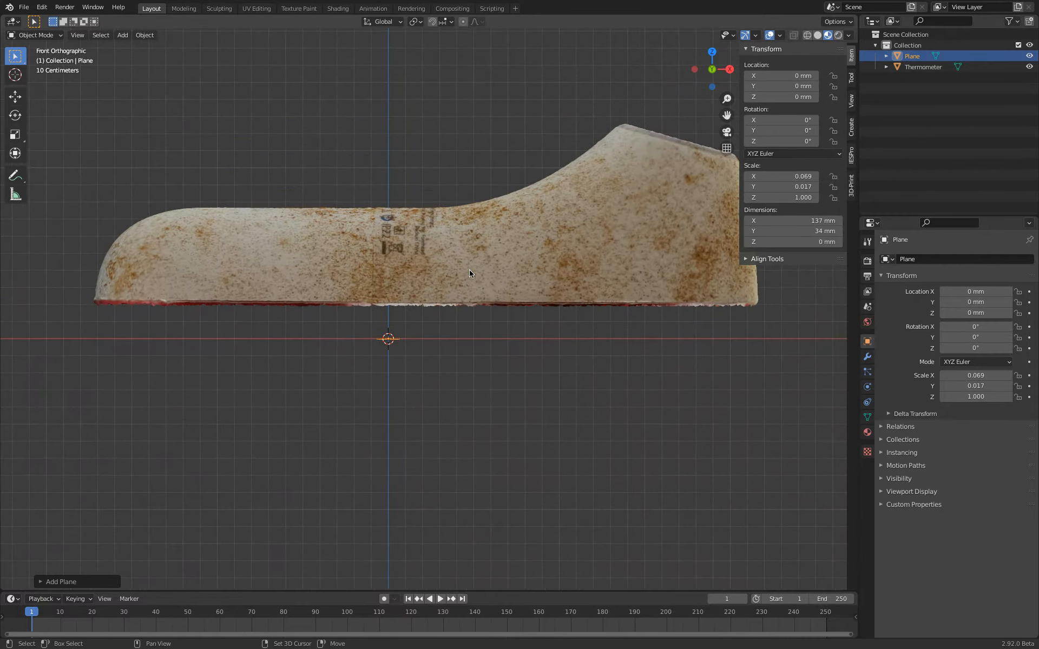
# Rotate, shift and enlarge the Thermometer scan in top view to fit the reference photo's outline
pyautogui.click(920, 66)
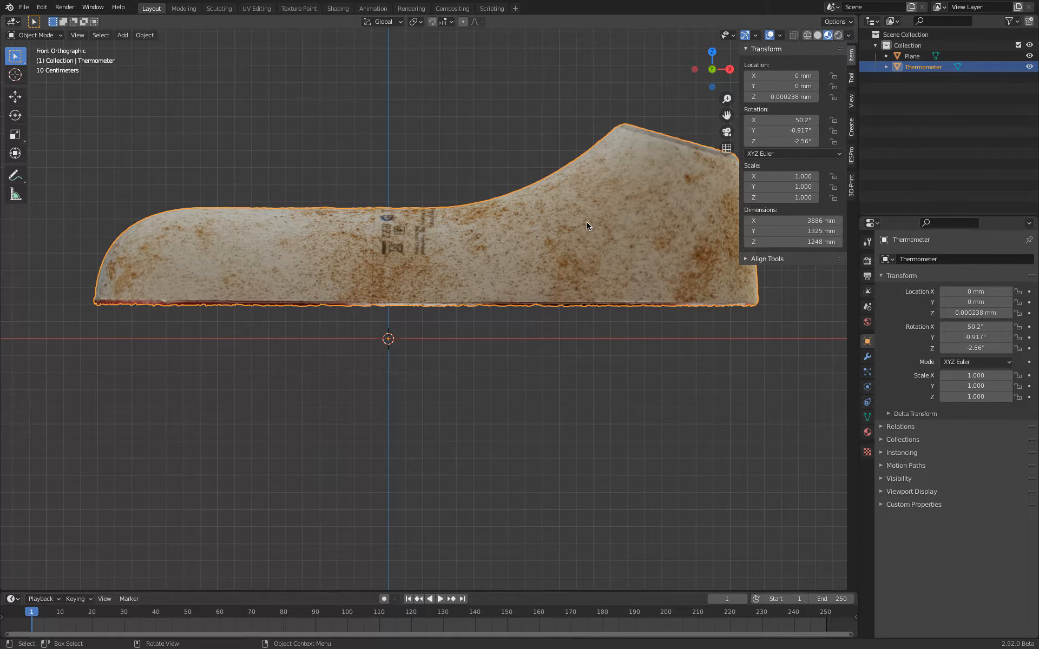
pyautogui.moveTo(628, 181)
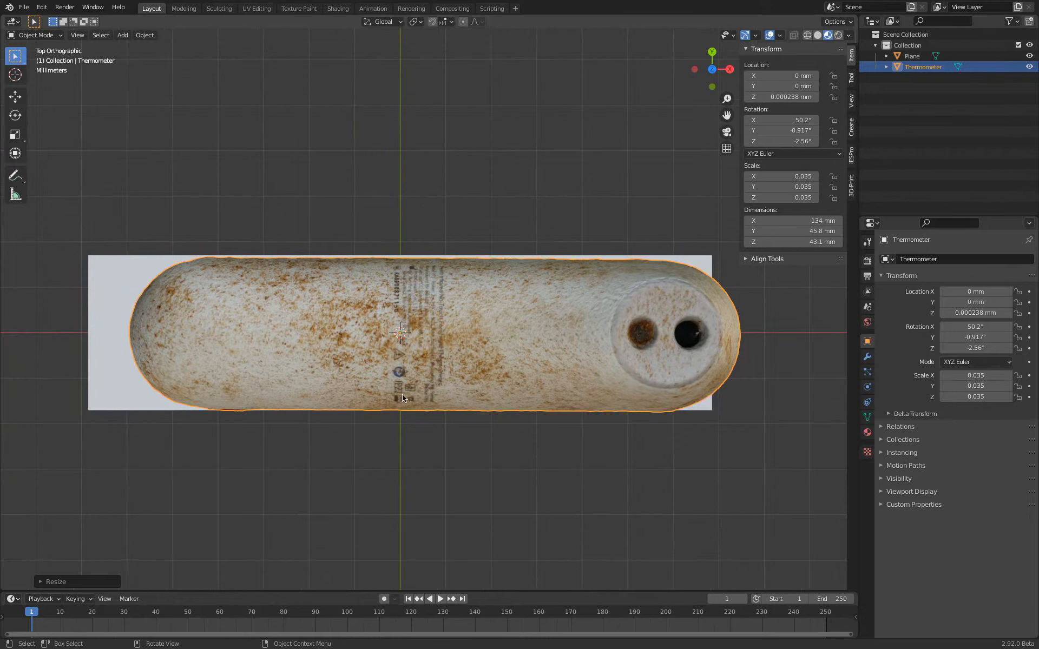
pyautogui.moveTo(399, 418)
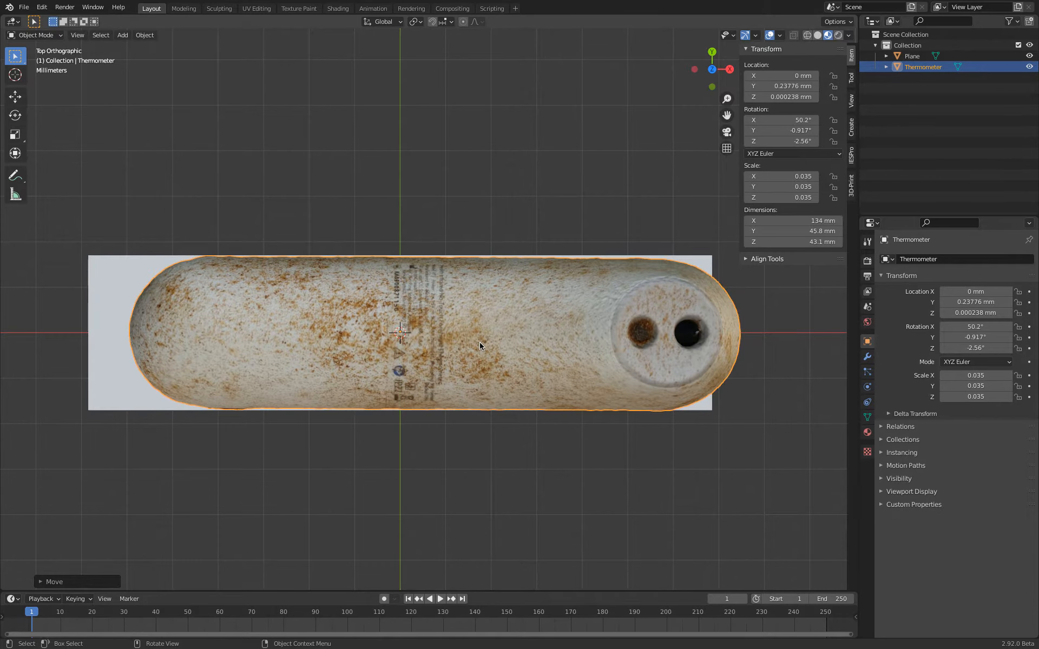
pyautogui.moveTo(415, 24)
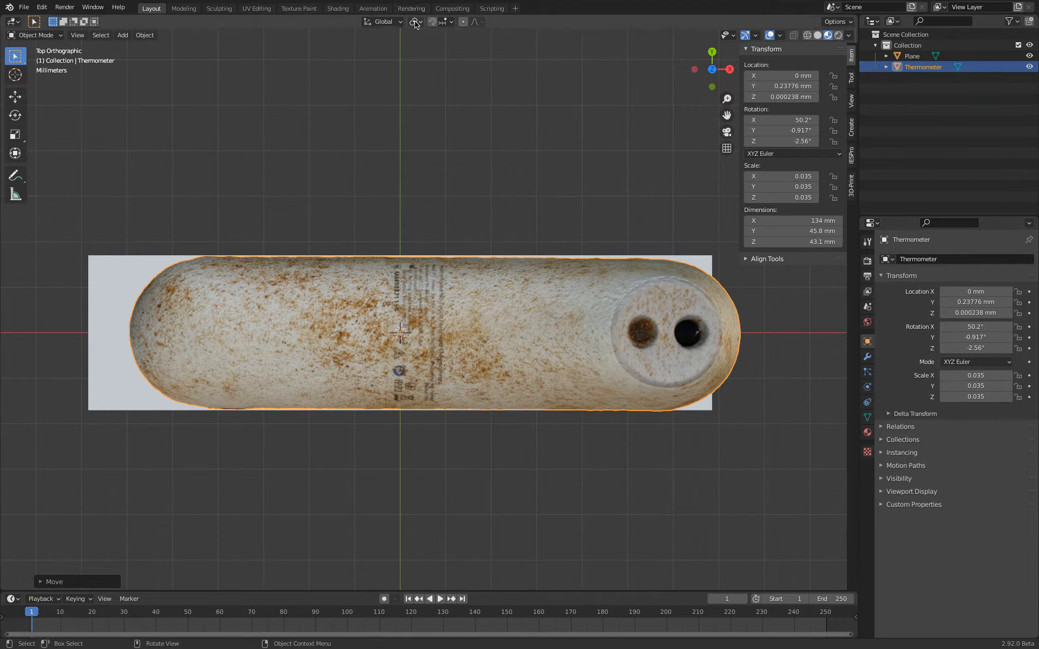
pyautogui.click(413, 21)
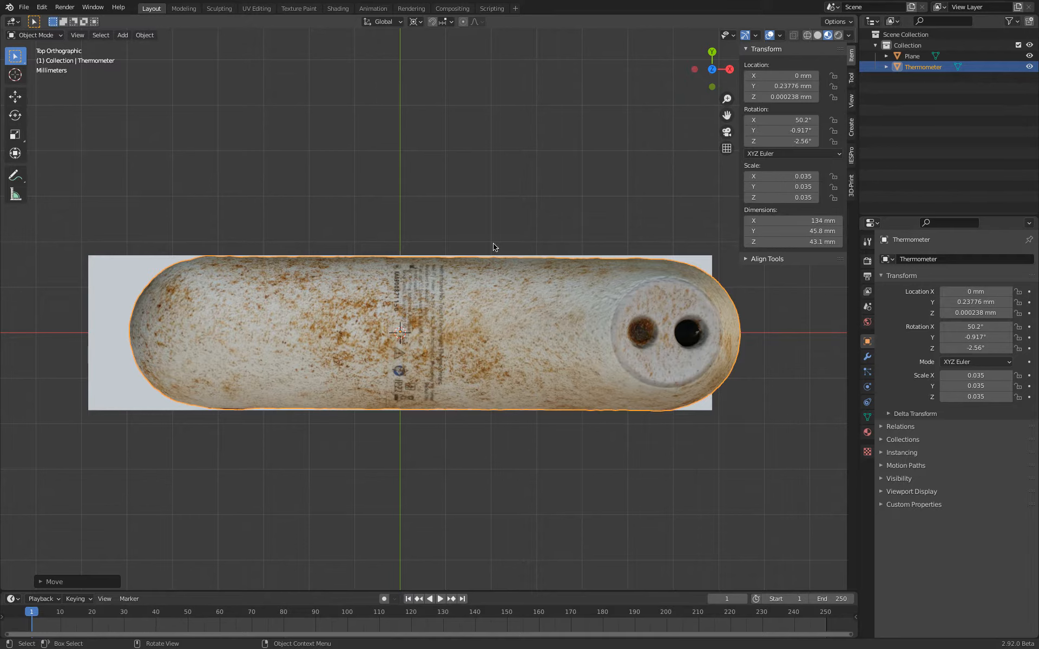
pyautogui.press('g')
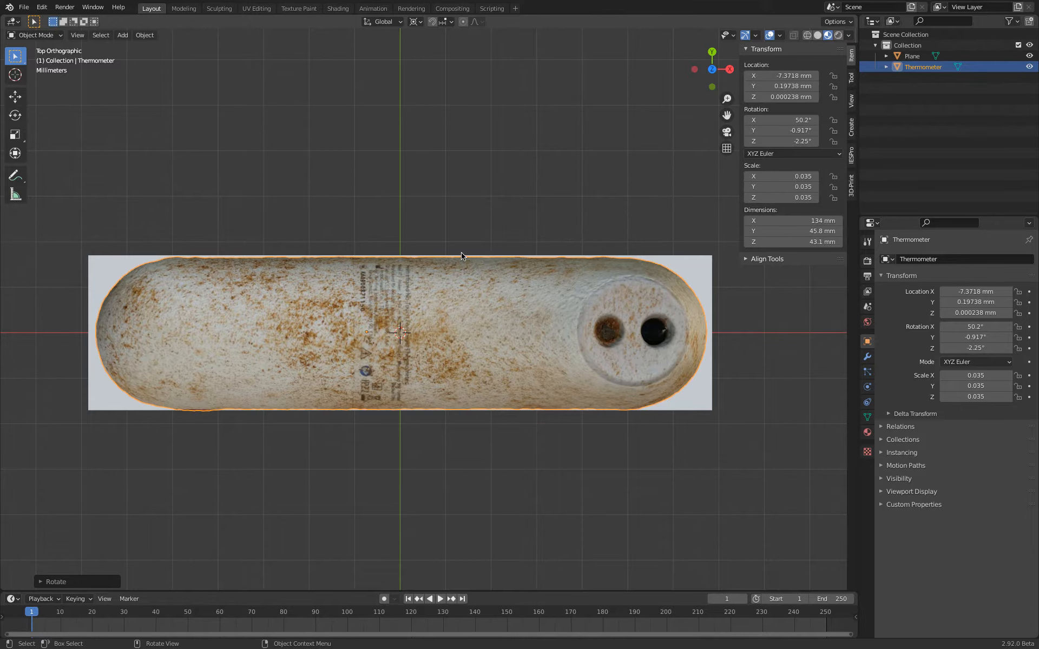
pyautogui.press('g')
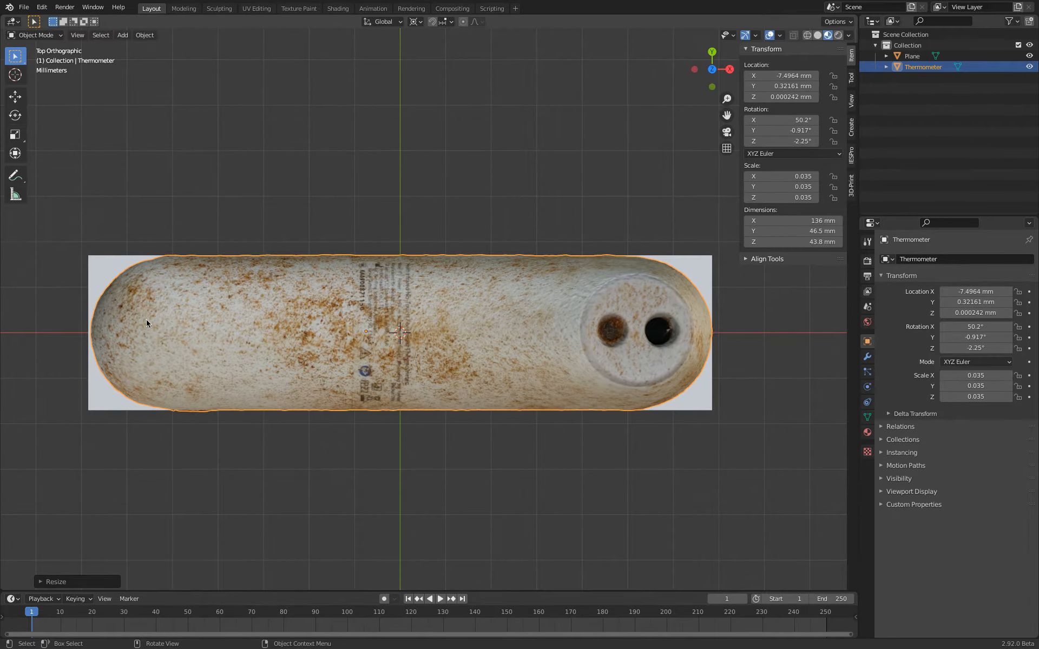
pyautogui.moveTo(158, 311)
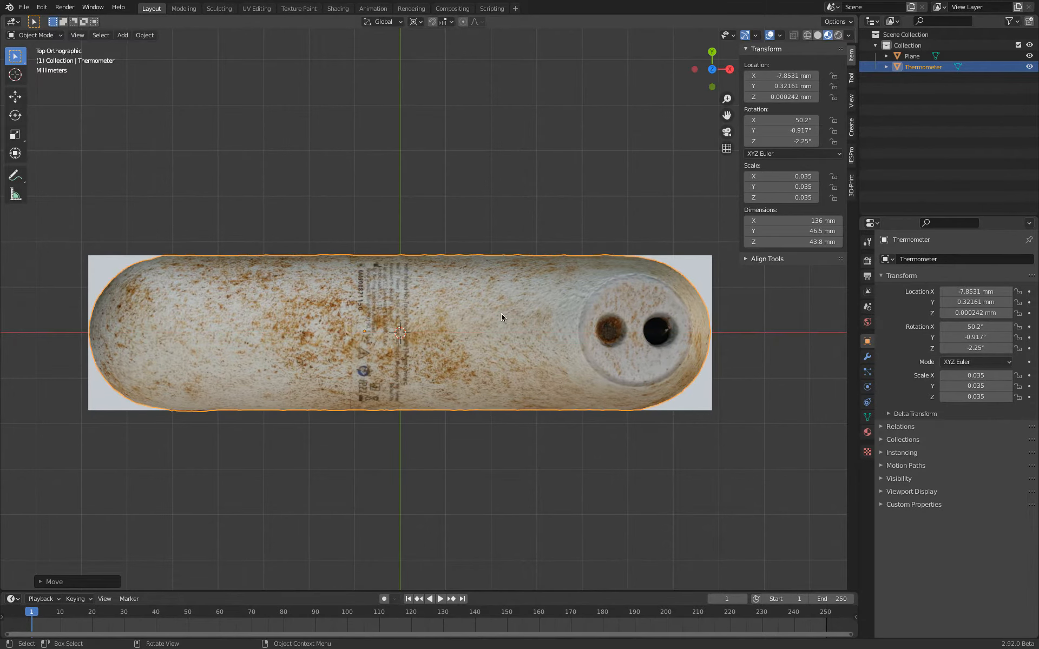
pyautogui.click(783, 386)
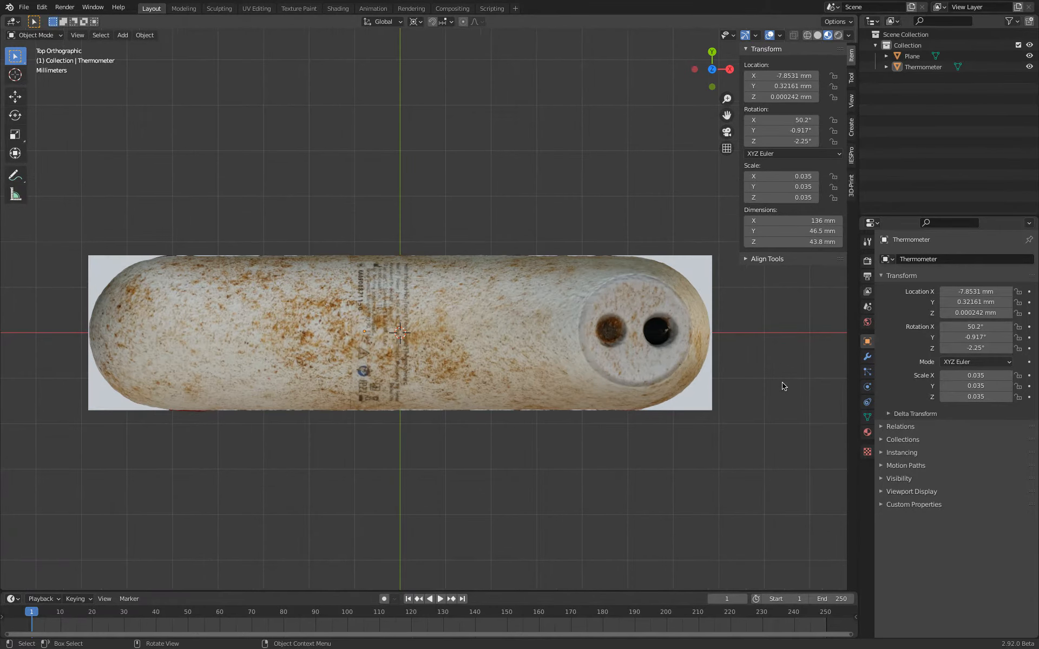
pyautogui.press('KP_1')
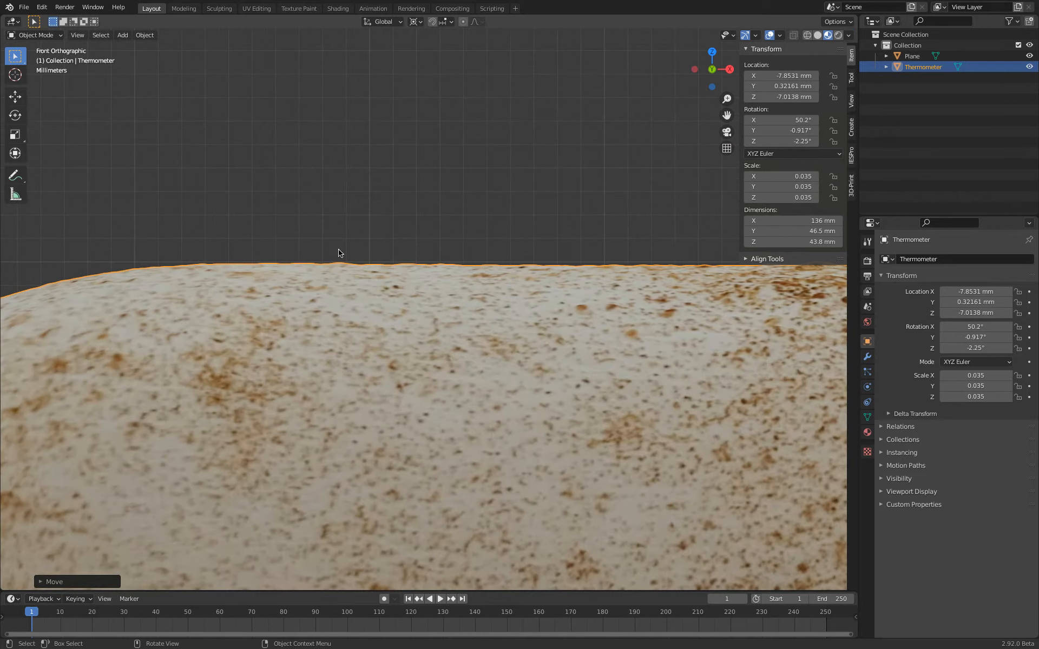
pyautogui.moveTo(479, 271)
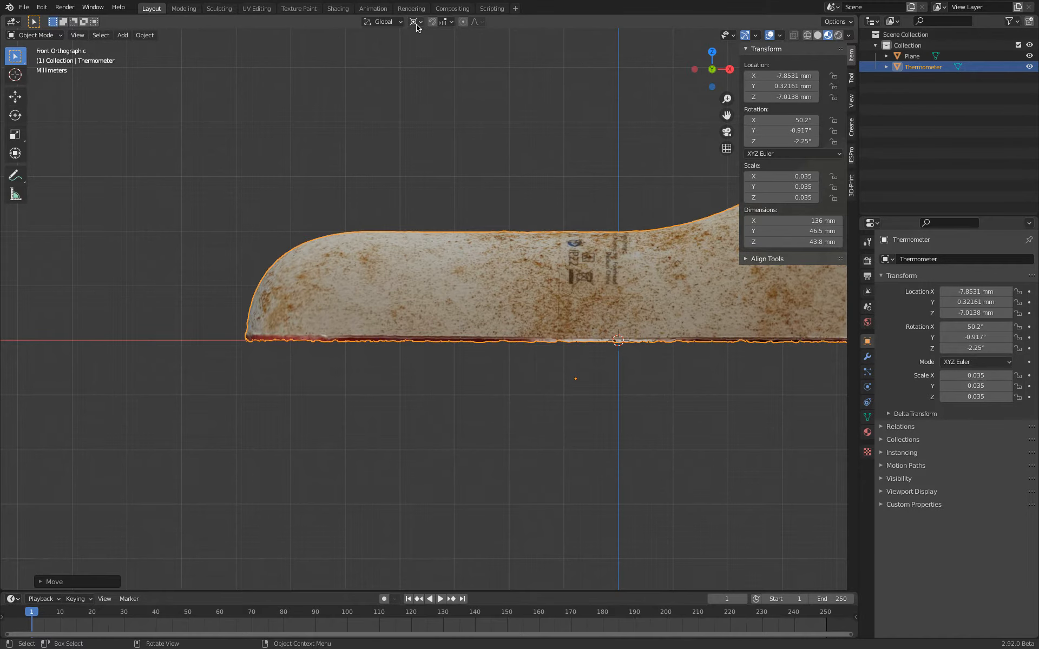
pyautogui.moveTo(631, 345)
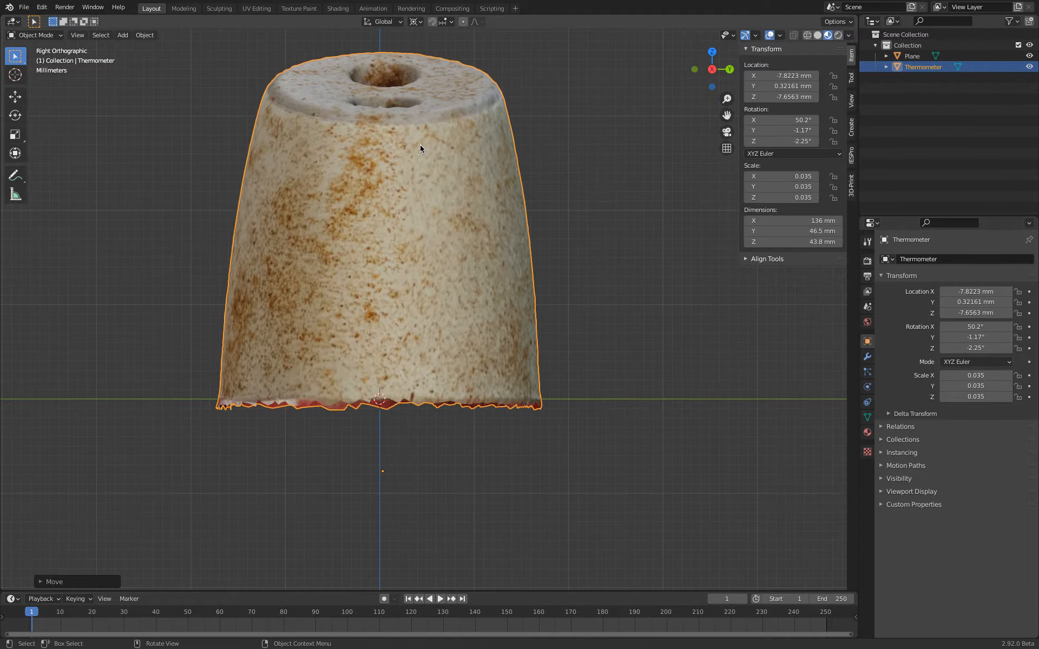
pyautogui.moveTo(559, 304)
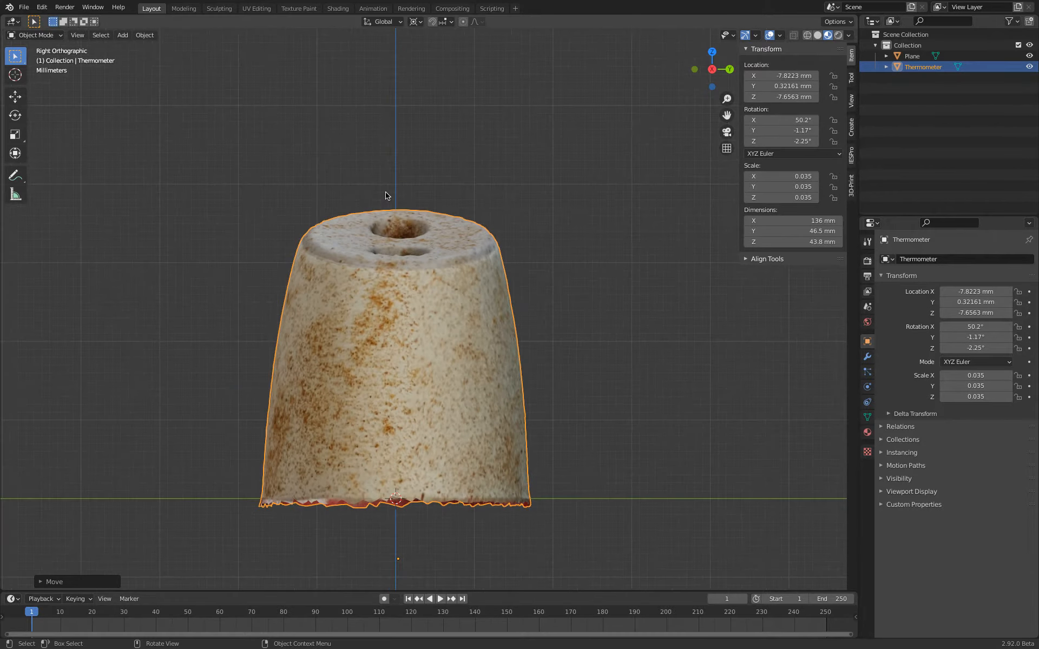
# Zoom out in side view to check the thermometer's base against the ground line
pyautogui.scroll(-3)
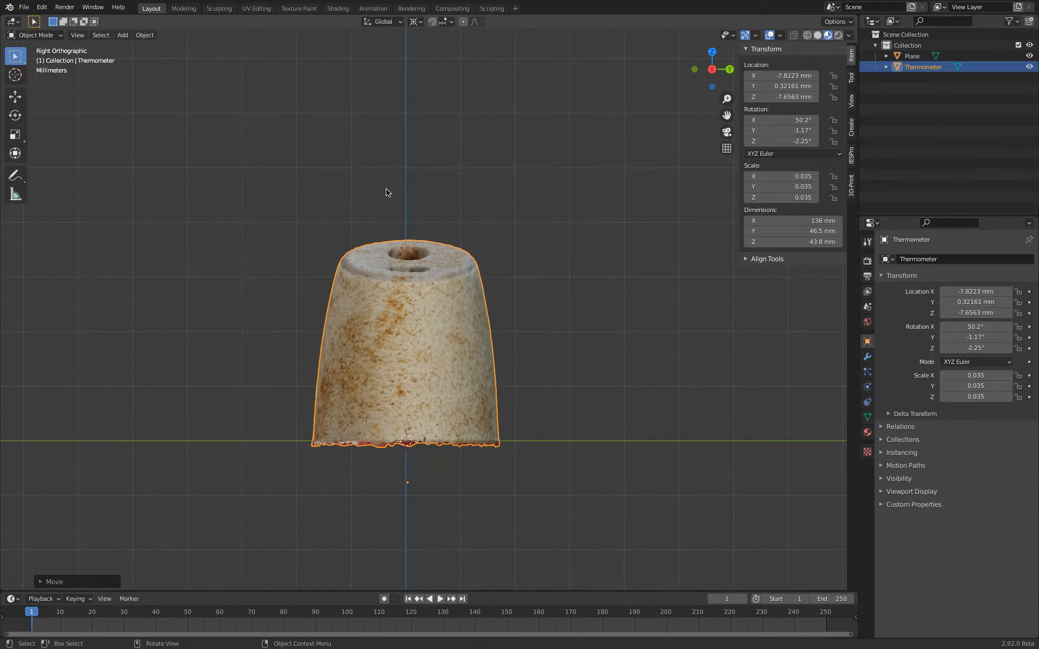
# Add a plane about 58 mm wide, rotated 90° on Y, and raise it behind the thermometer in right view
pyautogui.click(122, 34)
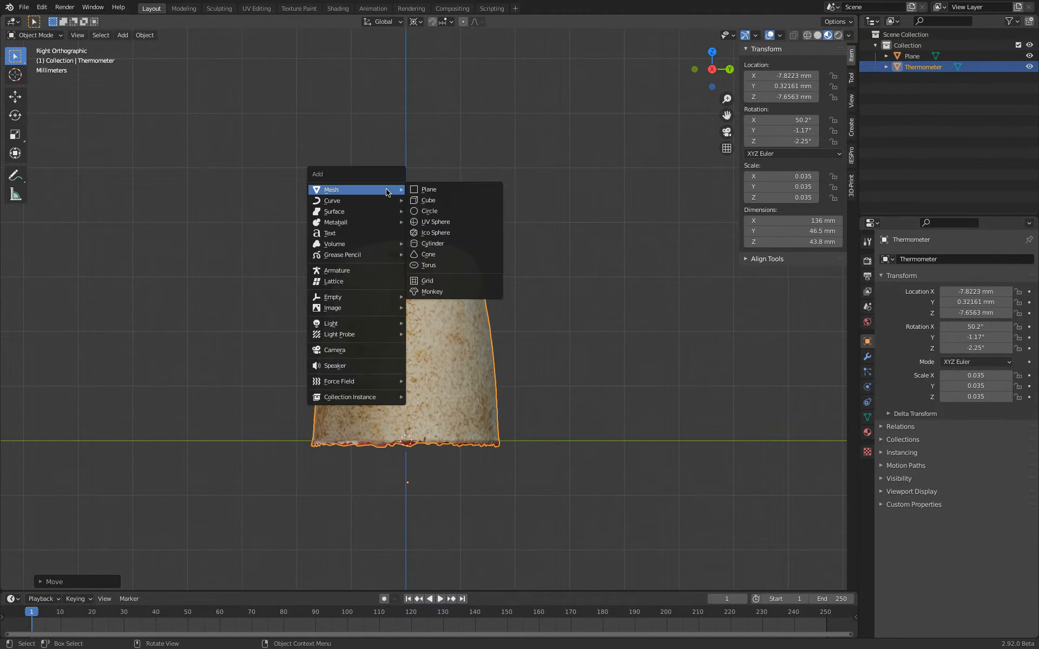
pyautogui.click(429, 189)
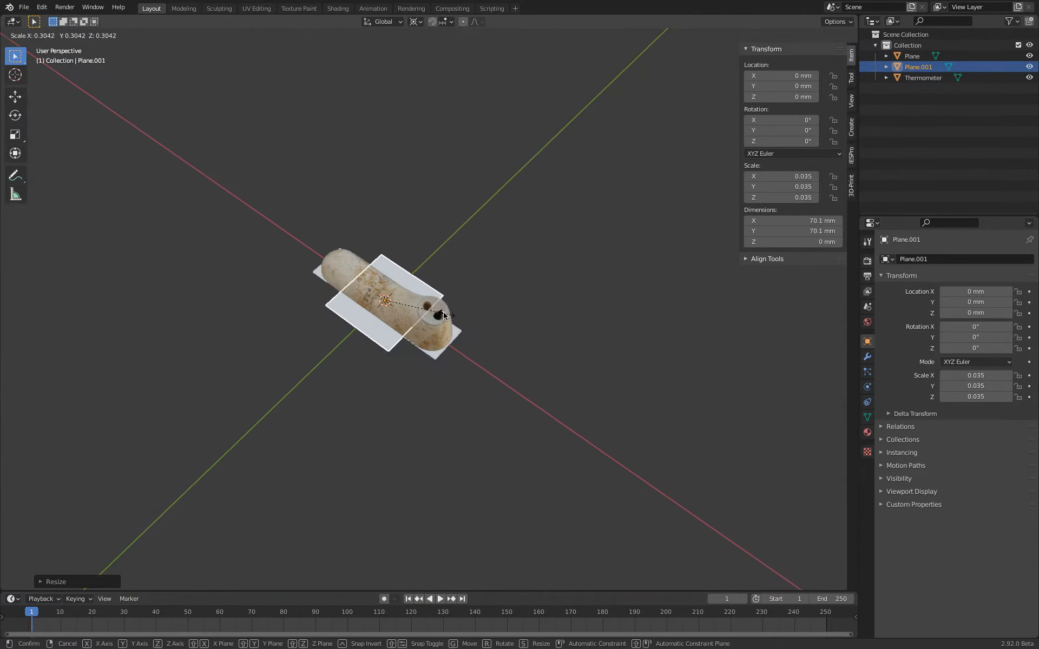
pyautogui.click(416, 22)
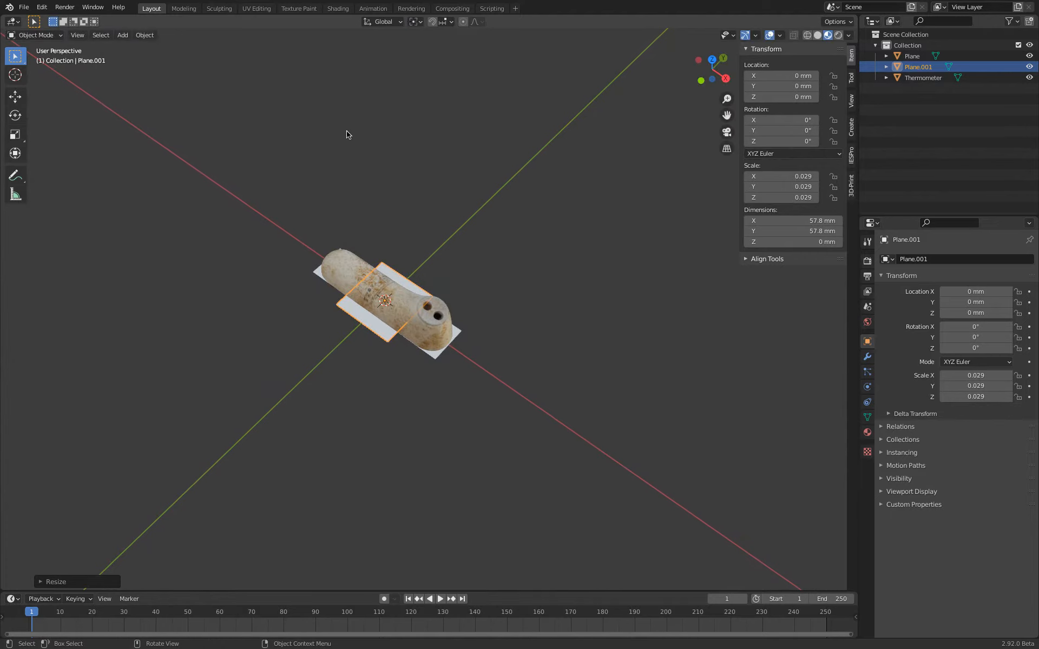
pyautogui.click(14, 116)
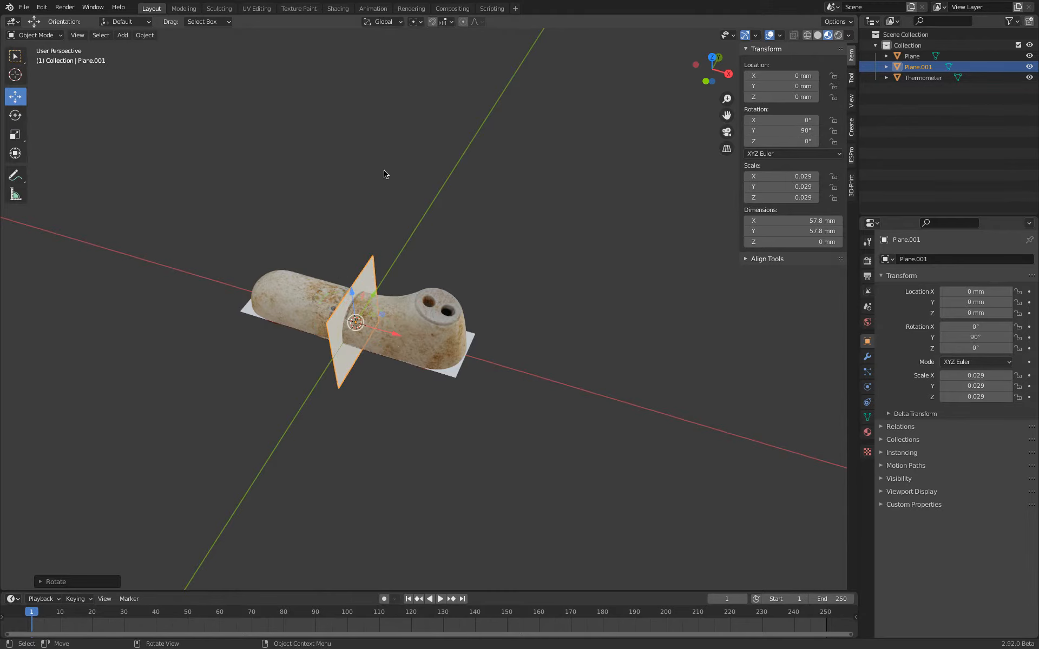
pyautogui.press('g')
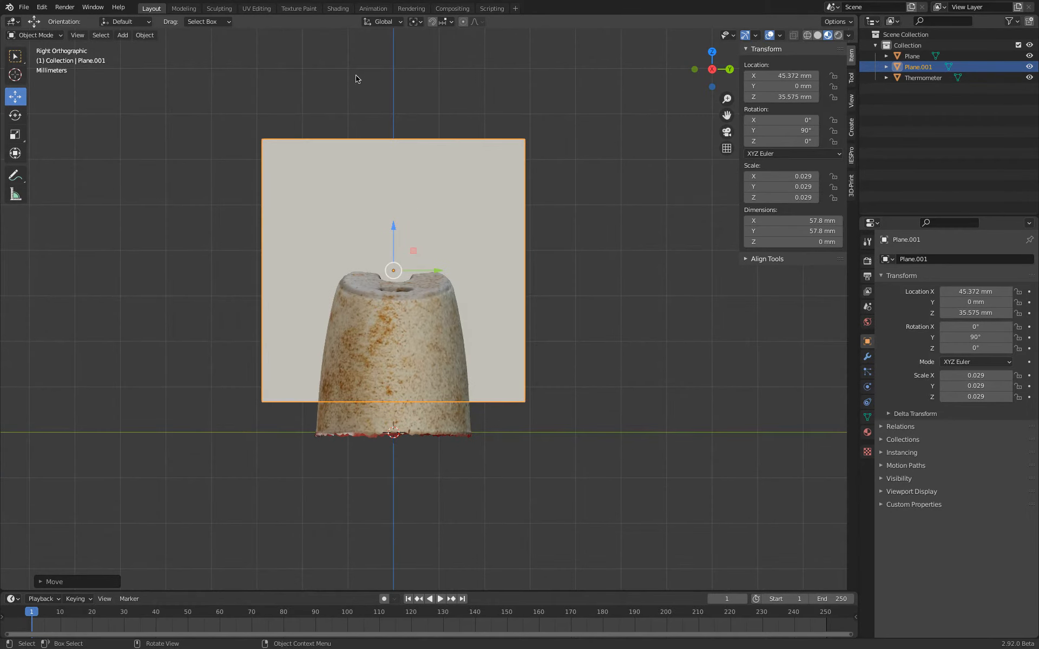
pyautogui.click(33, 35)
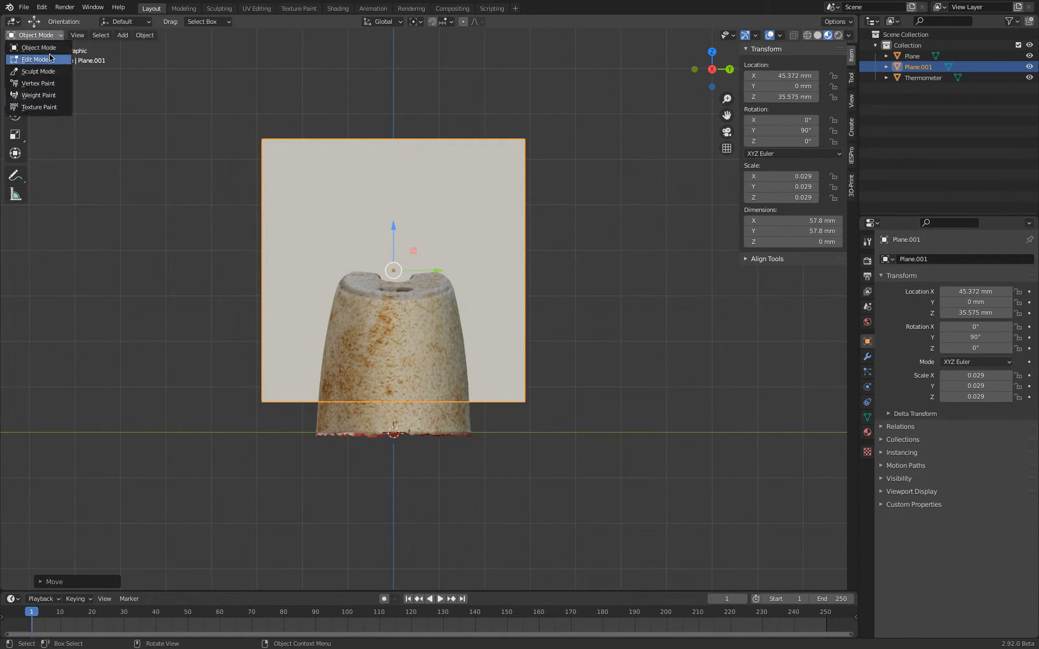
# In Edit Mode delete half the plane's vertices and raise the lower edge to mid-height
pyautogui.click(35, 60)
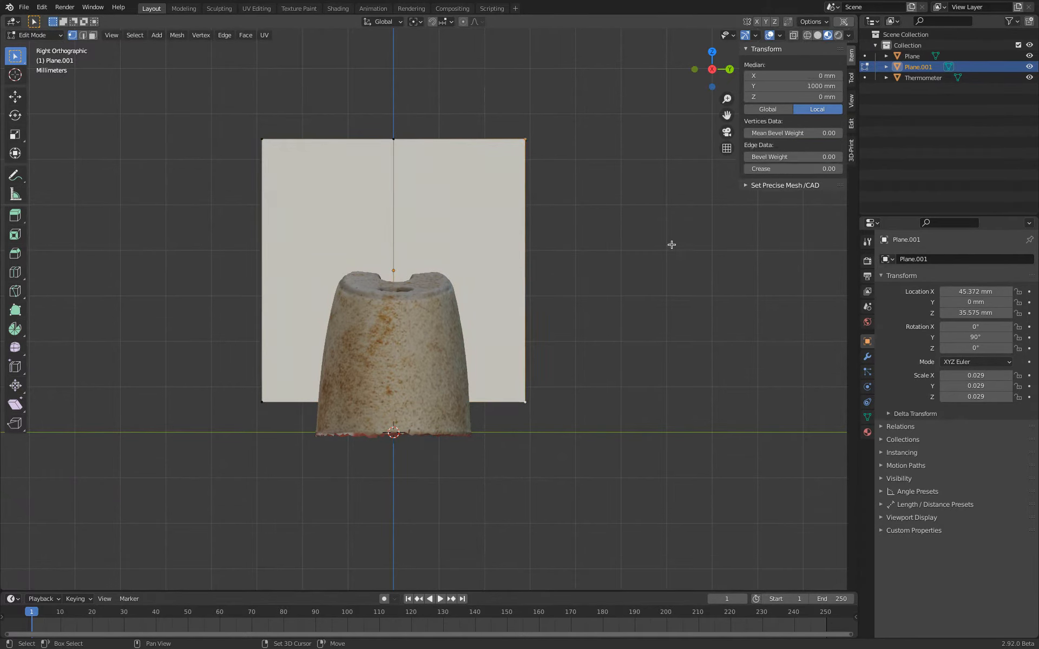
pyautogui.press('x')
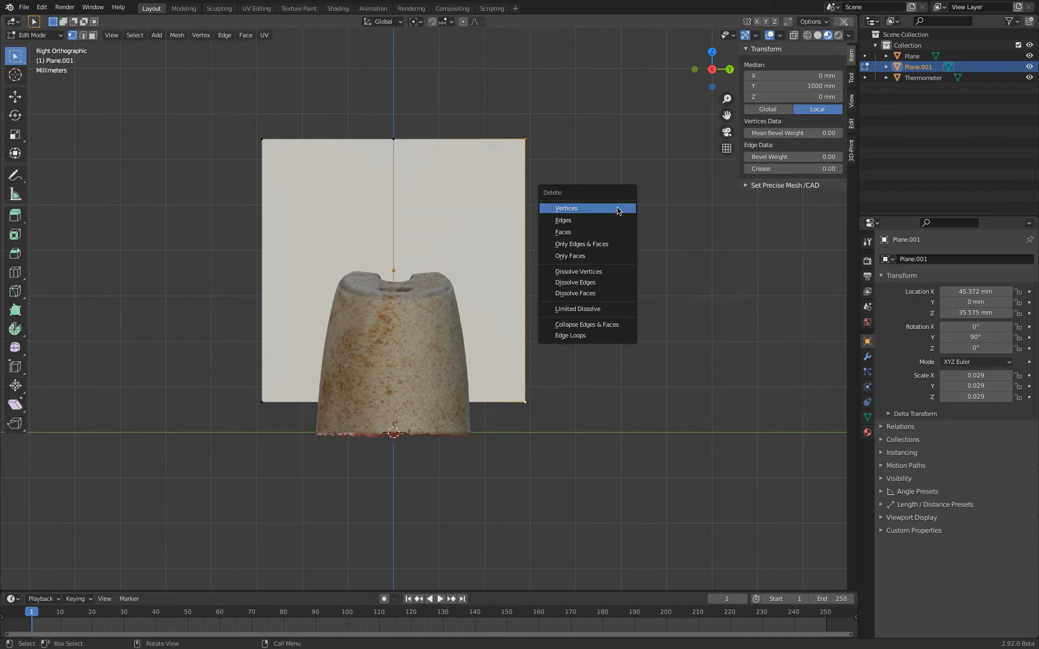
pyautogui.click(566, 208)
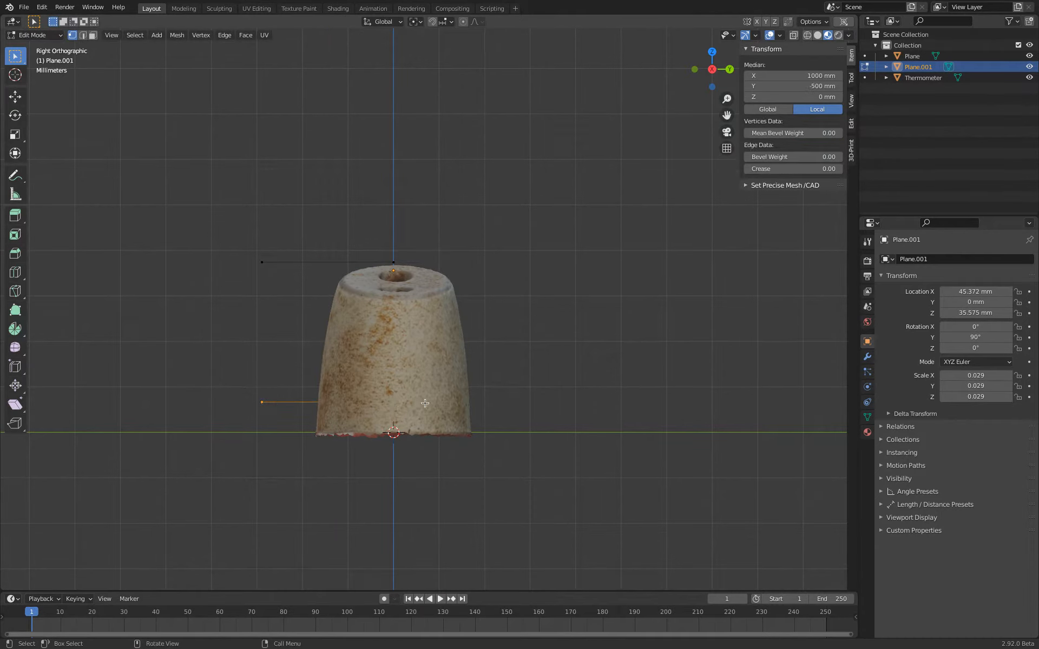
pyautogui.moveTo(424, 402); pyautogui.dragTo(413, 333)
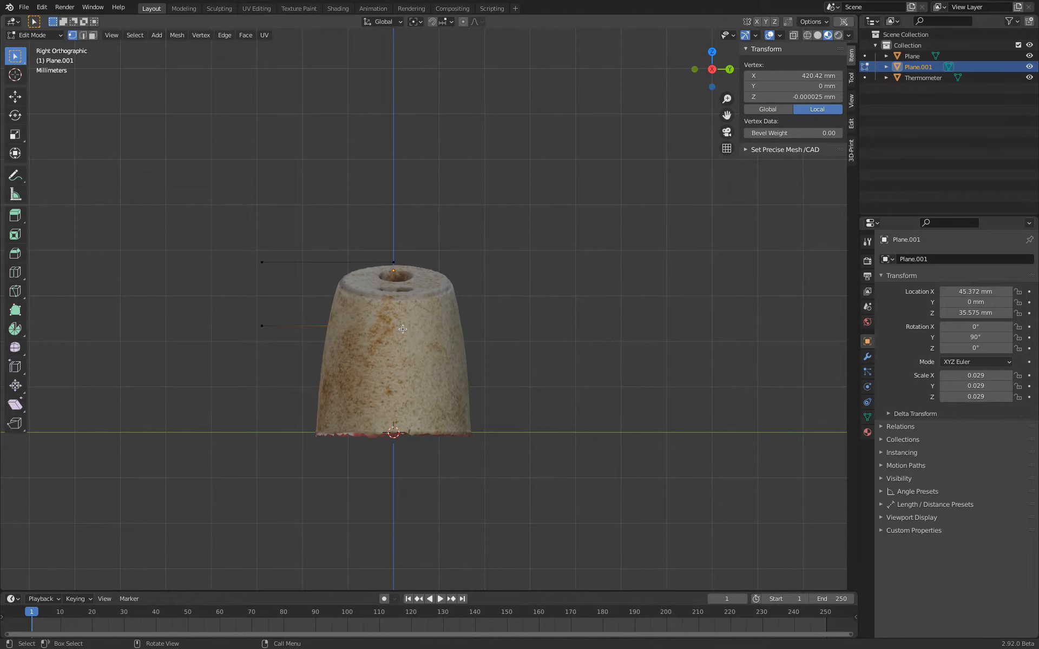
# Duplicate the top edge and slide edge ends onto the thermometer's left outline
pyautogui.moveTo(392, 328); pyautogui.dragTo(460, 362)
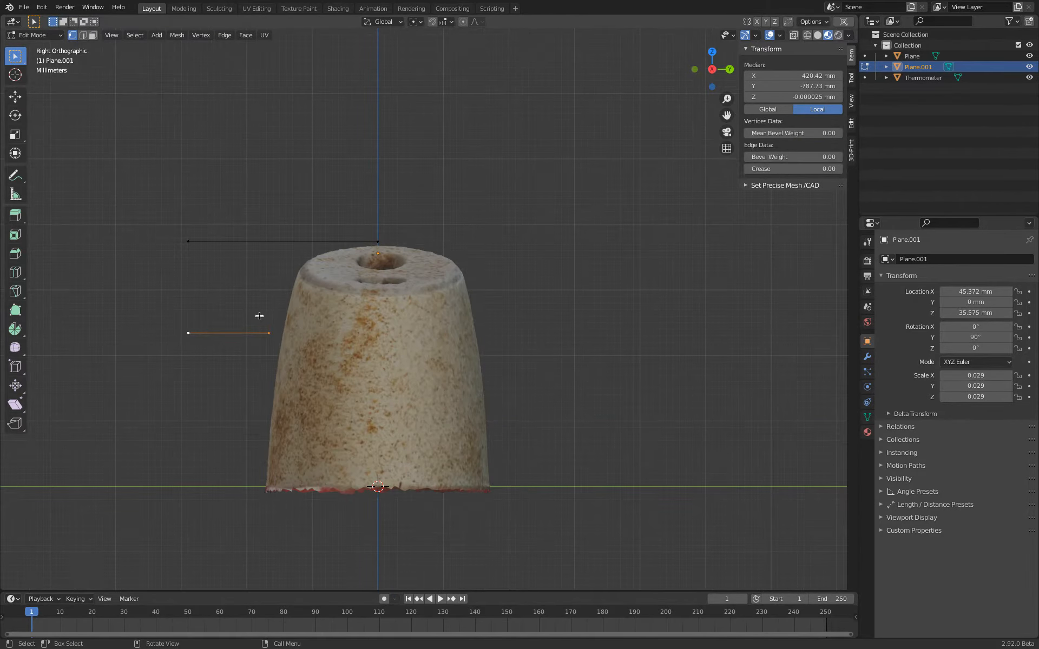
pyautogui.moveTo(258, 333); pyautogui.dragTo(258, 400)
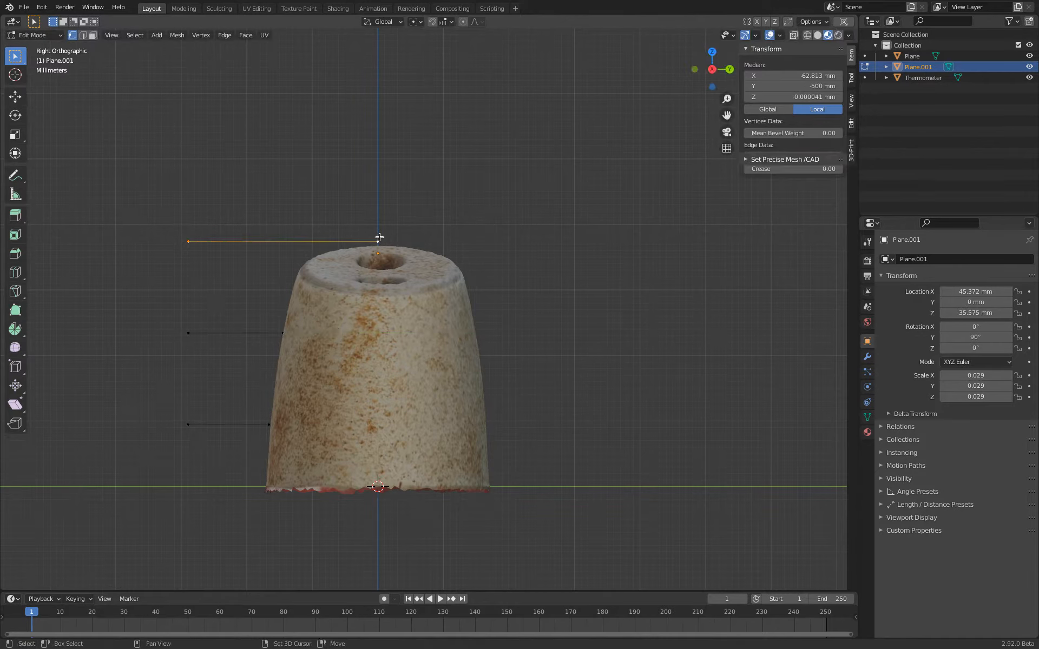
pyautogui.press('g')
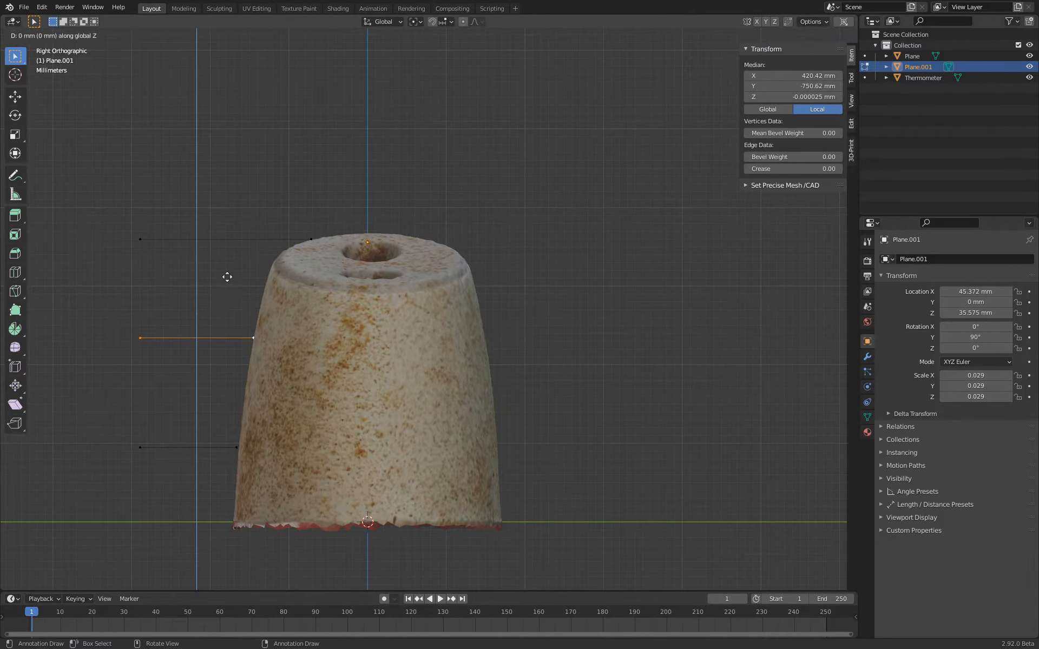
pyautogui.press('Tab')
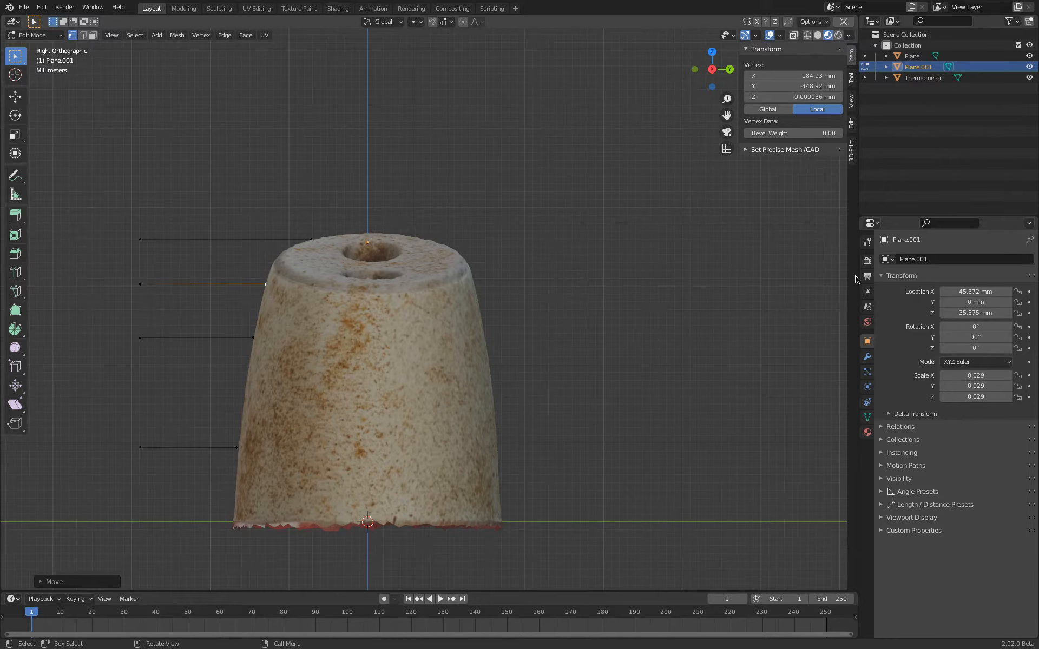
pyautogui.click(901, 258)
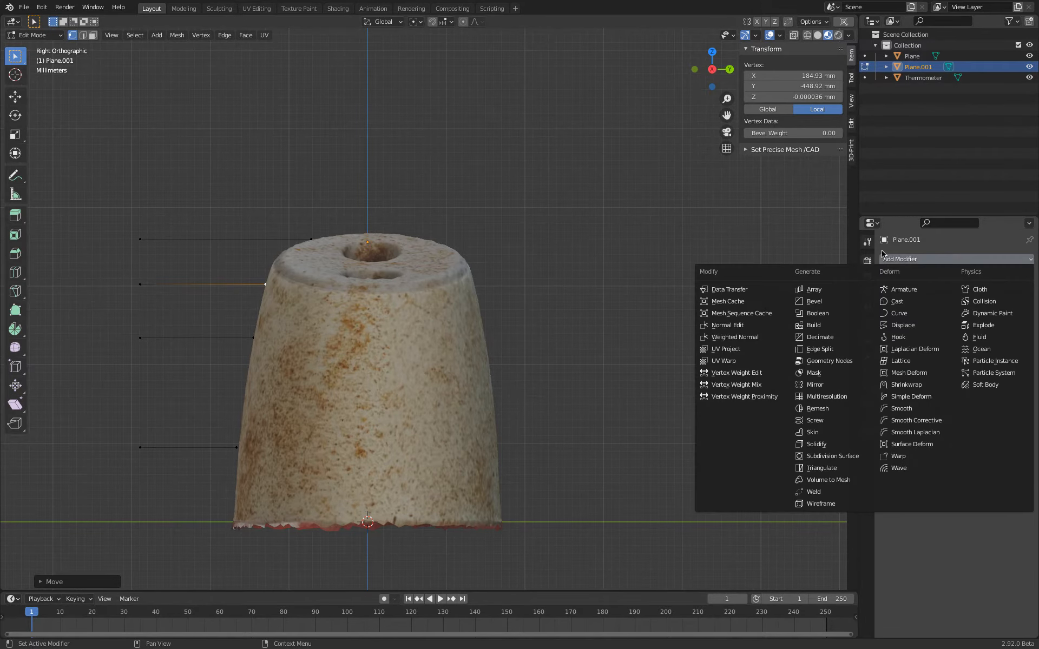
# Add a Mirror modifier on the probe edges with the right axis, then show the scan in Solid shading
pyautogui.click(813, 384)
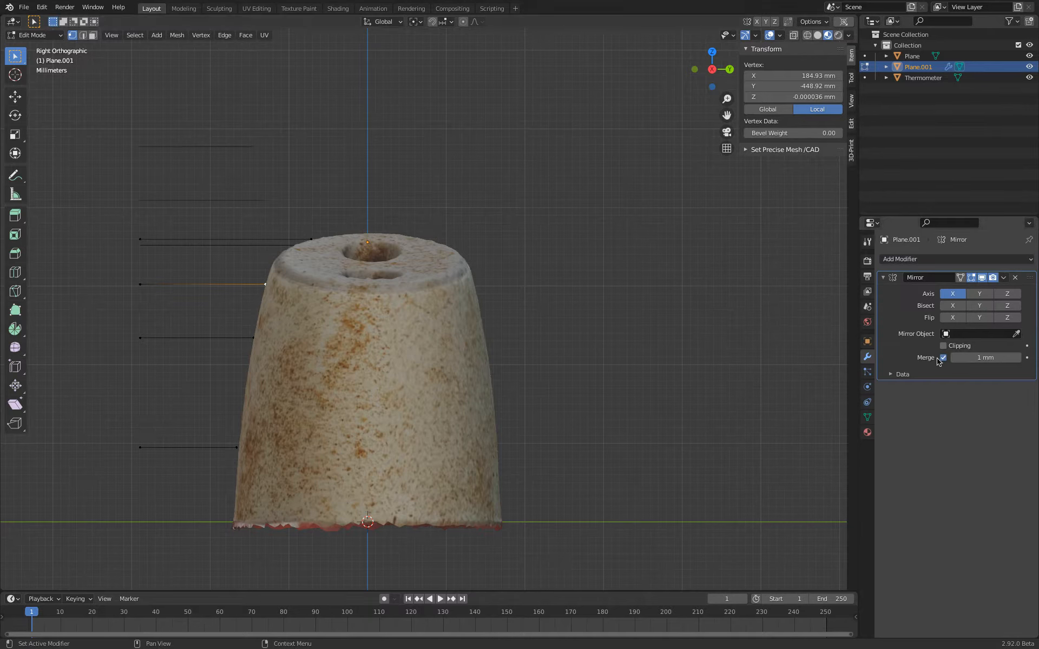
pyautogui.click(978, 293)
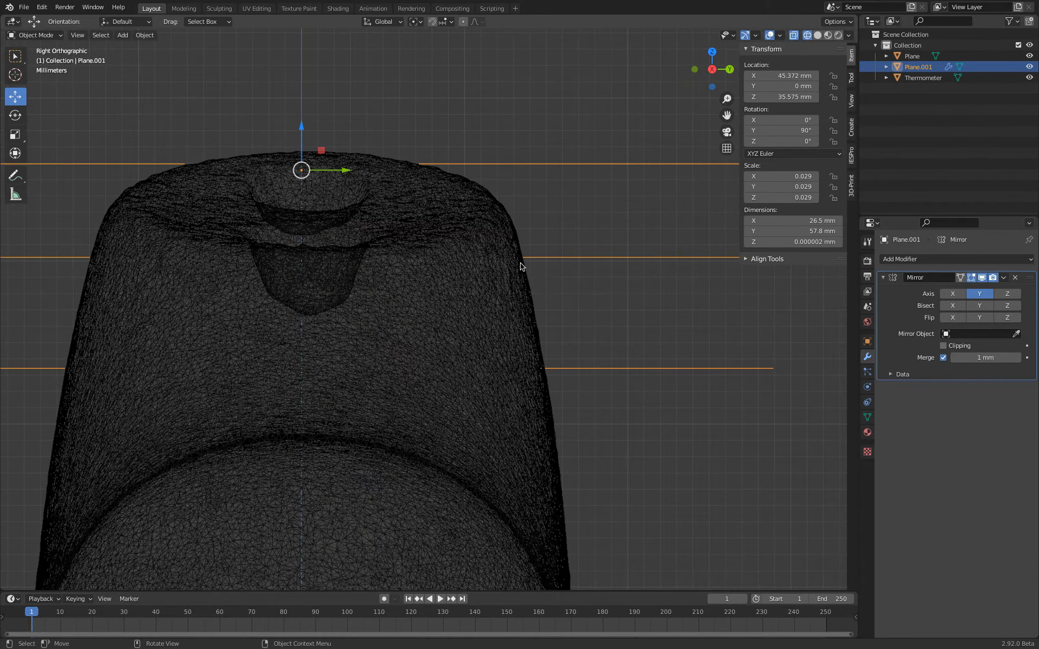
pyautogui.click(922, 78)
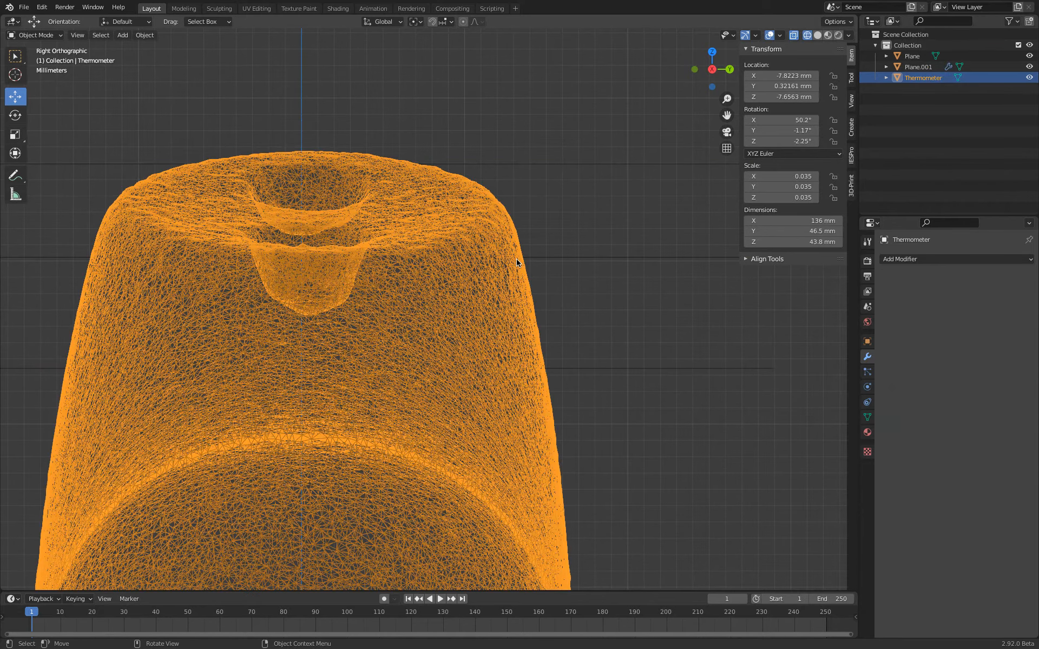
pyautogui.click(918, 66)
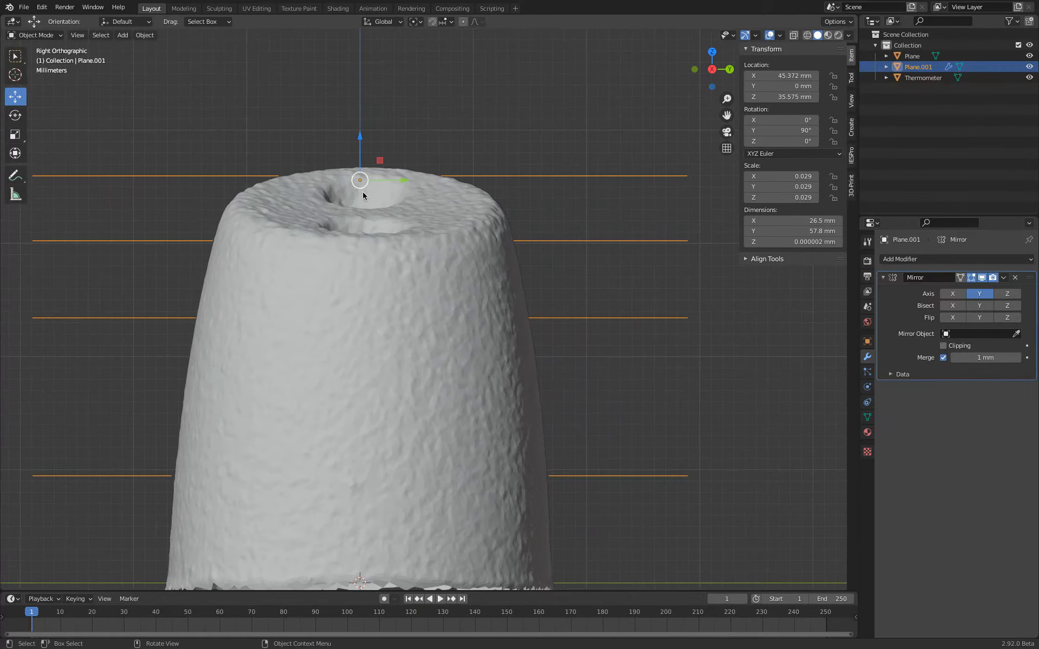
pyautogui.moveTo(373, 202)
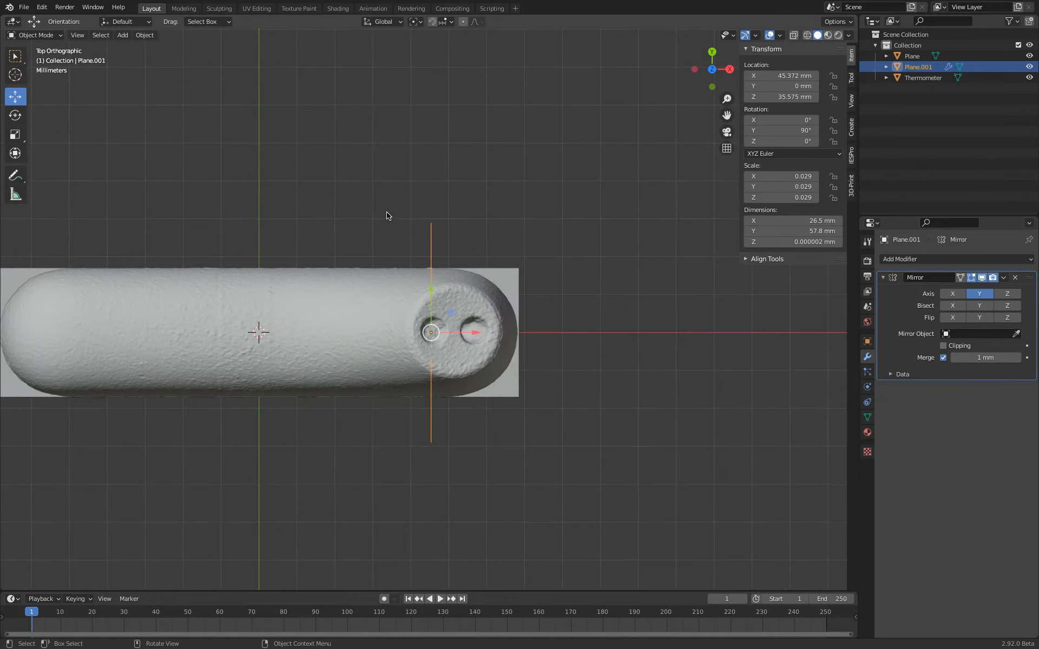
# Add a Circle mesh and set its vertex count to 64 in the Add Circle panel
pyautogui.click(122, 34)
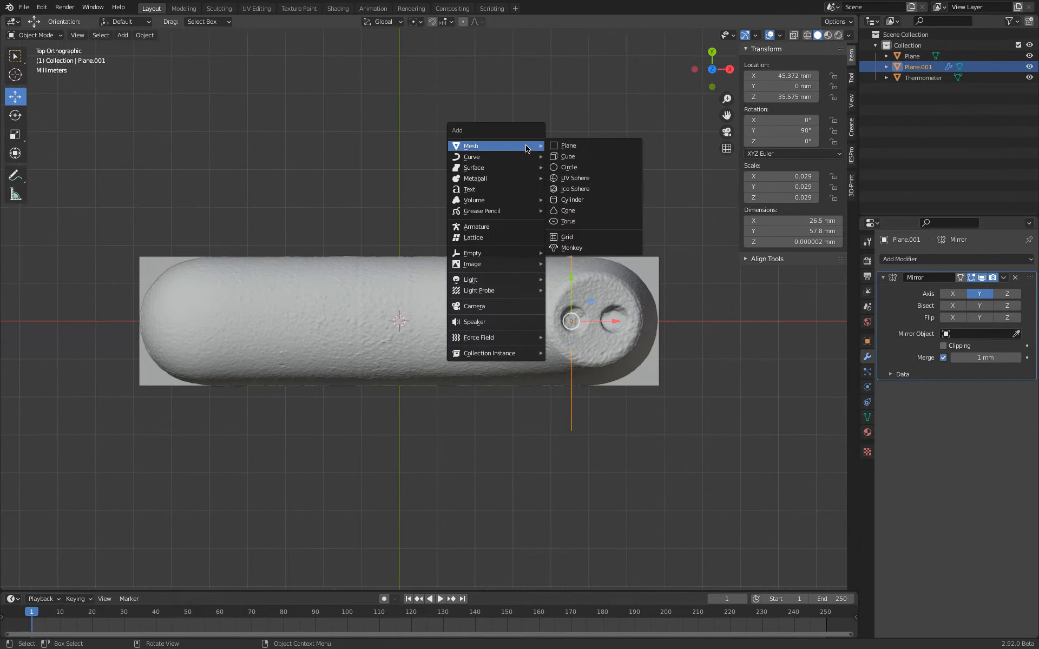
pyautogui.moveTo(596, 167)
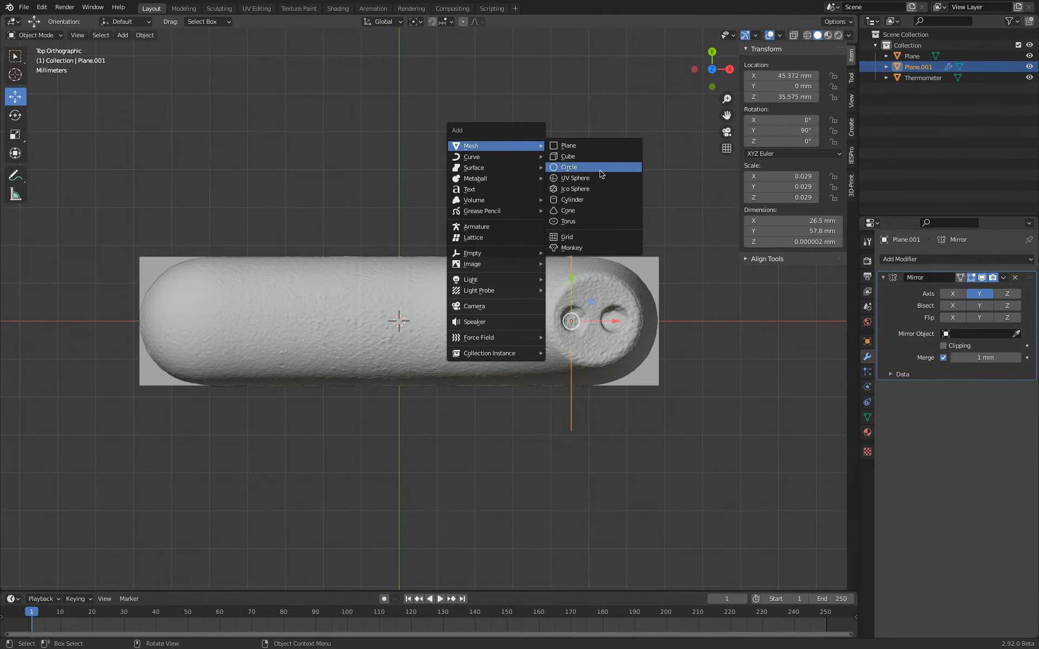
pyautogui.click(568, 167)
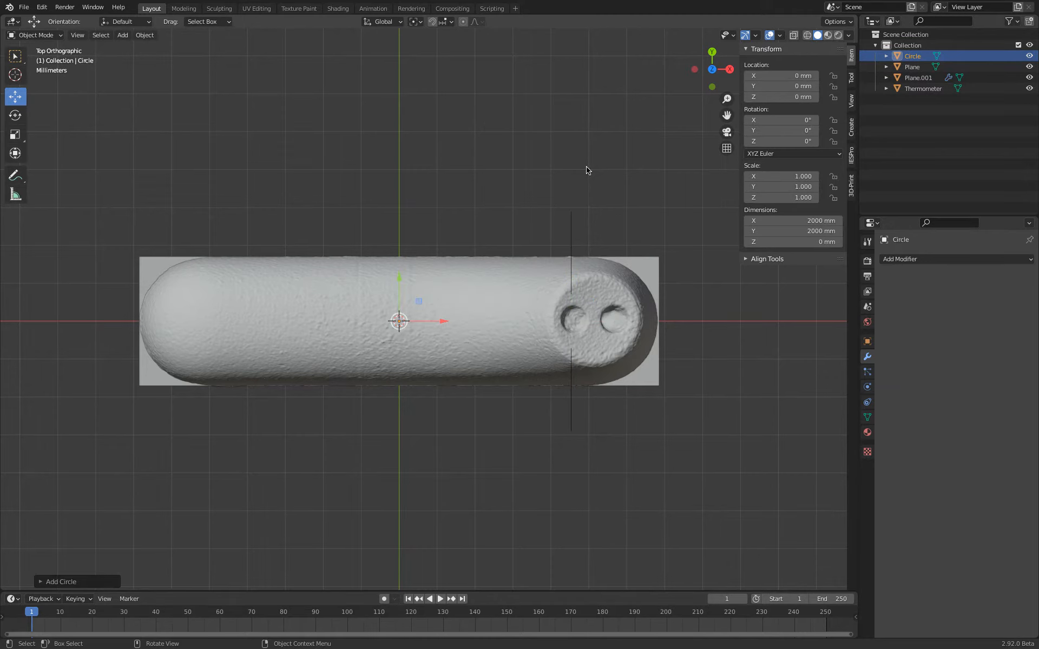
pyautogui.click(62, 582)
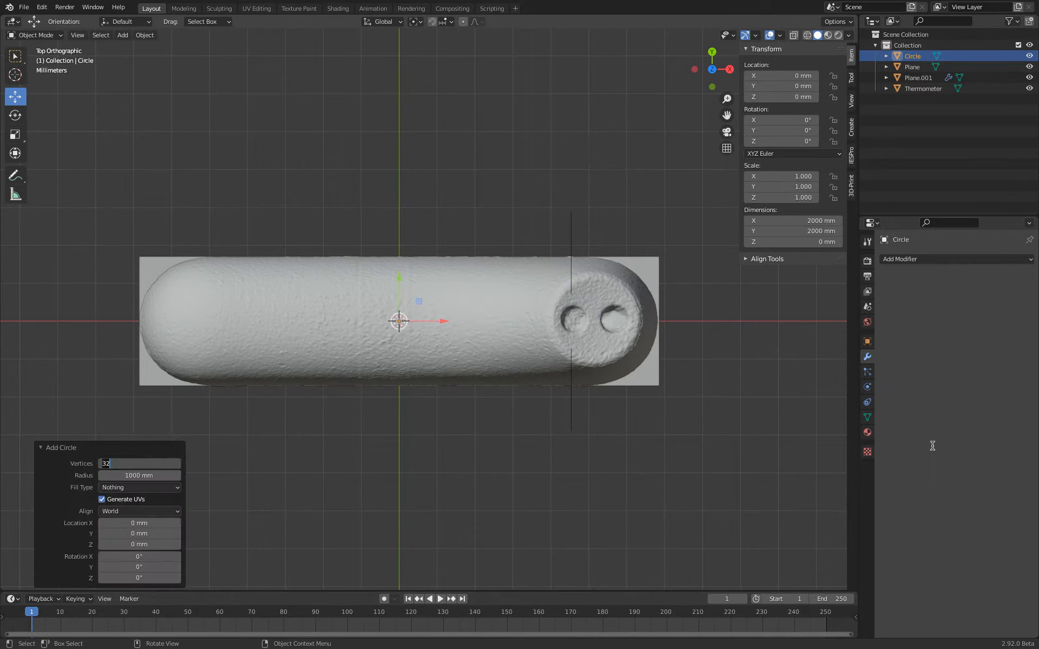
pyautogui.write('64')
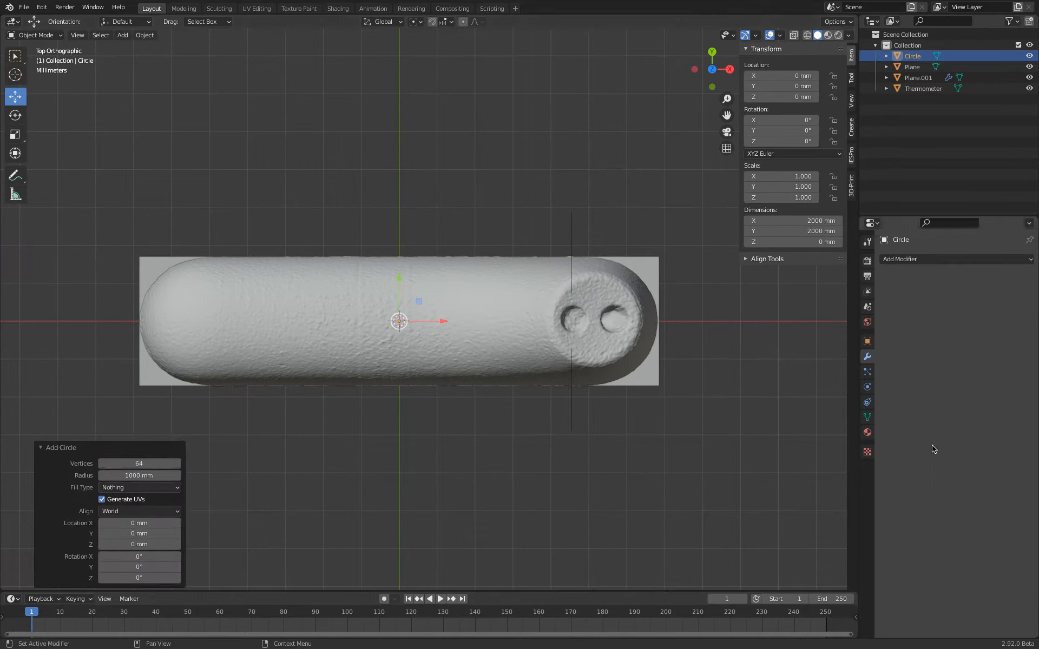
pyautogui.click(139, 475)
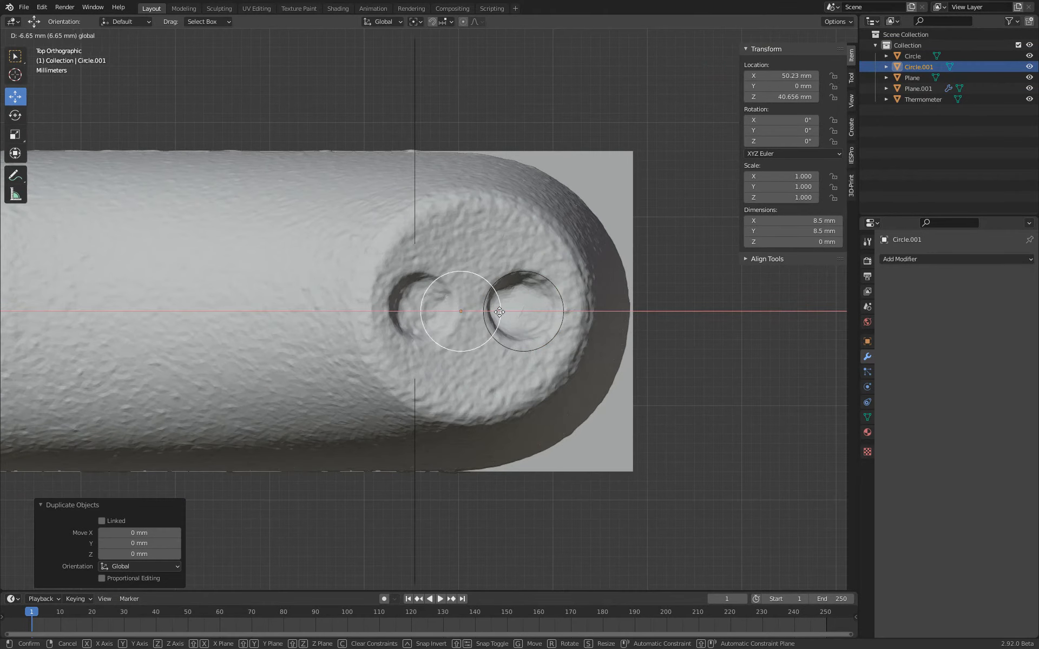
# Move Circle.001 over the left hole and set its dimensions to 7.5 mm
pyautogui.moveTo(500, 312); pyautogui.dragTo(417, 312)
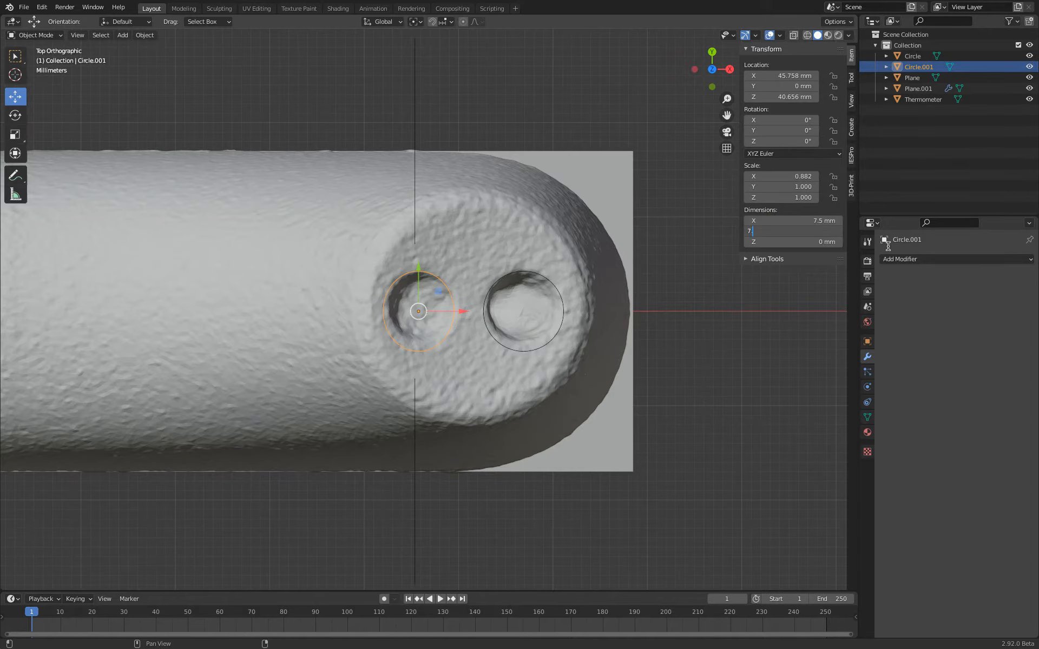
pyautogui.write('7.5 mm')
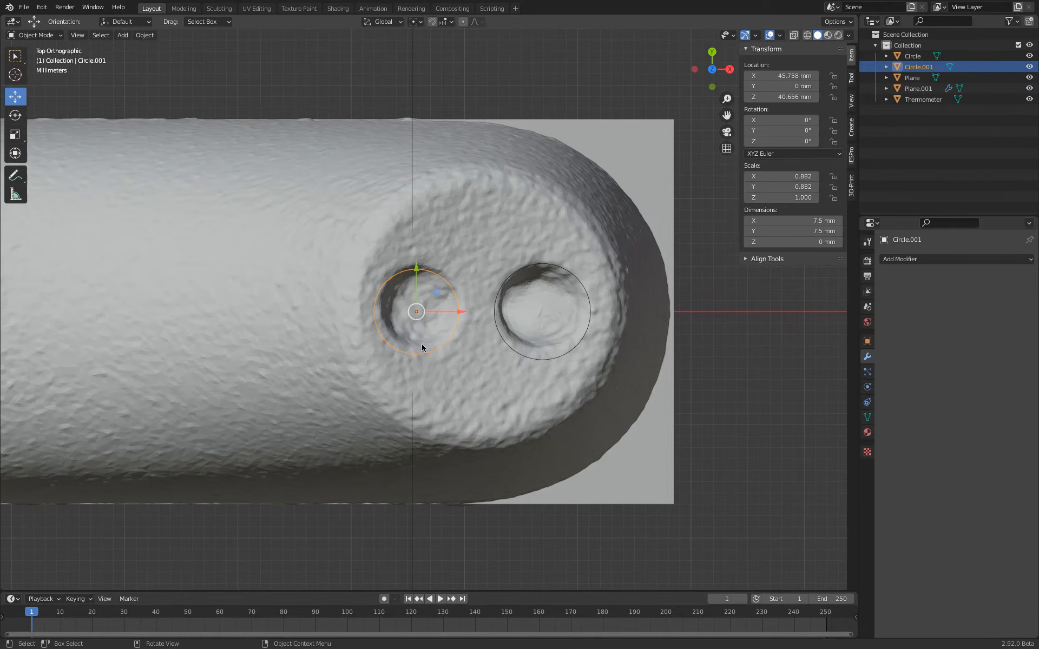
pyautogui.scroll(-3)
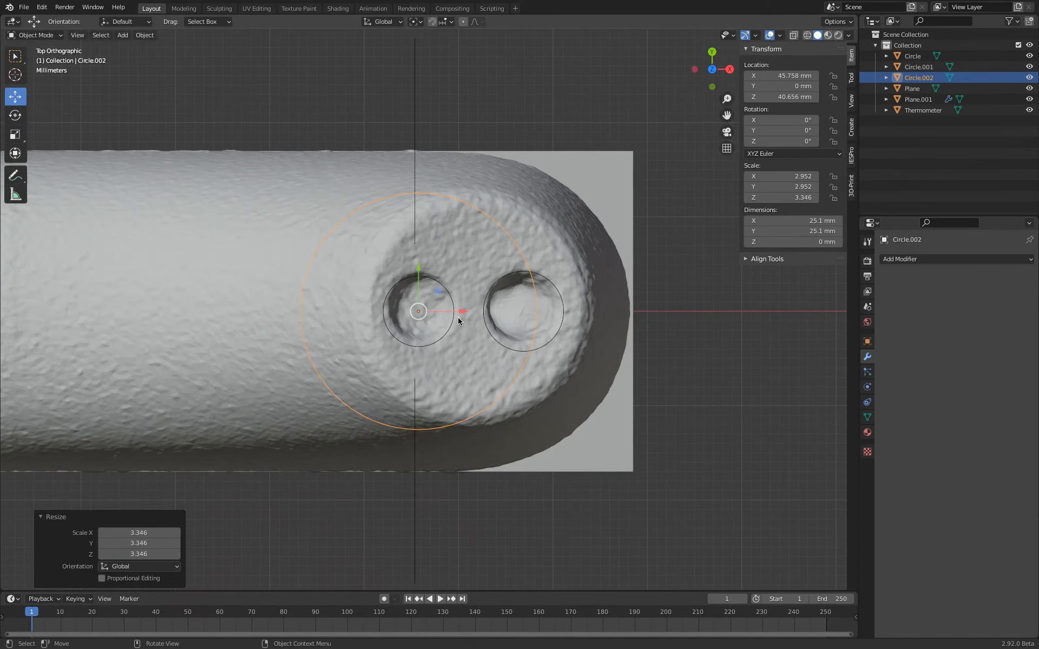
# Enlarge a third circle to ring the raised rim and switch the scan to Material Preview
pyautogui.moveTo(418, 312); pyautogui.dragTo(522, 311)
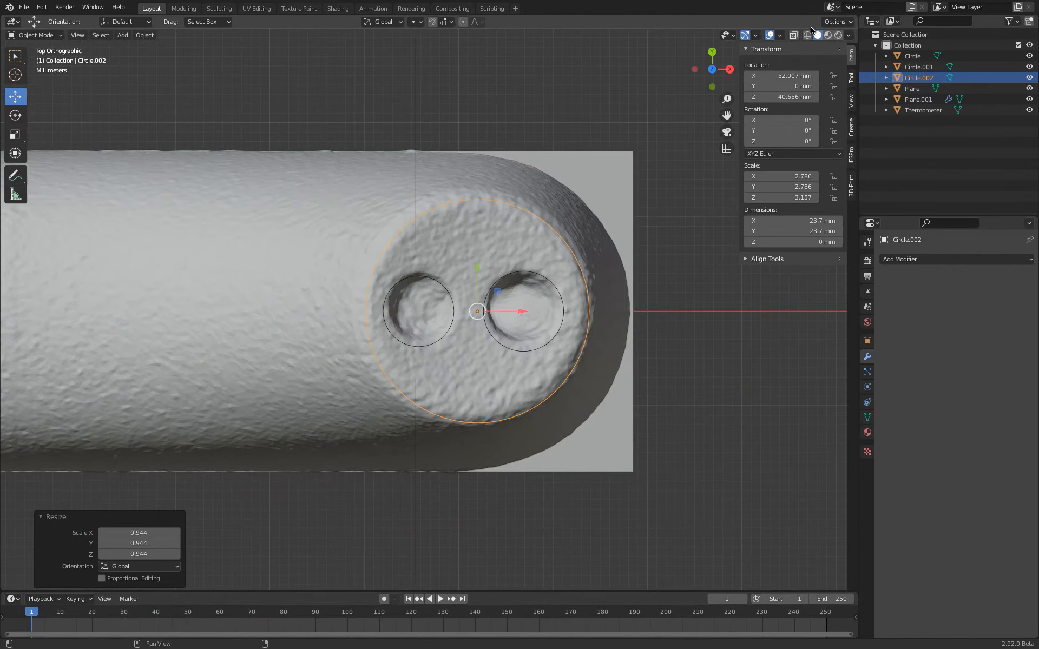
pyautogui.click(826, 35)
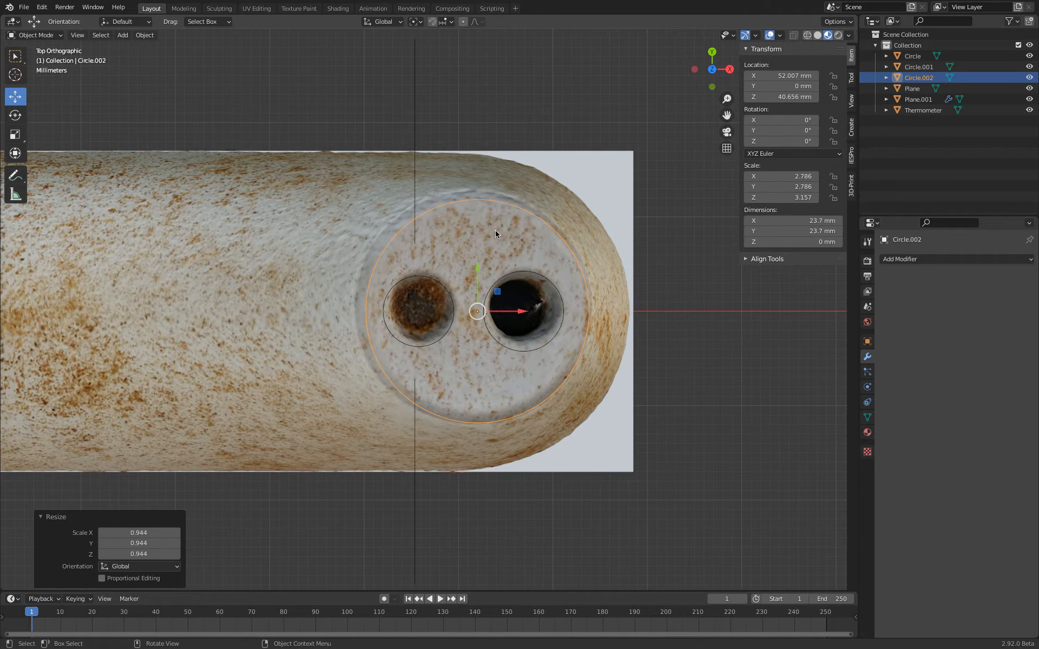
pyautogui.moveTo(481, 245)
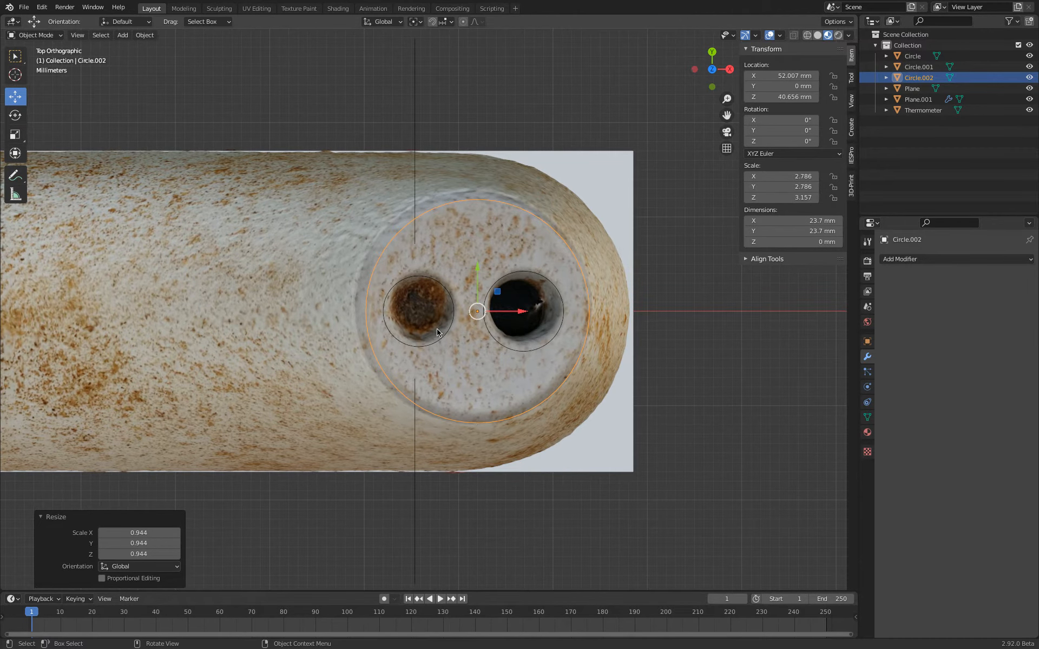
pyautogui.press('g')
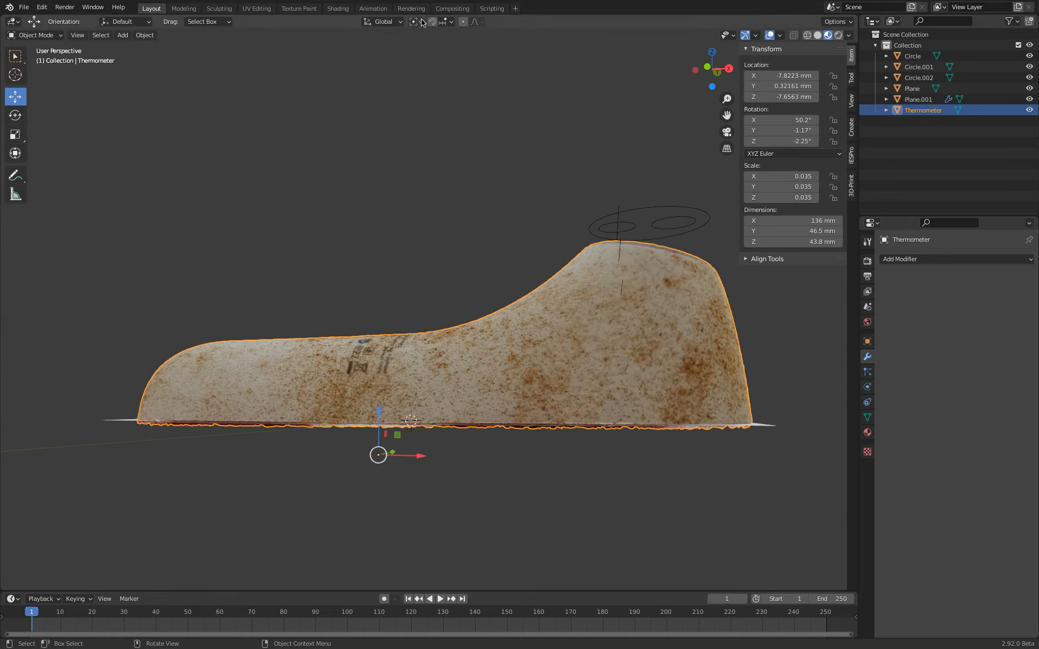
# Set the Thermometer's origin to the 3D cursor at world centre and view it from above
pyautogui.click(417, 22)
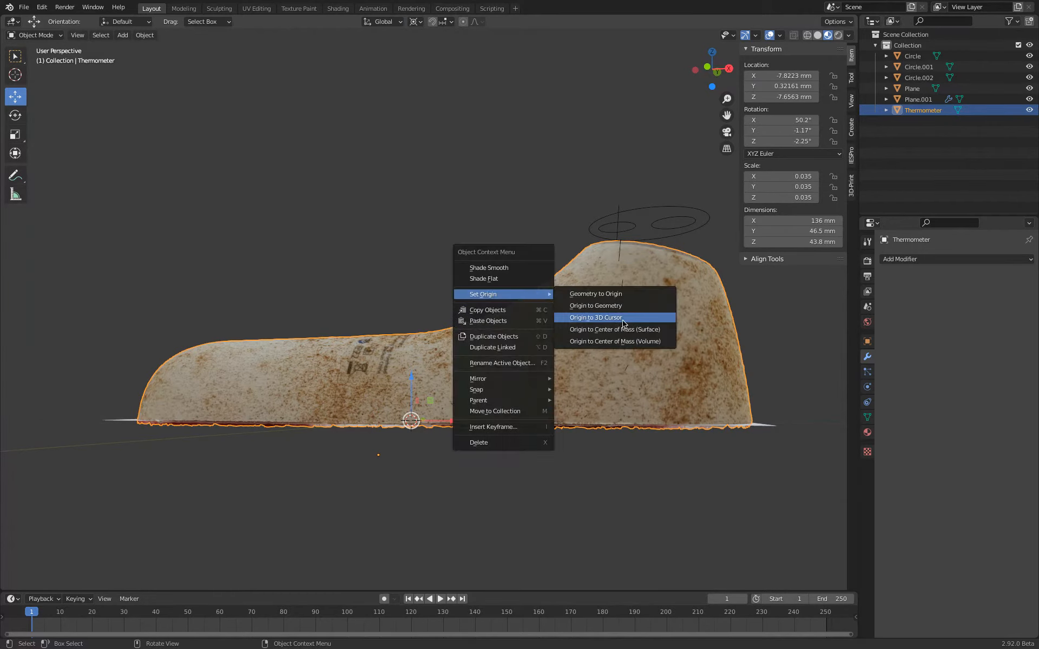
pyautogui.click(594, 317)
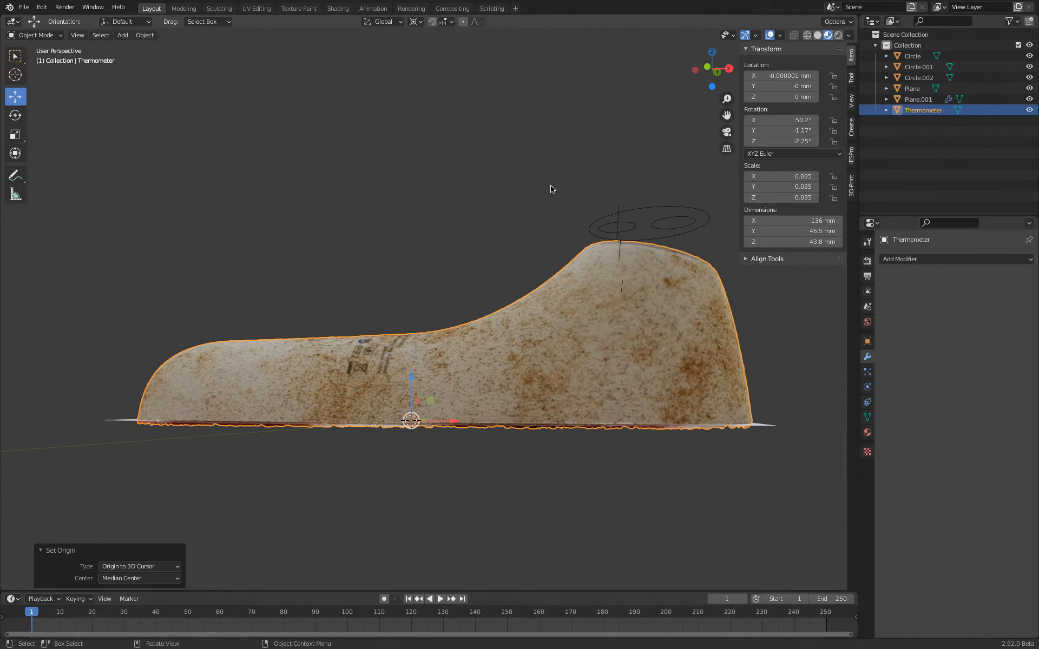
pyautogui.press('7')
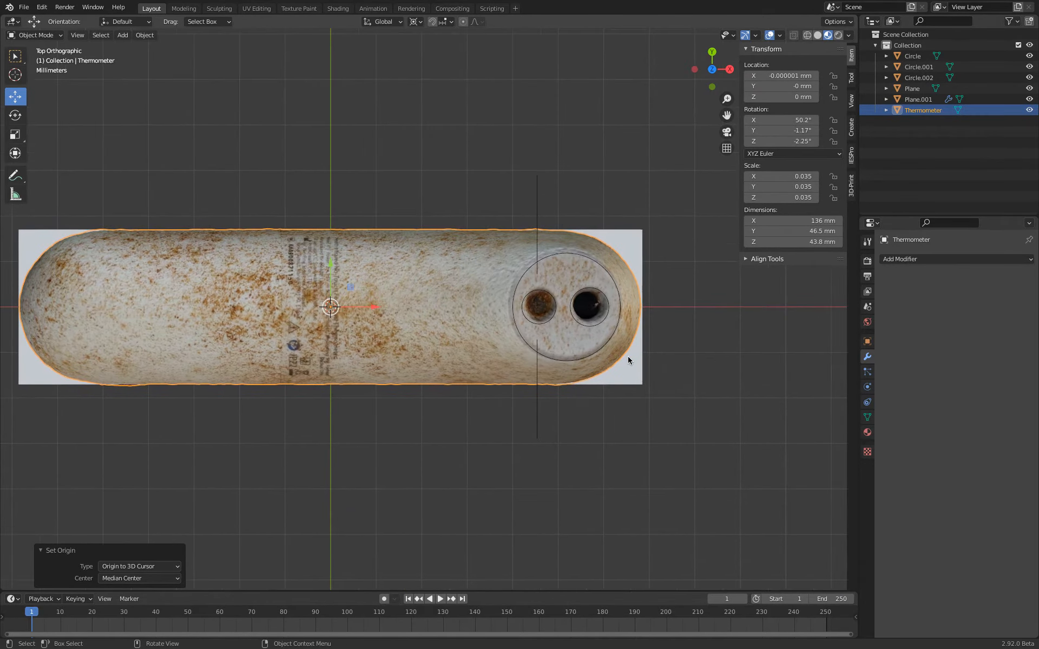
# Tilt the Thermometer by a fraction of a degree about X to match the alignment circles
pyautogui.scroll(3)
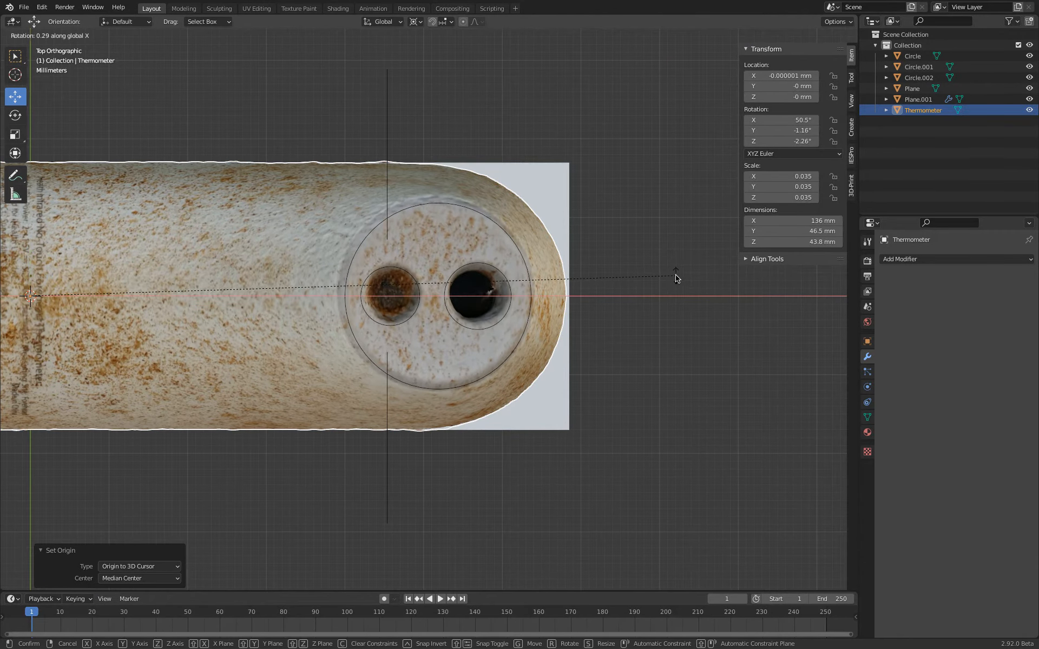
pyautogui.moveTo(675, 278); pyautogui.dragTo(680, 279)
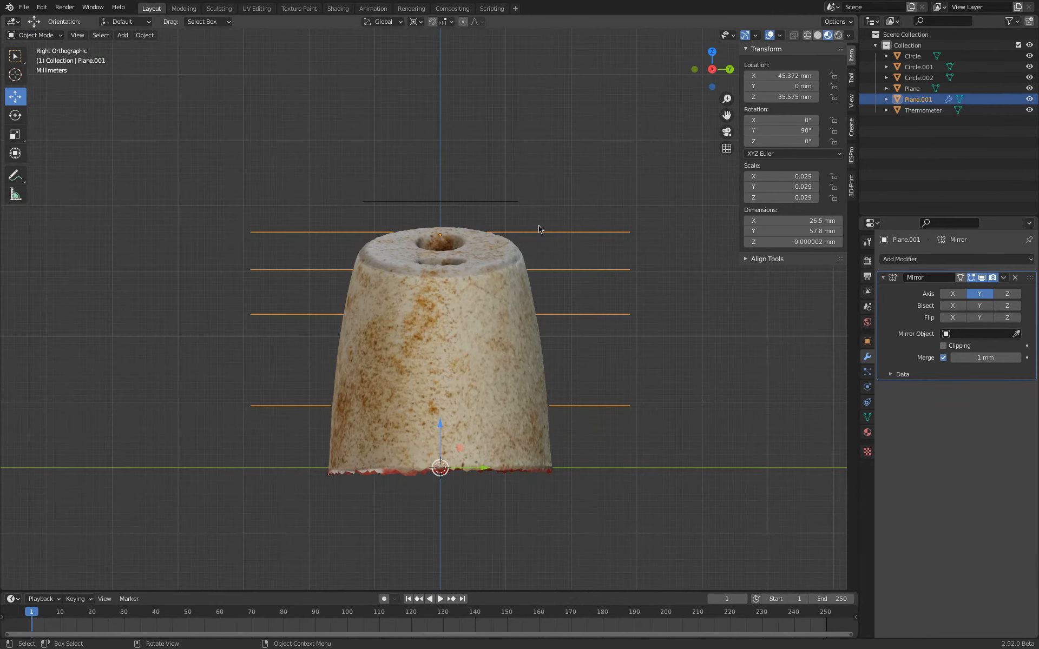
# In Edit Mode move Plane.001's end vertices onto the scan surface, then return to Object Mode
pyautogui.press('Tab')
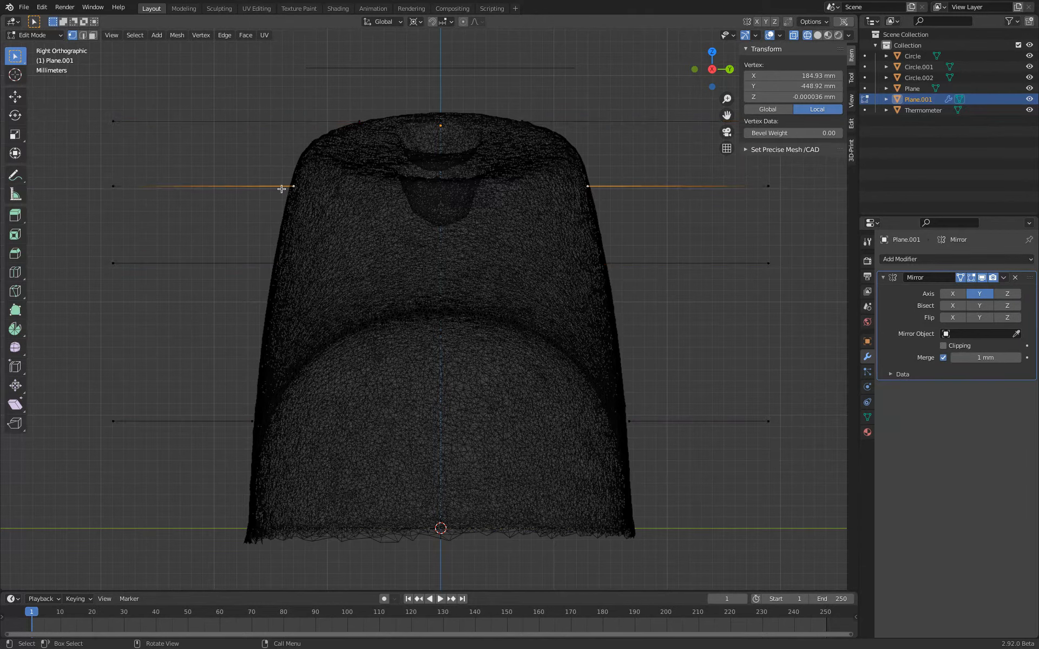
pyautogui.click(14, 97)
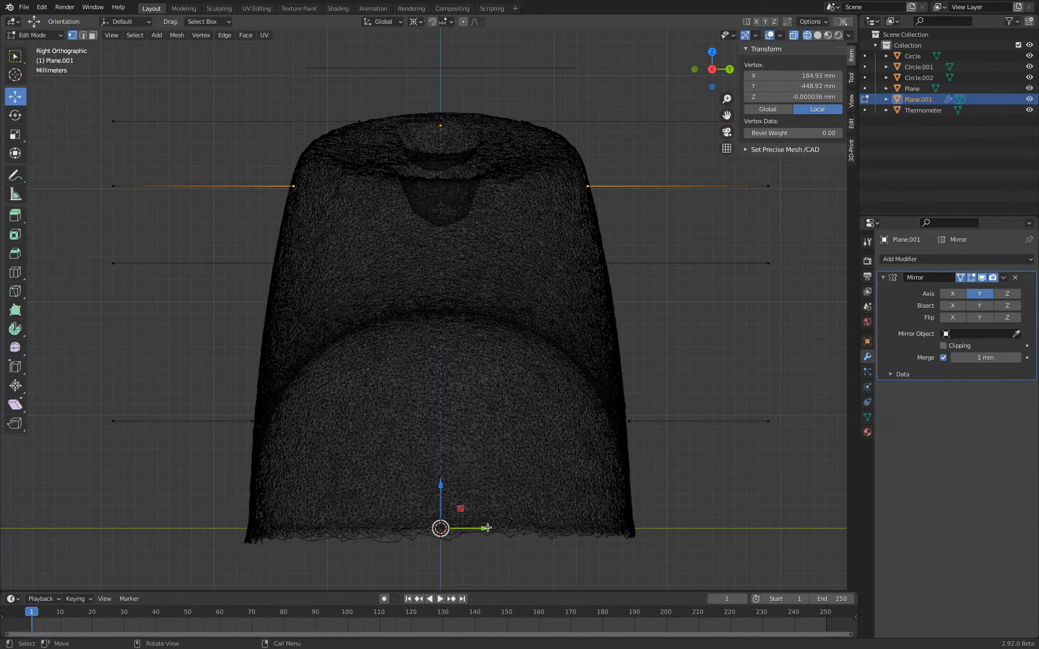
pyautogui.moveTo(486, 528); pyautogui.dragTo(477, 528)
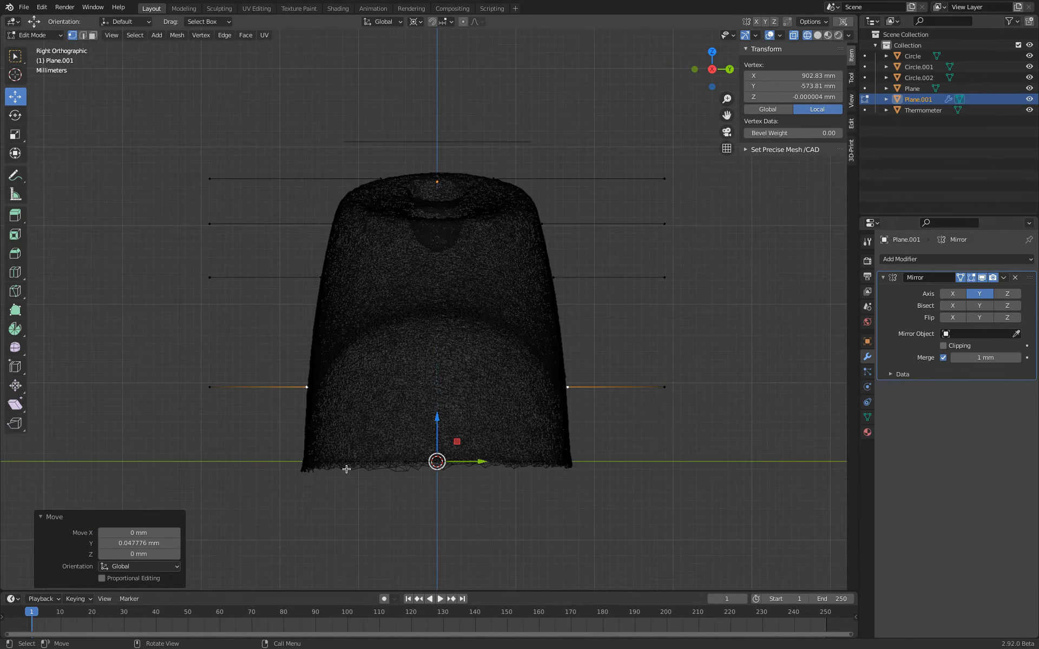
pyautogui.press('Tab')
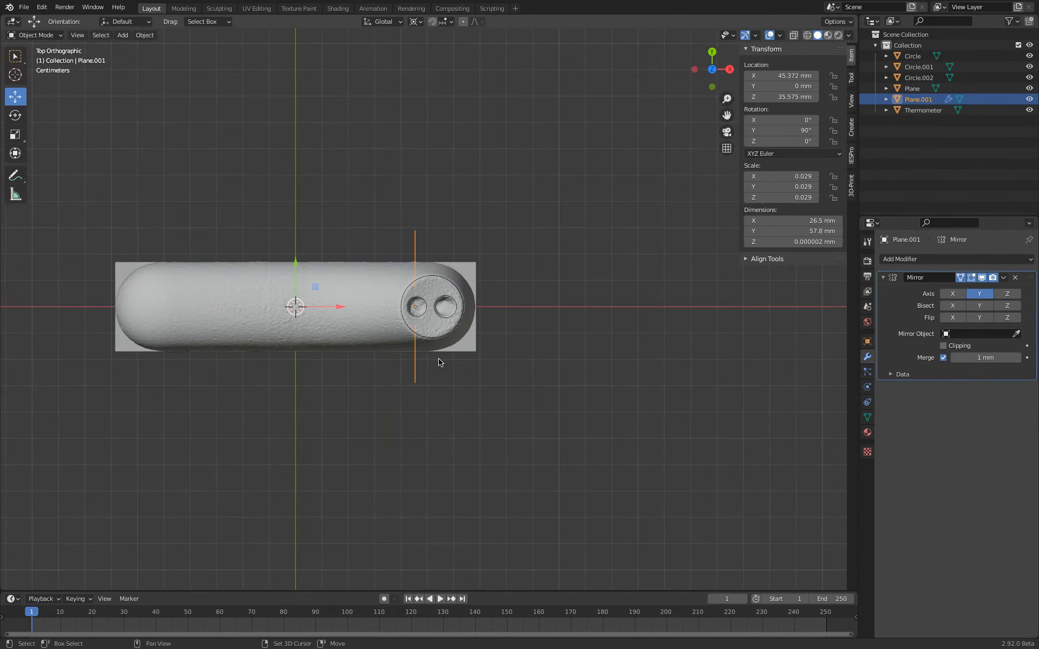
# Duplicate the edge plane as Plane.002 and grab its vertices toward the thermometer's width outline
pyautogui.press('shift+d')
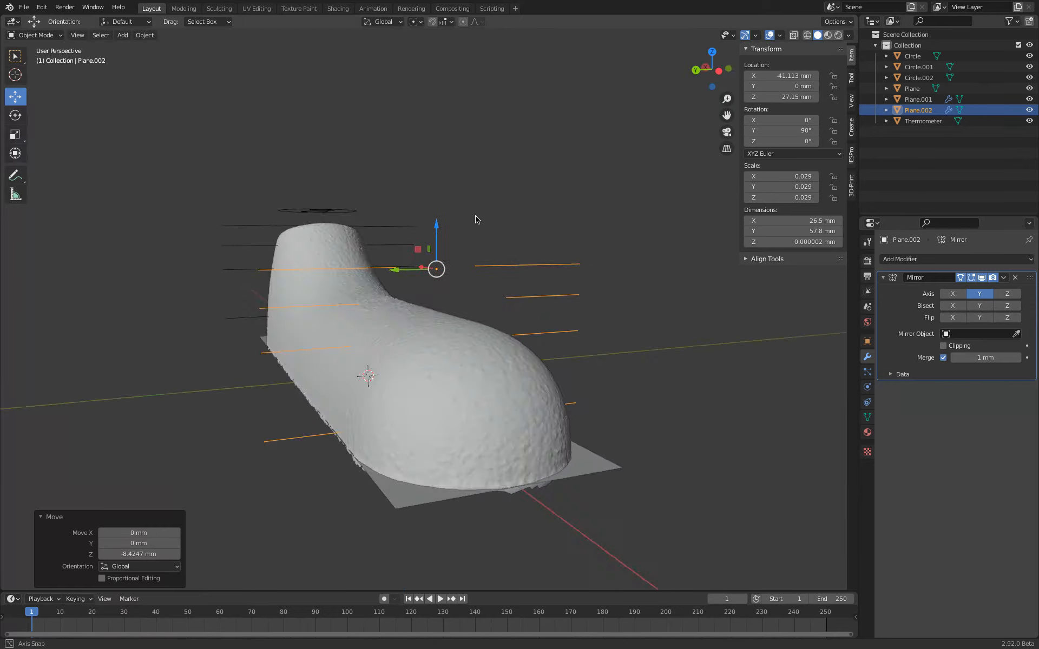
pyautogui.press('Tab')
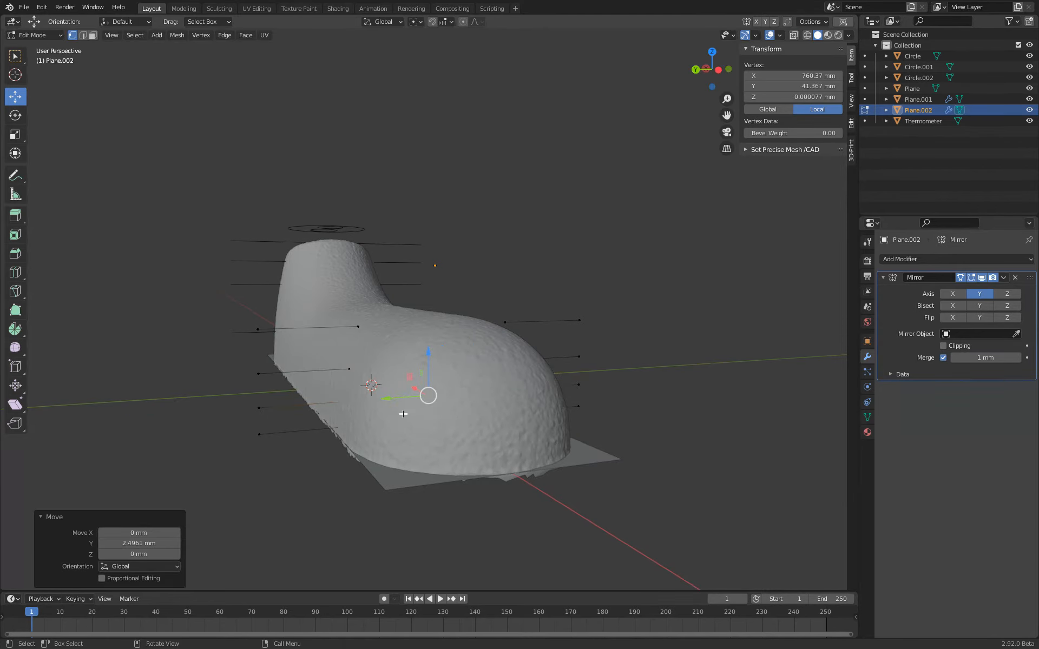
pyautogui.press('g')
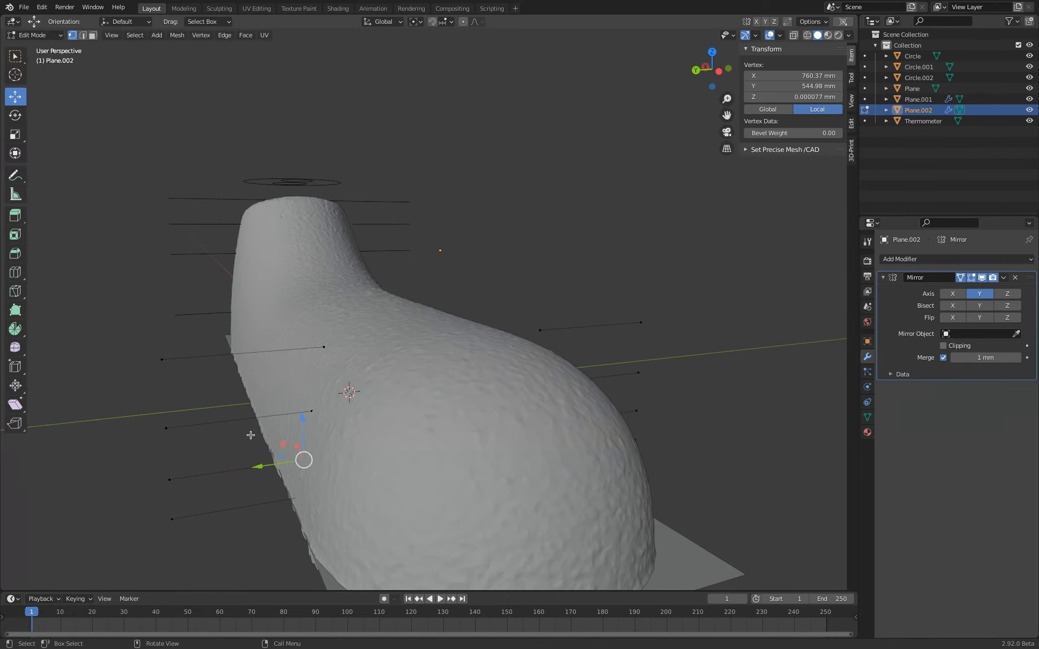
pyautogui.moveTo(310, 452)
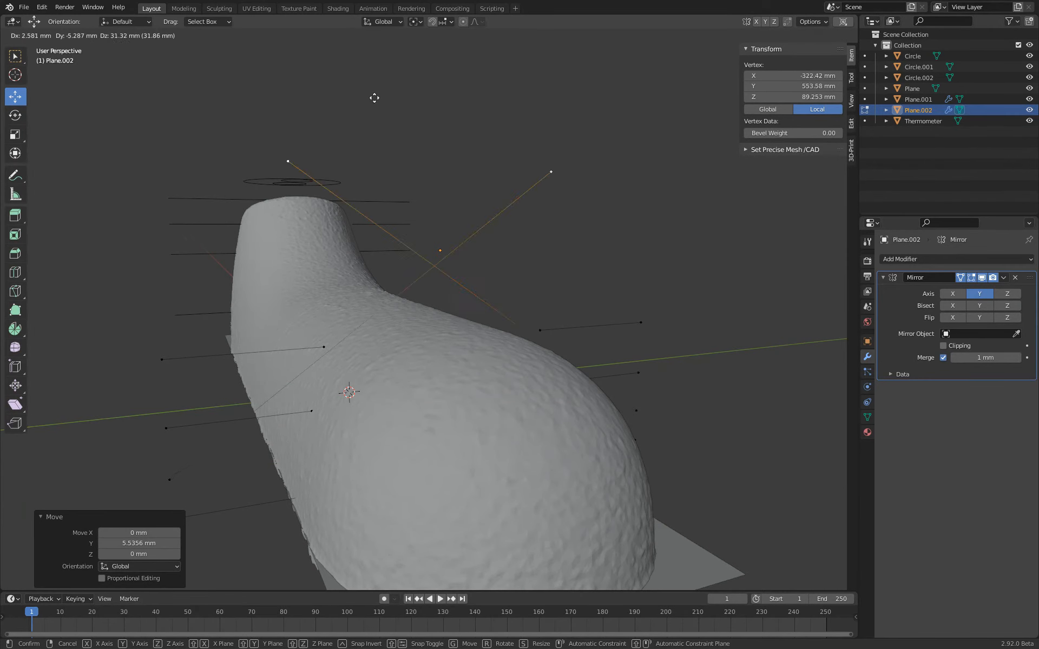
pyautogui.press('Tab')
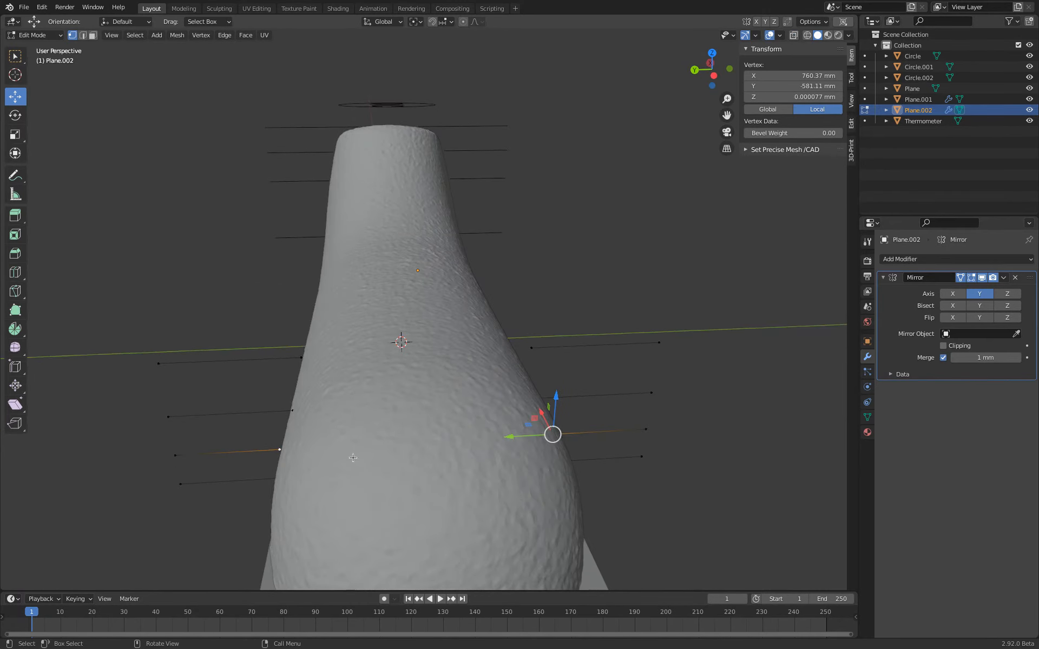
# Slide Plane.002's edge onto the scan surface and orbit to verify the contact
pyautogui.press('g')
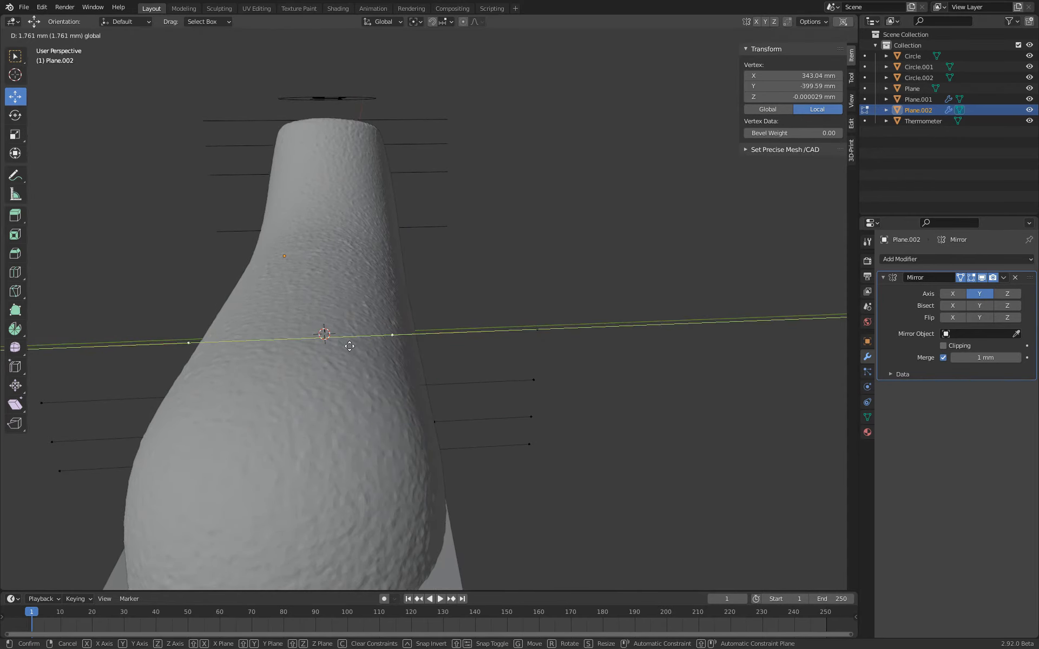
pyautogui.moveTo(349, 346); pyautogui.dragTo(325, 353)
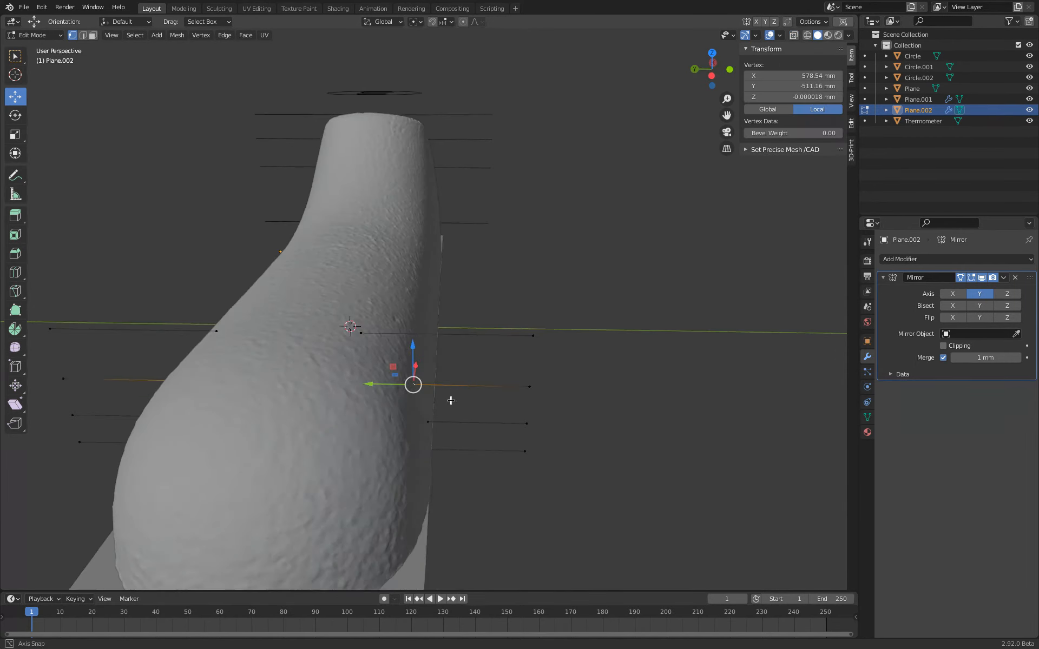
pyautogui.moveTo(412, 384); pyautogui.dragTo(407, 411)
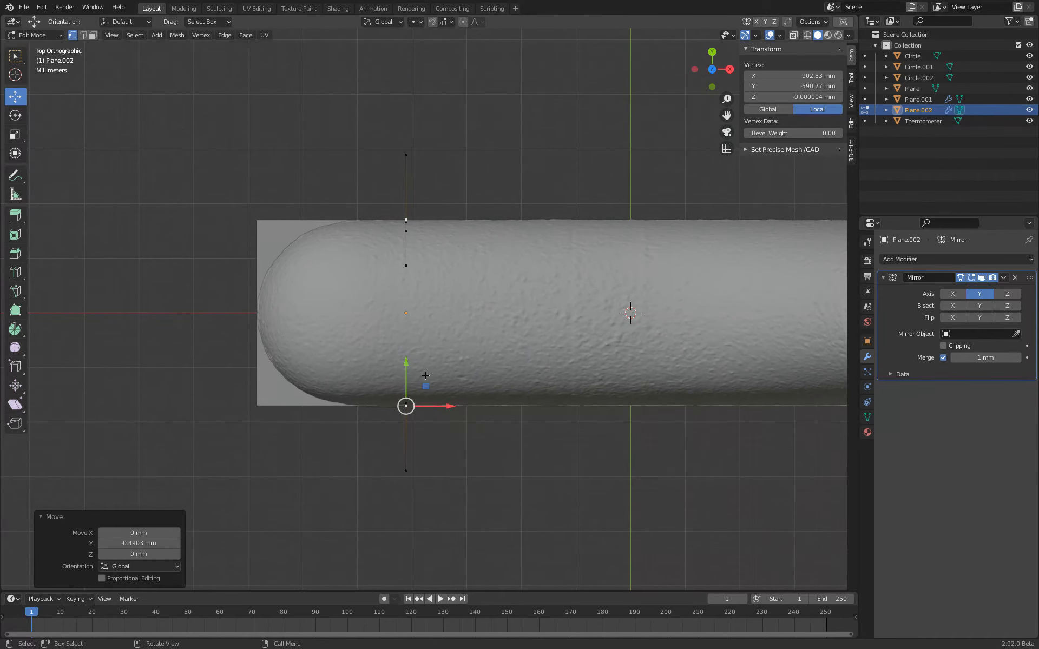
pyautogui.moveTo(677, 86)
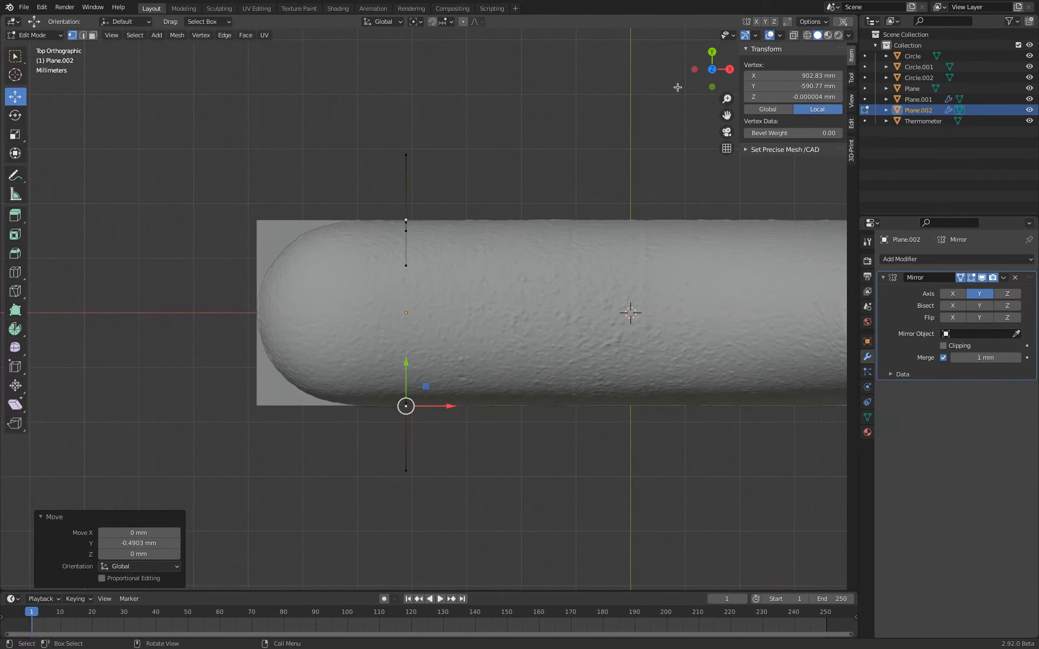
# Select all vertices linked to the current one via Select > Select Linked
pyautogui.click(112, 34)
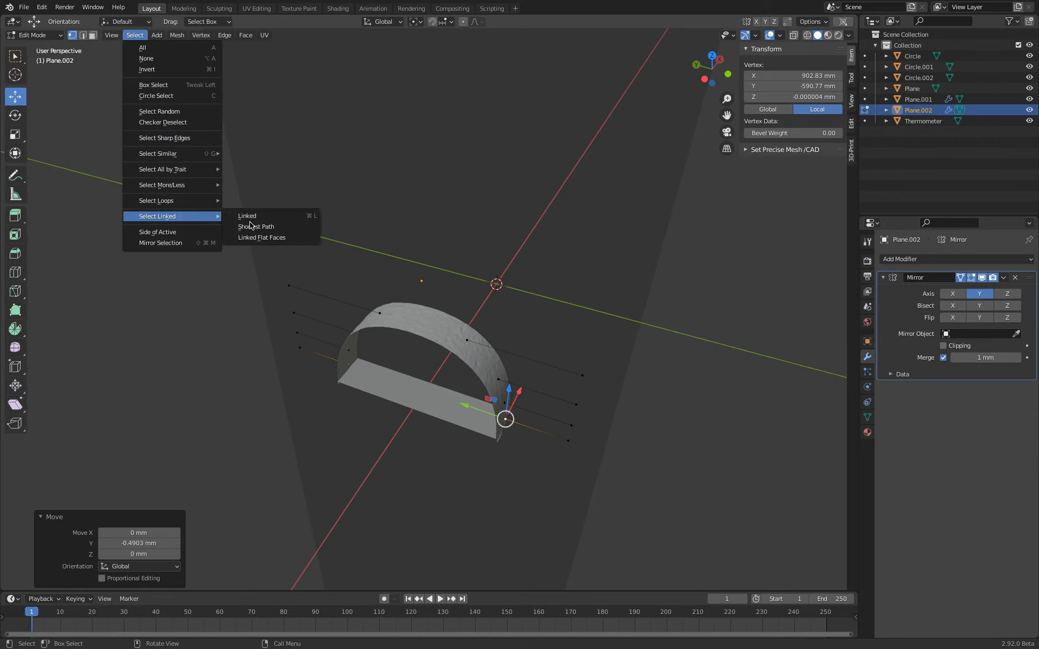
pyautogui.click(112, 35)
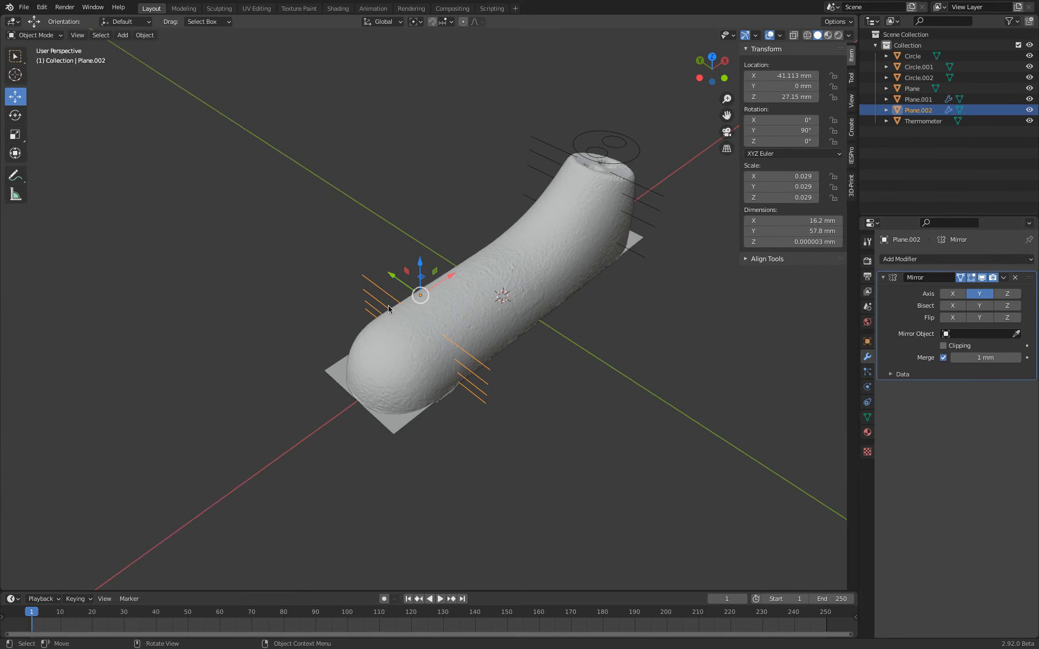
# Alternate between the thermometer scan and the top-end probe plane to check their fit
pyautogui.click(922, 120)
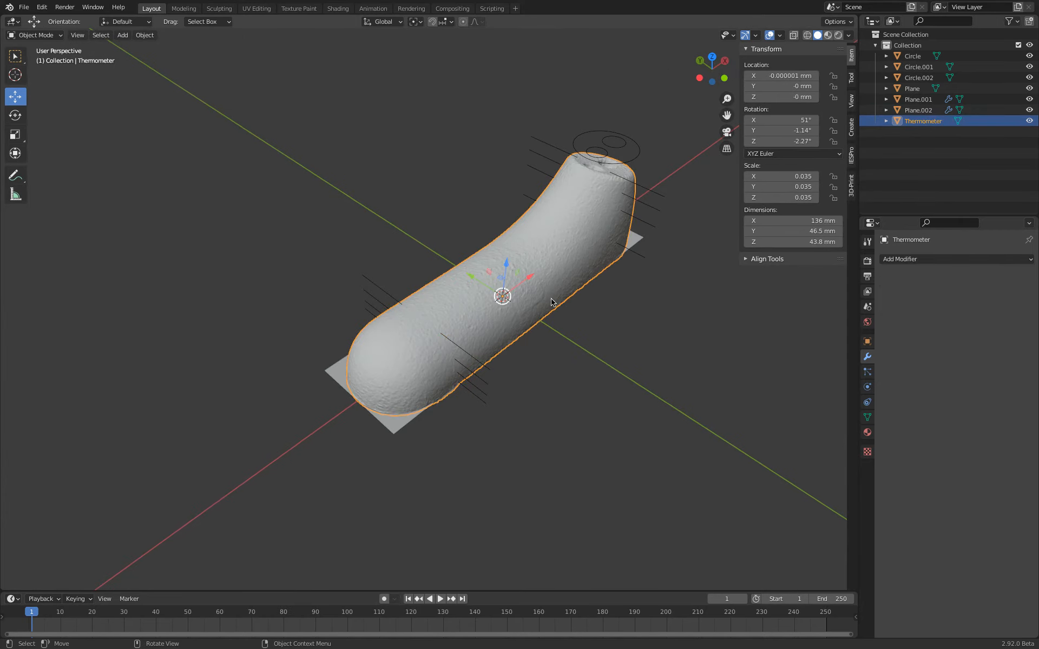
pyautogui.click(919, 98)
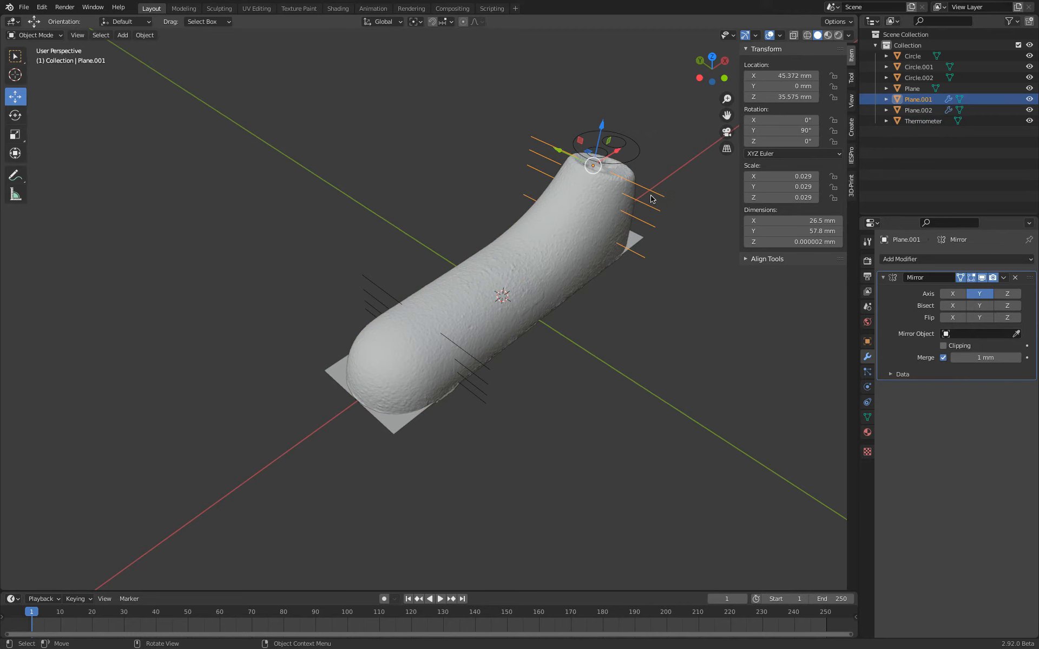
pyautogui.click(922, 120)
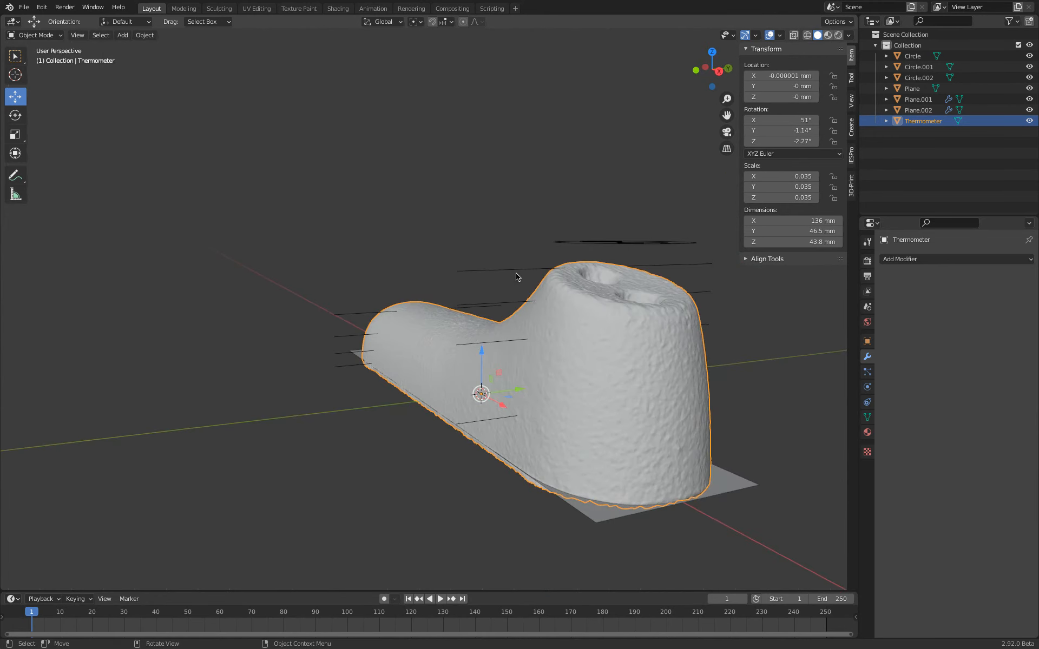
pyautogui.click(919, 99)
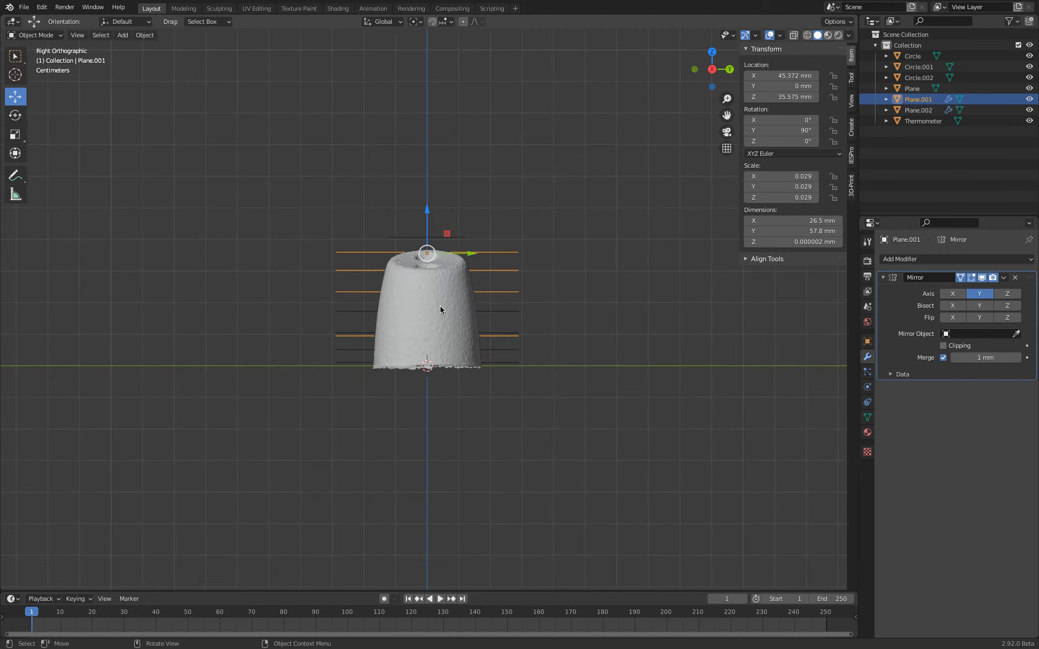
pyautogui.click(922, 120)
pyautogui.write('Alignment')
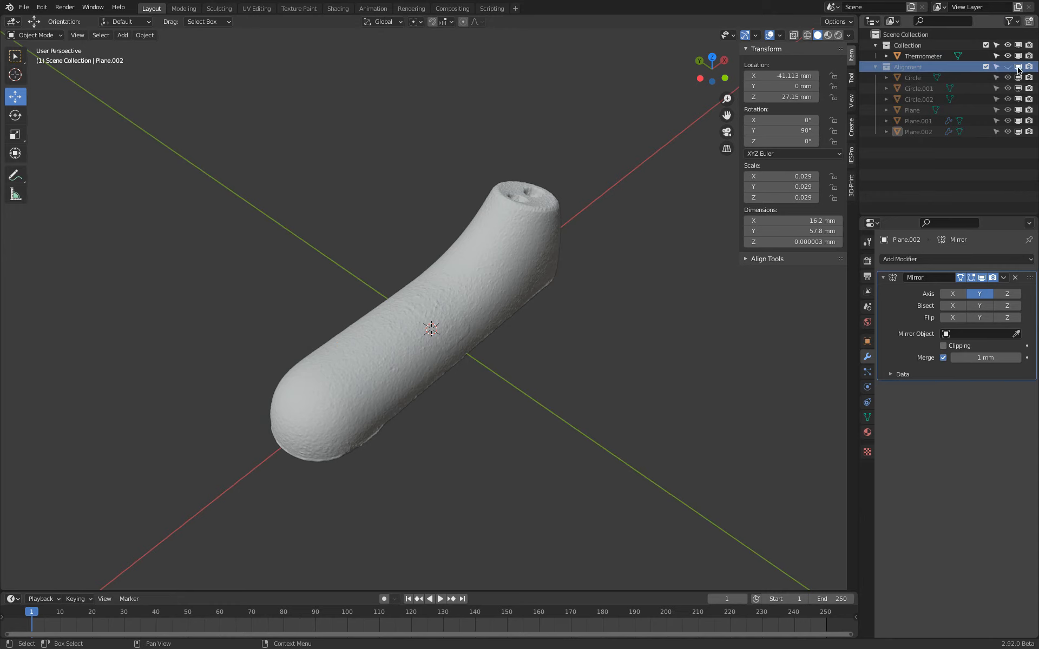
# Hide the Alignment collection in the Outliner and reselect the thermometer scan
pyautogui.click(875, 66)
pyautogui.write('Scan')
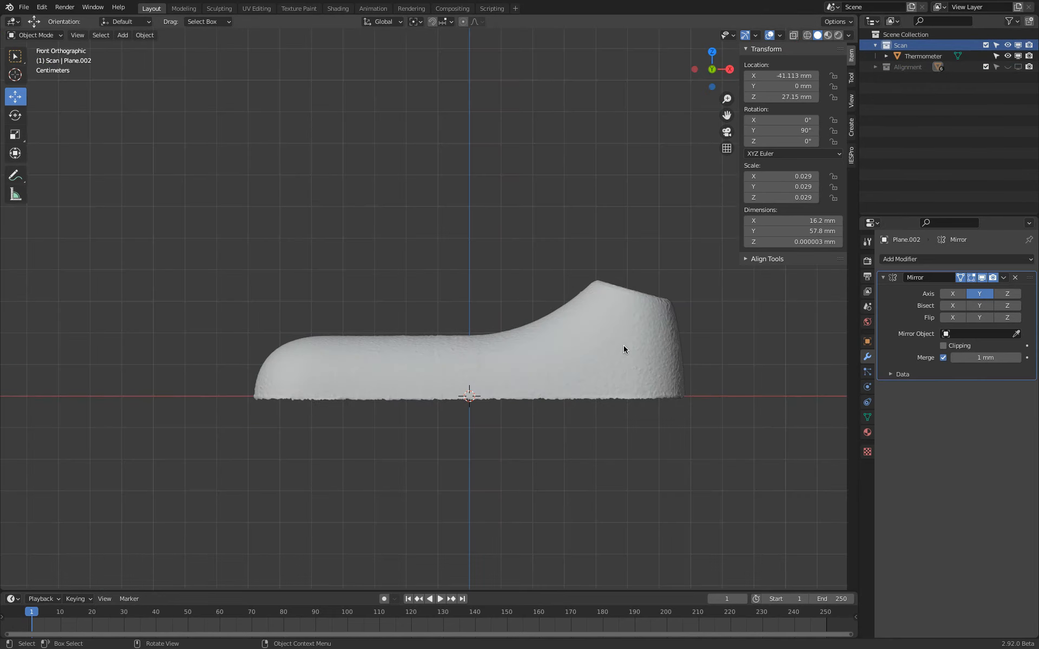
pyautogui.click(921, 55)
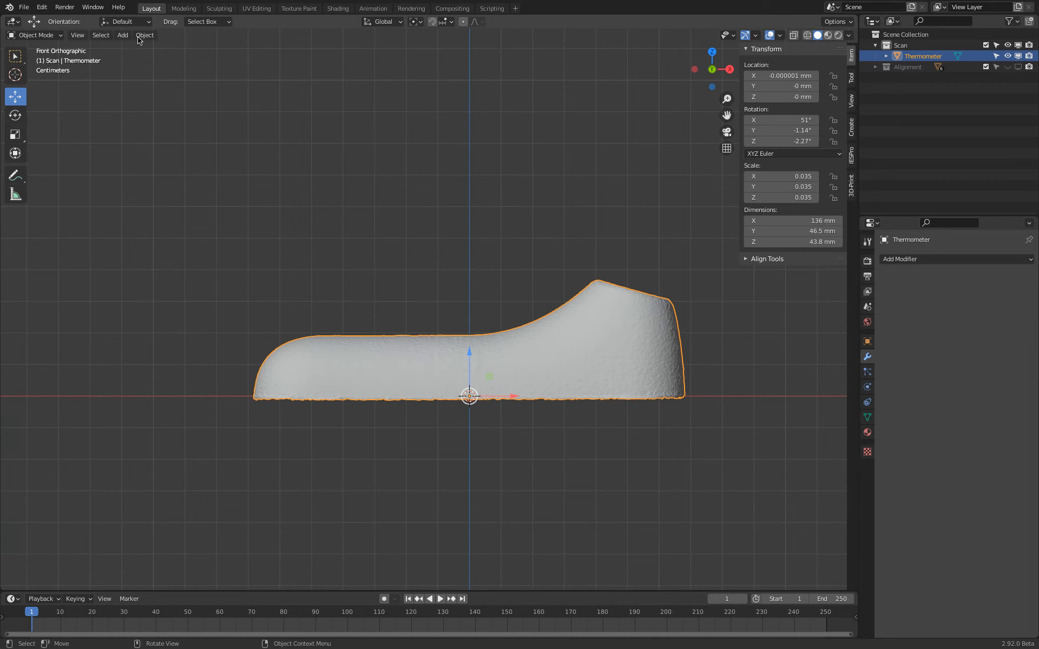
# Apply all transforms to Thermometer so rotation reads 0° and scale 1.0
pyautogui.click(144, 35)
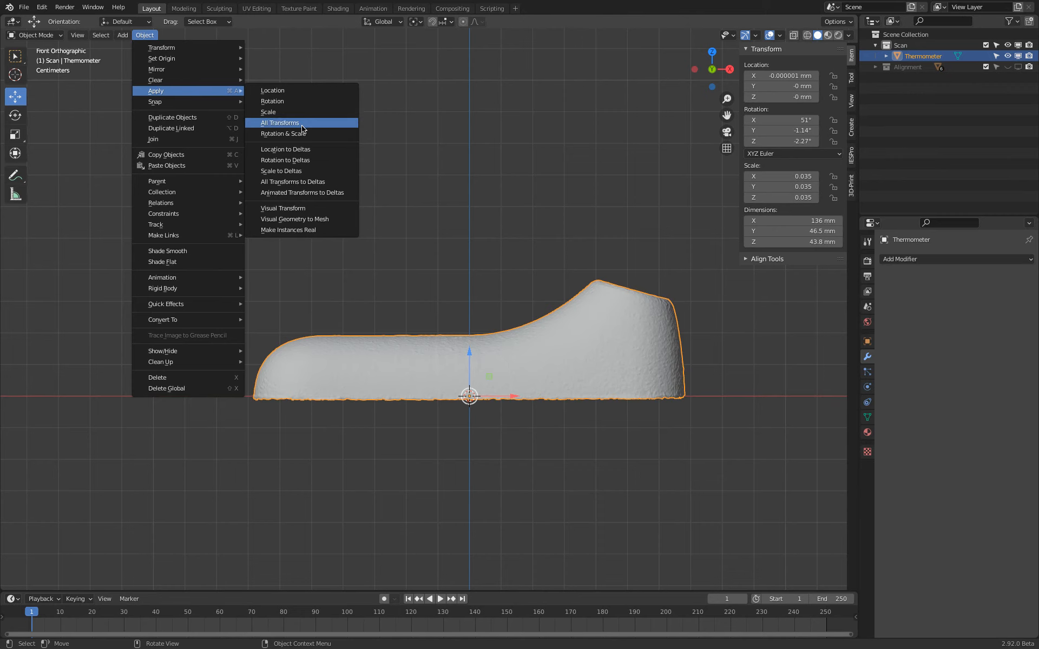
pyautogui.click(278, 122)
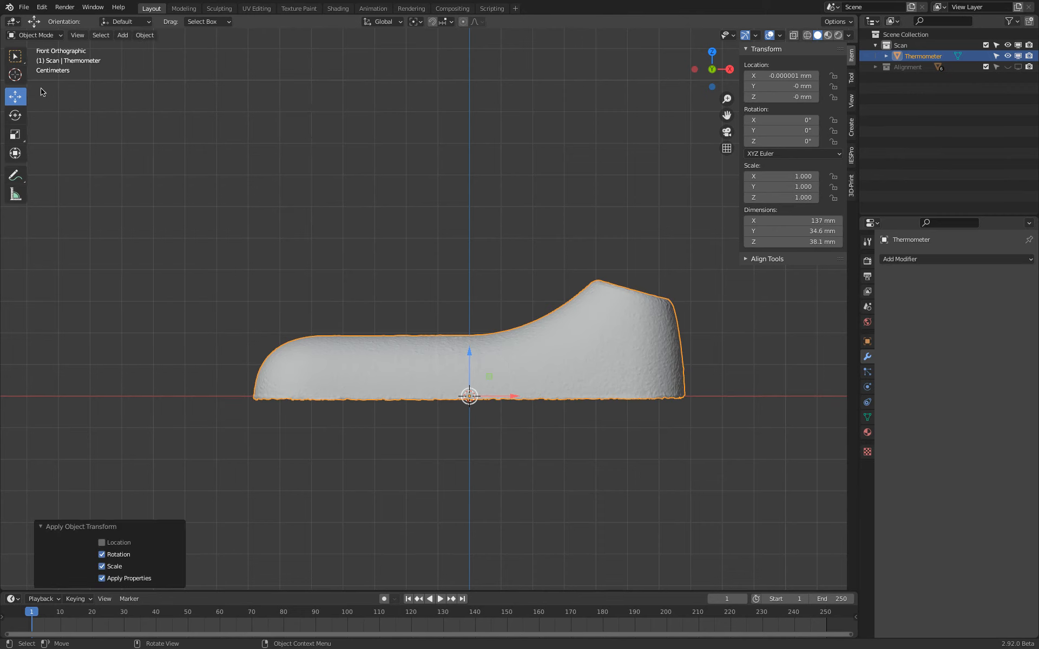
pyautogui.click(23, 6)
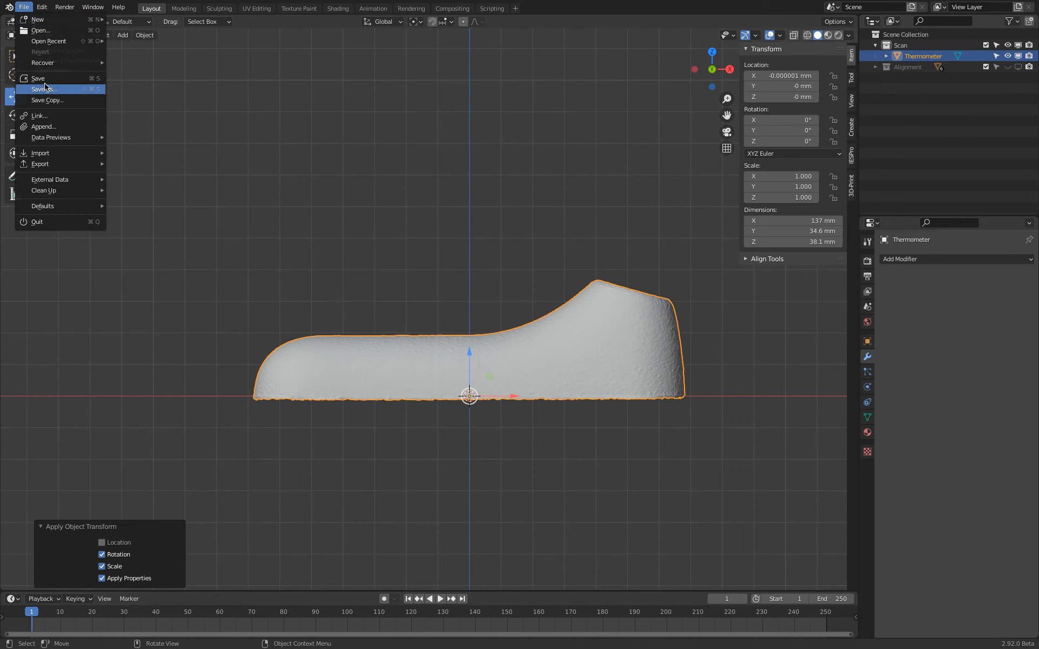
# Save the project as Thermometer.blend in the Desktop Thermometer folder
pyautogui.click(43, 89)
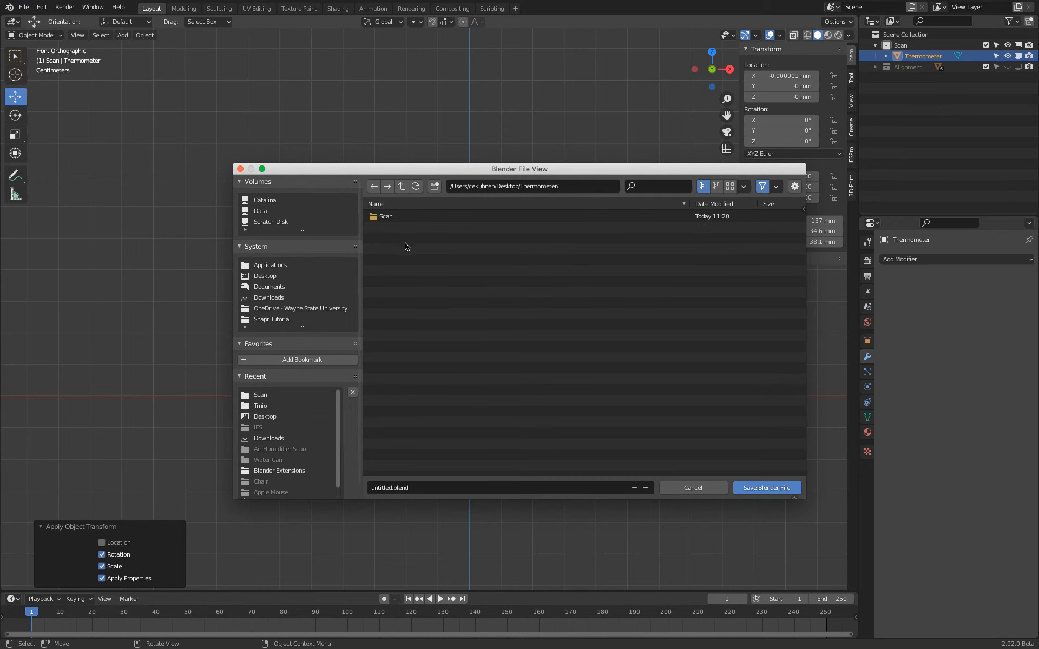
pyautogui.moveTo(412, 350)
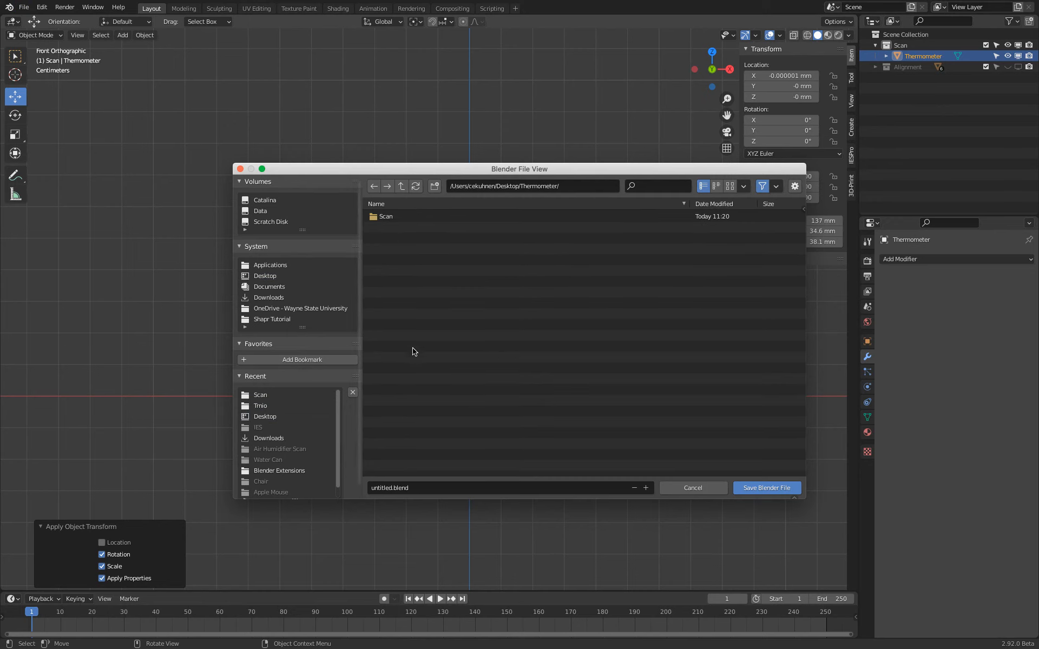
pyautogui.write('Thermometer')
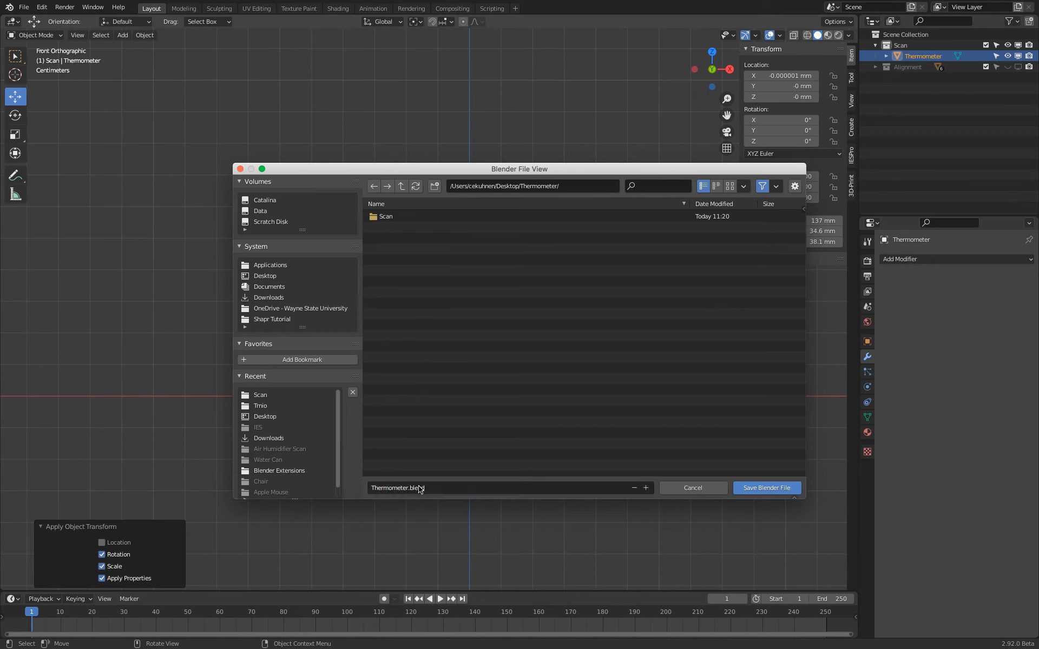
pyautogui.moveTo(738, 515)
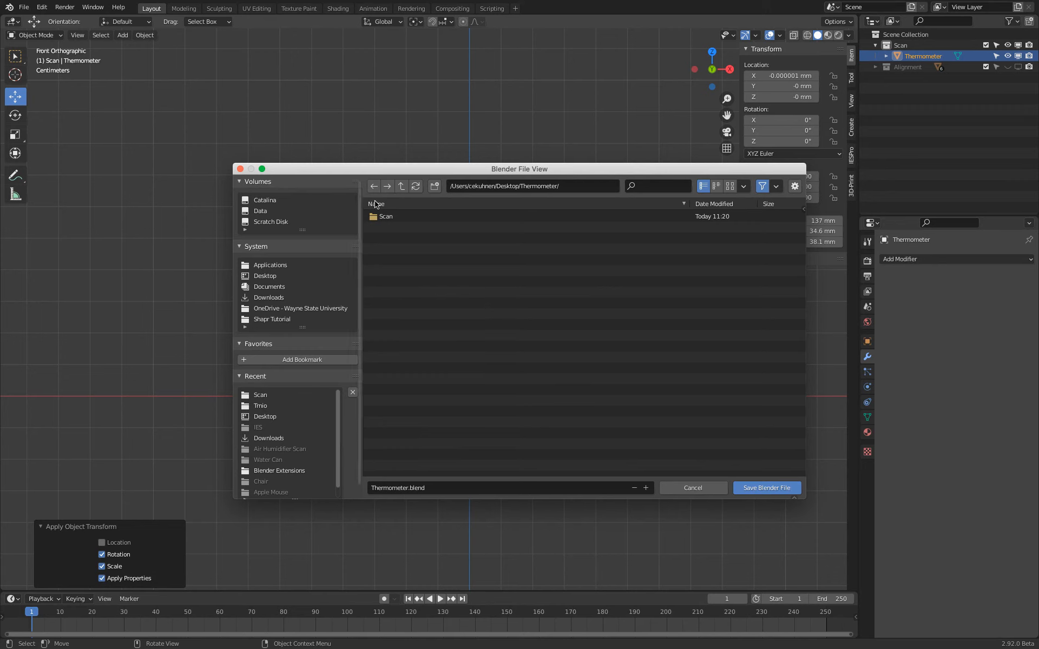
pyautogui.click(766, 488)
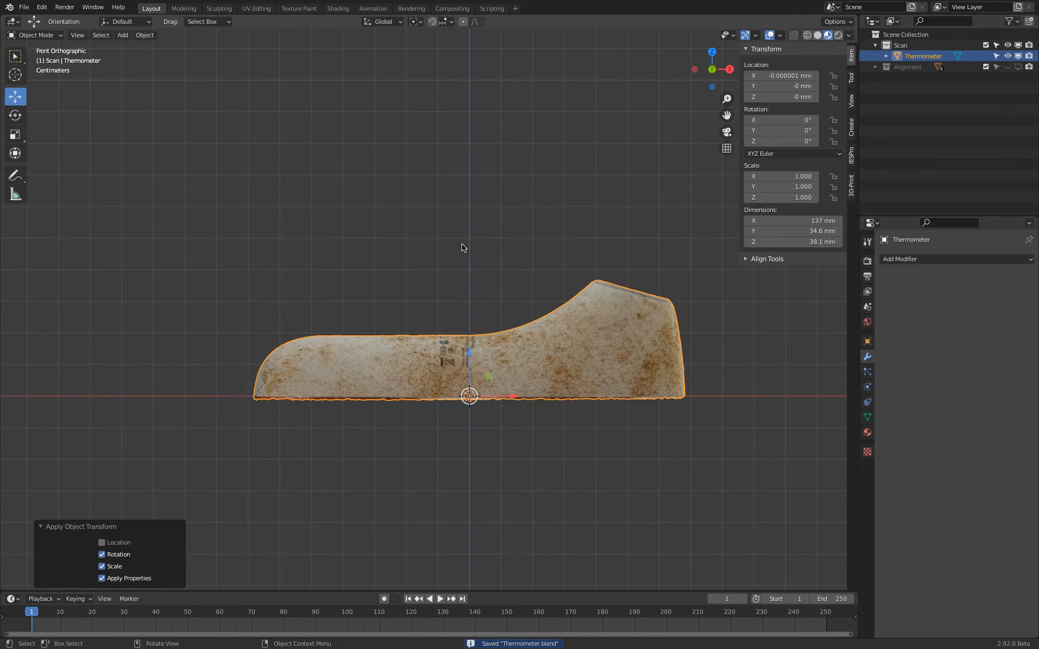
# Review the unhidden alignment circles and planes from Right and Top orthographic views
pyautogui.moveTo(464, 249); pyautogui.dragTo(278, 253)
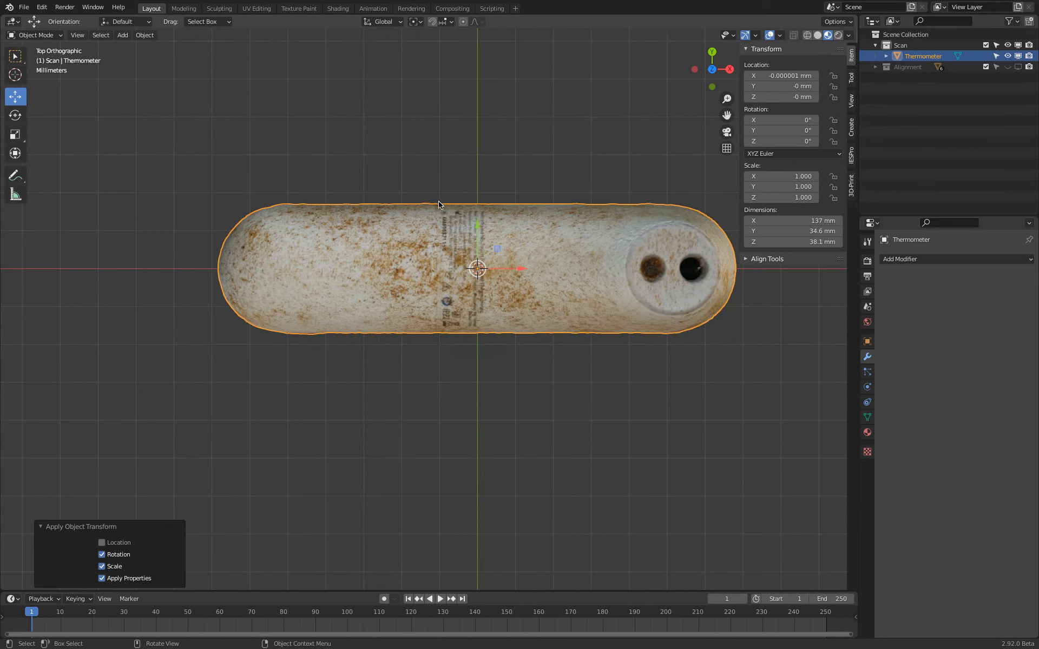
pyautogui.moveTo(718, 271)
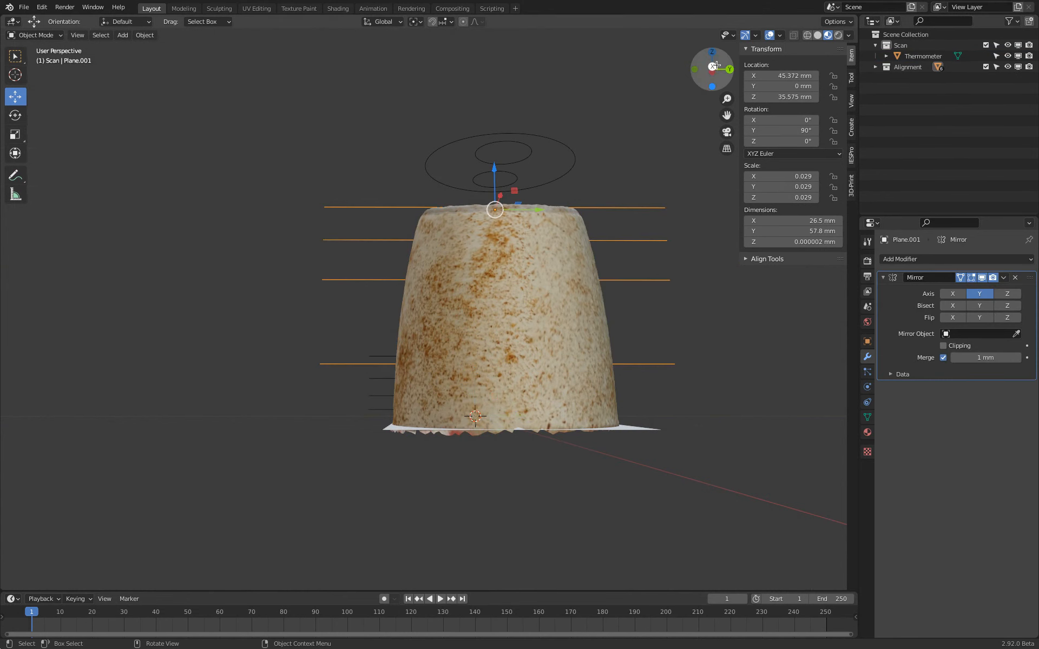
pyautogui.click(729, 69)
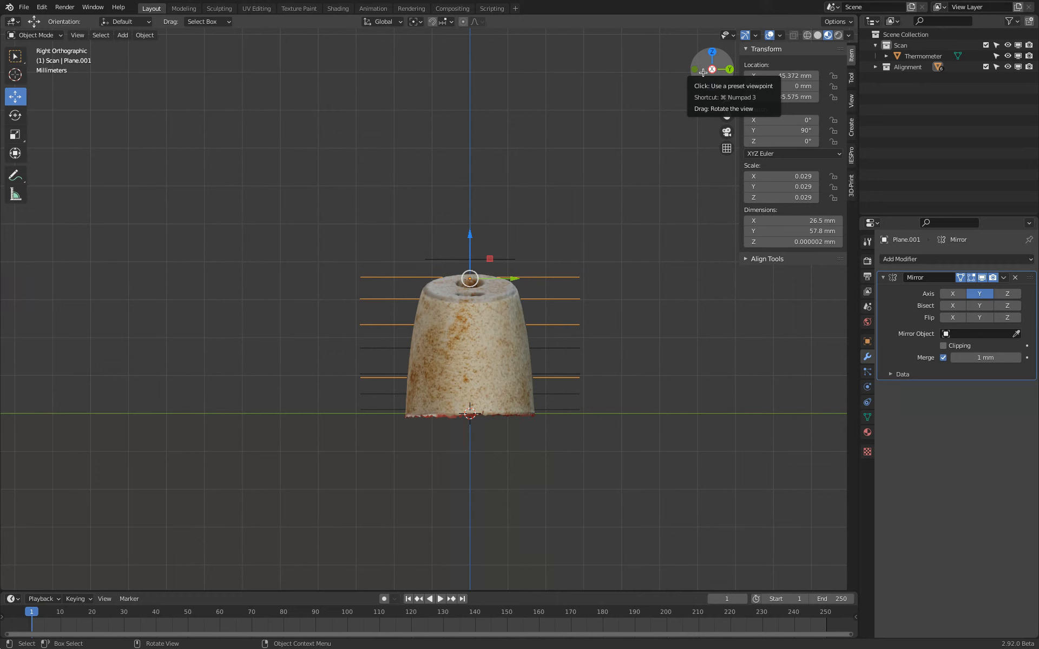
pyautogui.click(712, 51)
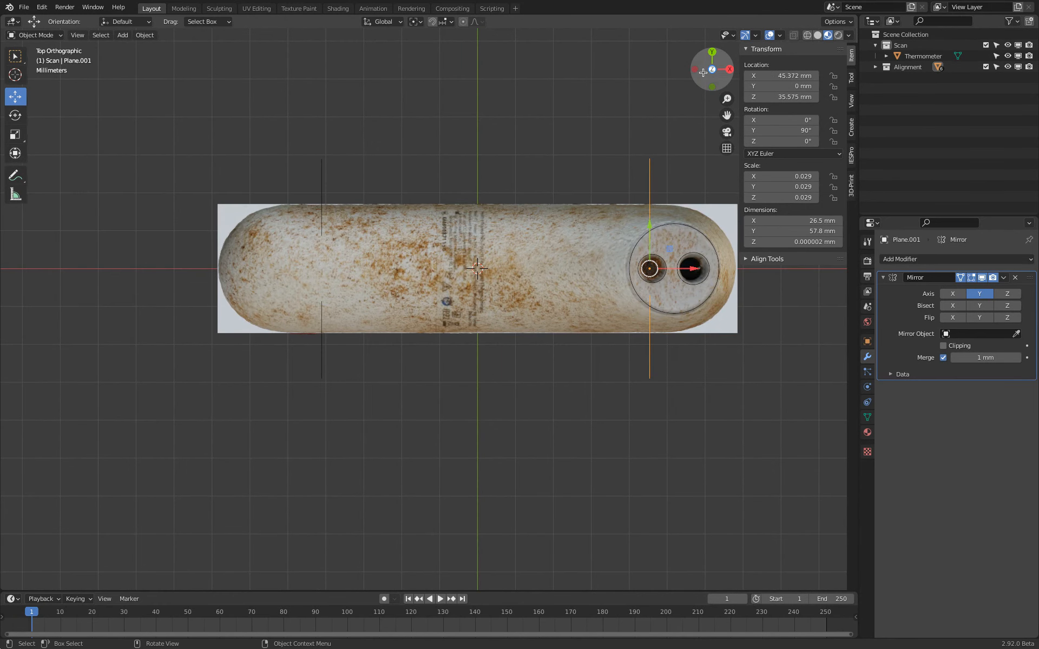